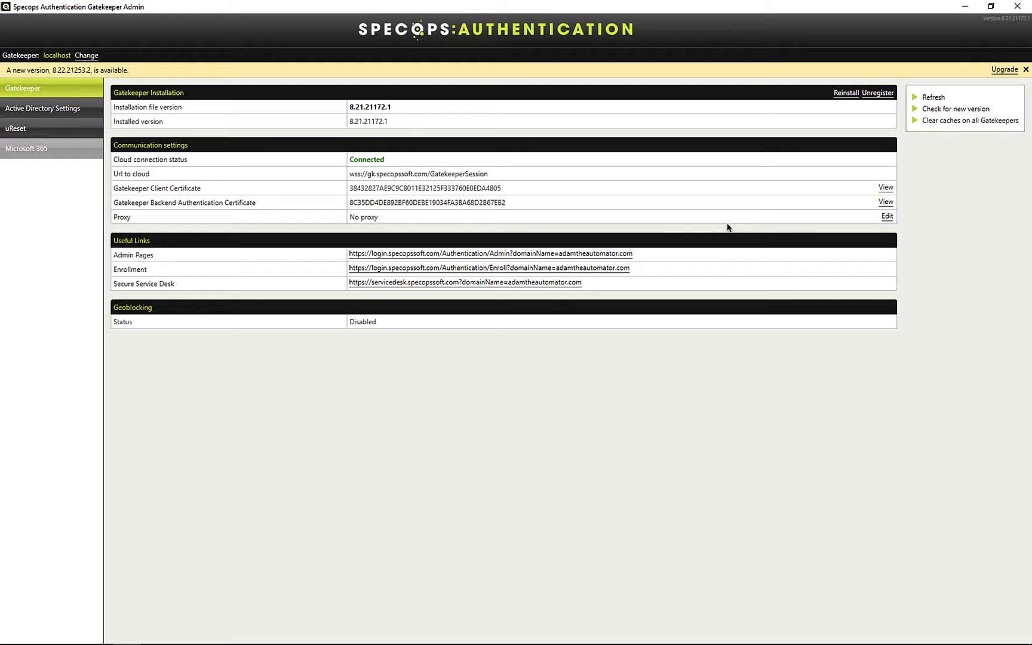
pyautogui.moveTo(345, 16)
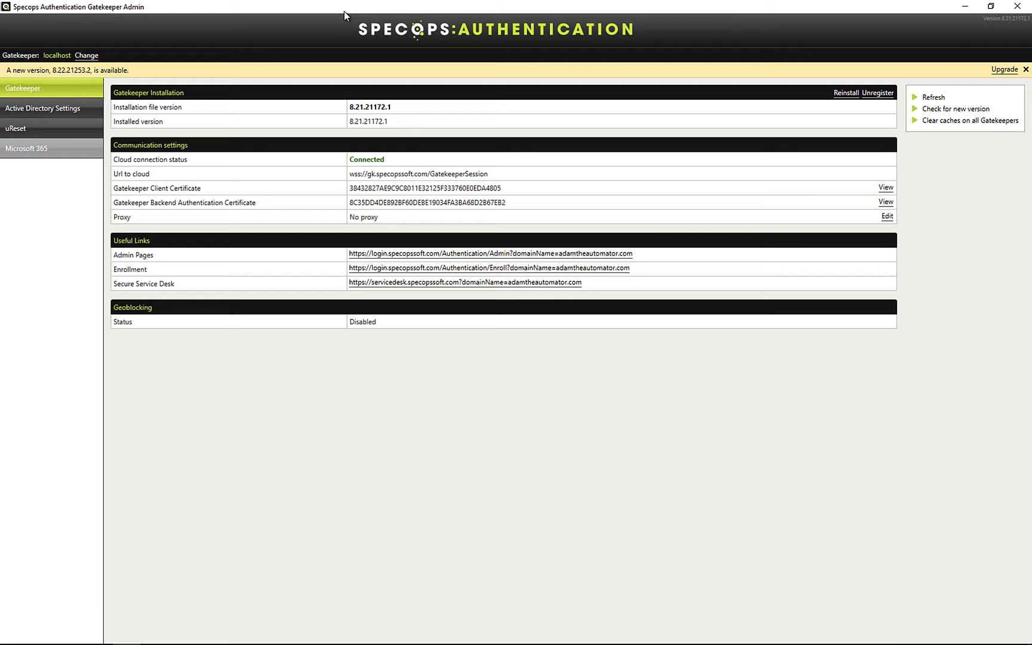
pyautogui.moveTo(205, 41)
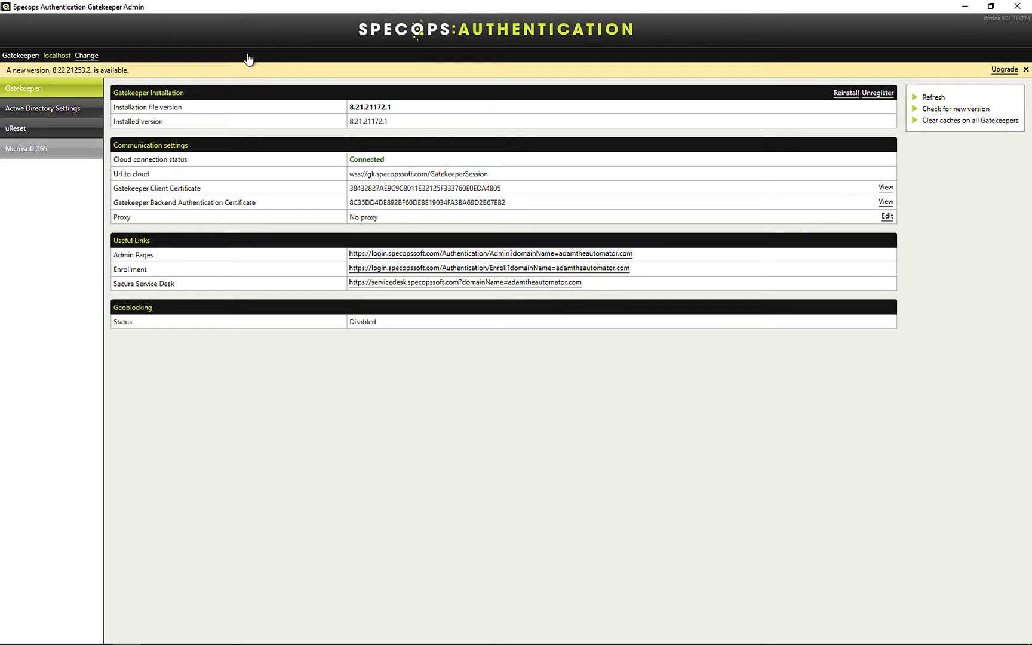
pyautogui.moveTo(124, 93)
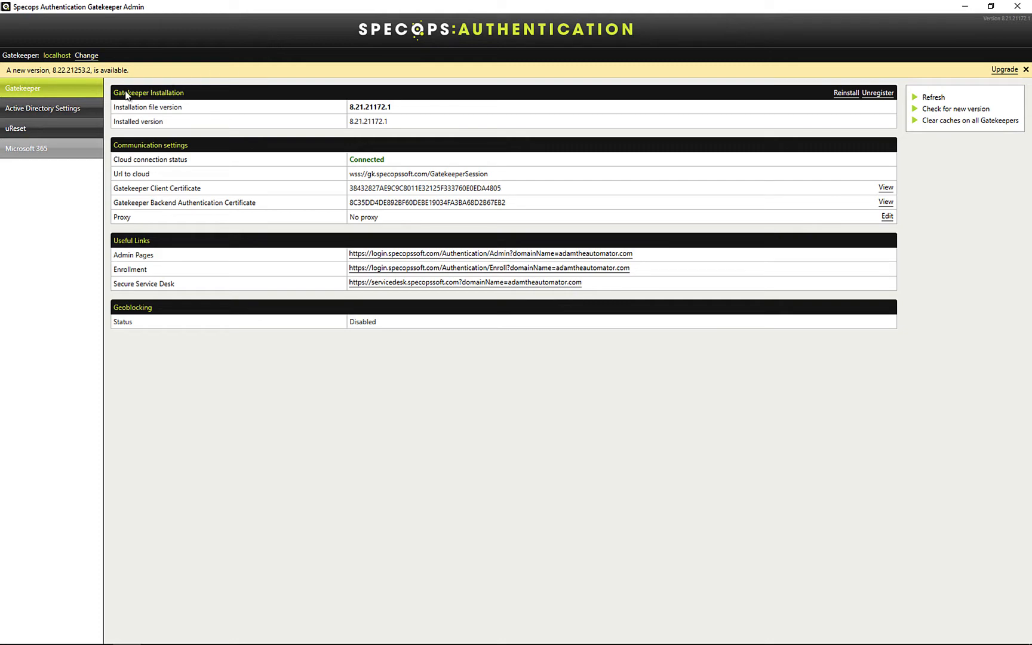
pyautogui.moveTo(191, 104)
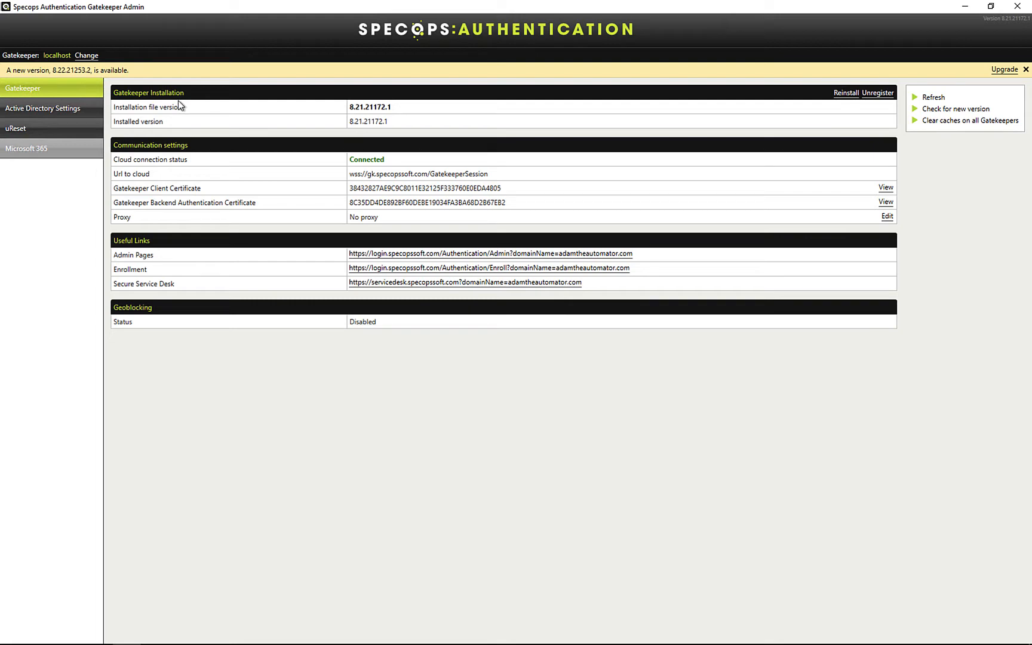
pyautogui.moveTo(225, 149)
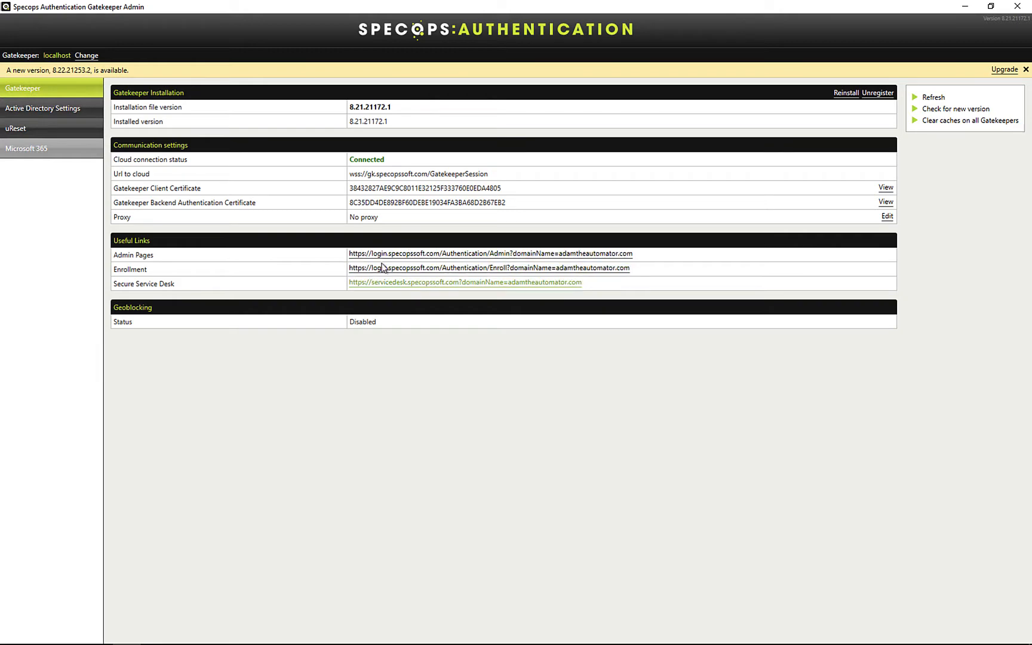
# Show the Active Directory settings with scopes, security groups, domain controllers and search settings.
pyautogui.click(43, 108)
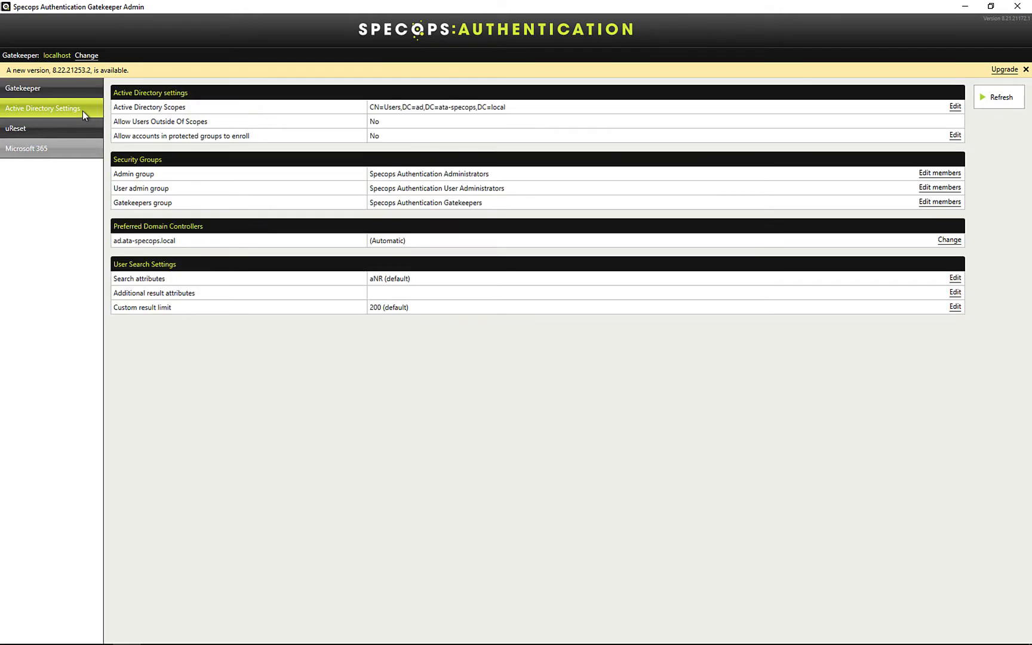
pyautogui.moveTo(236, 225)
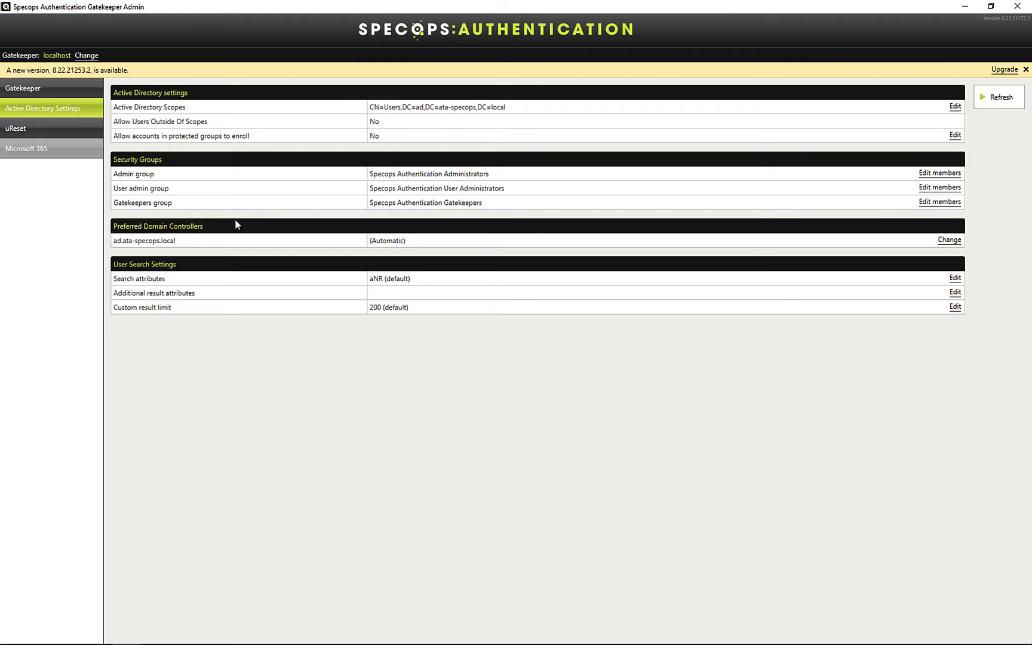
pyautogui.moveTo(170, 181)
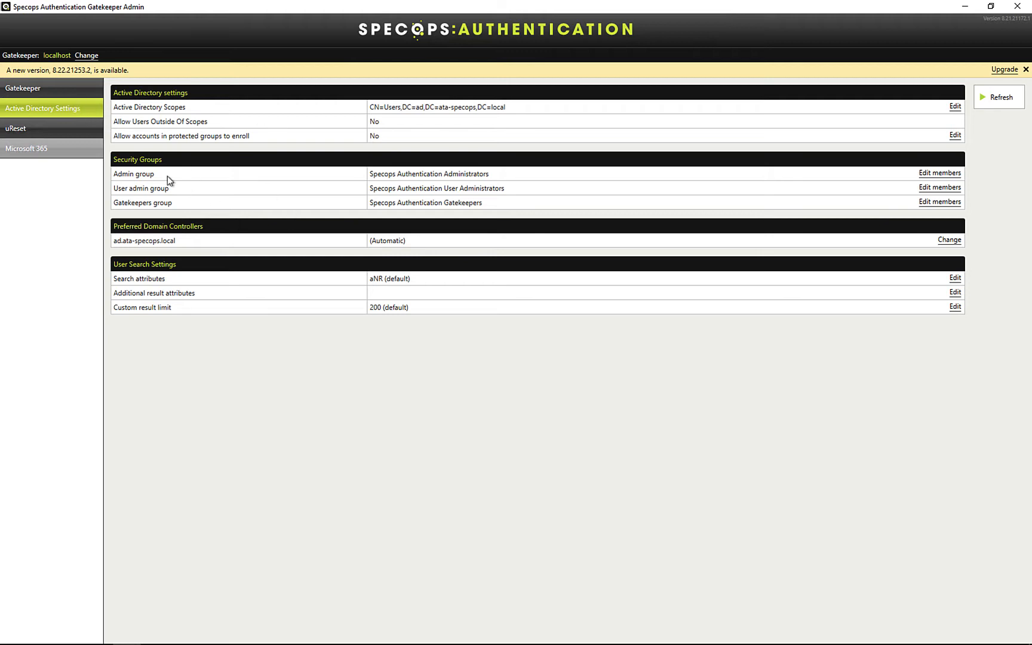
# Show the uReset page with its enabled feature, tagged password policy GPOs and reset links.
pyautogui.click(16, 127)
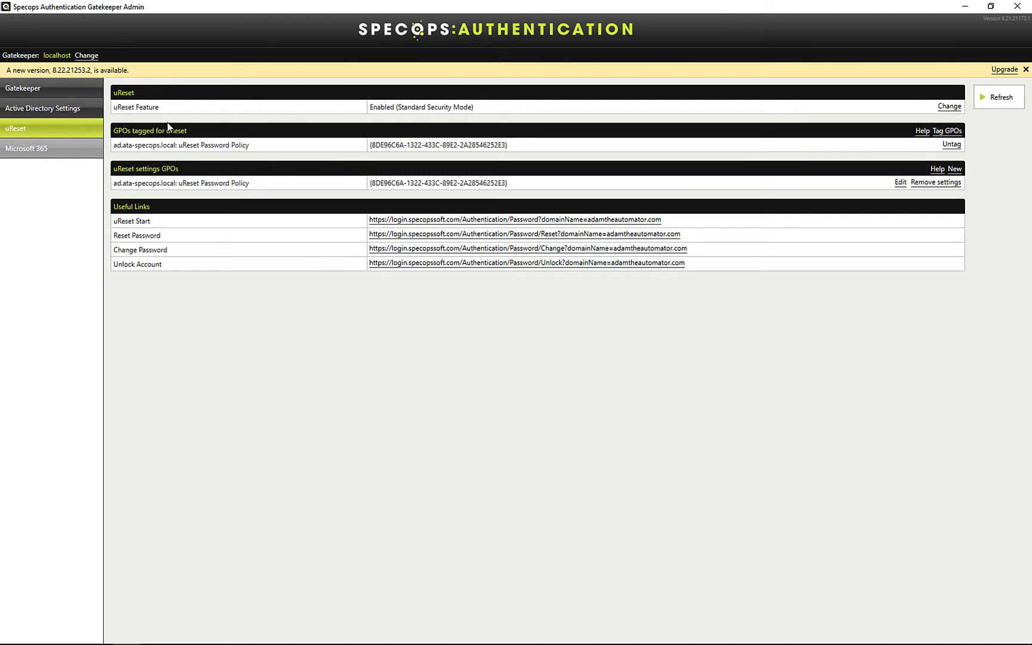
pyautogui.moveTo(170, 140)
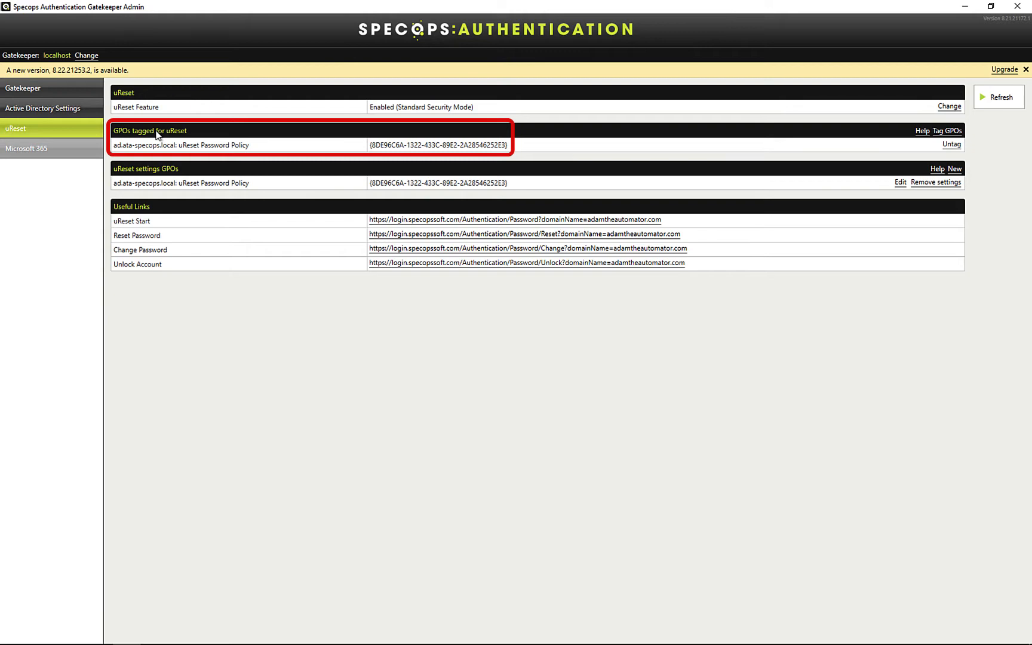
pyautogui.moveTo(127, 142)
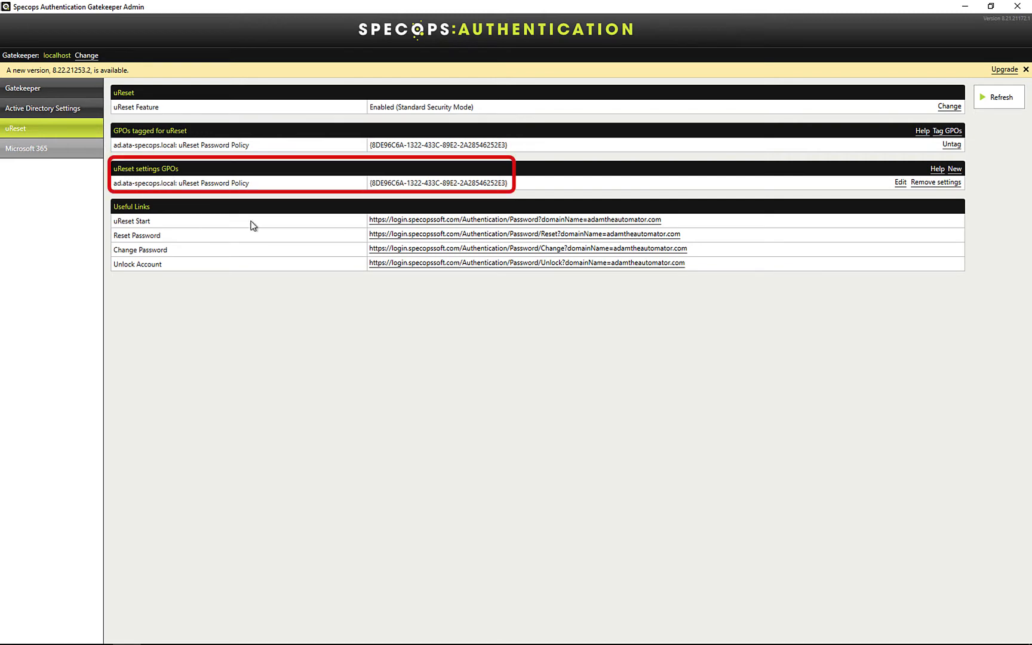
pyautogui.moveTo(218, 185)
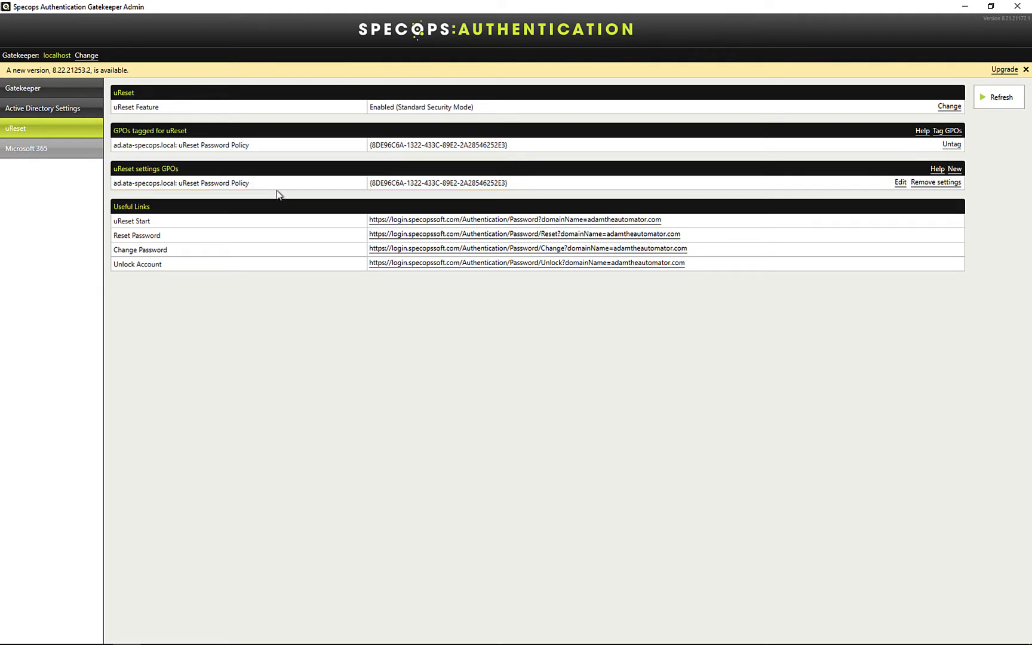
pyautogui.moveTo(428, 220)
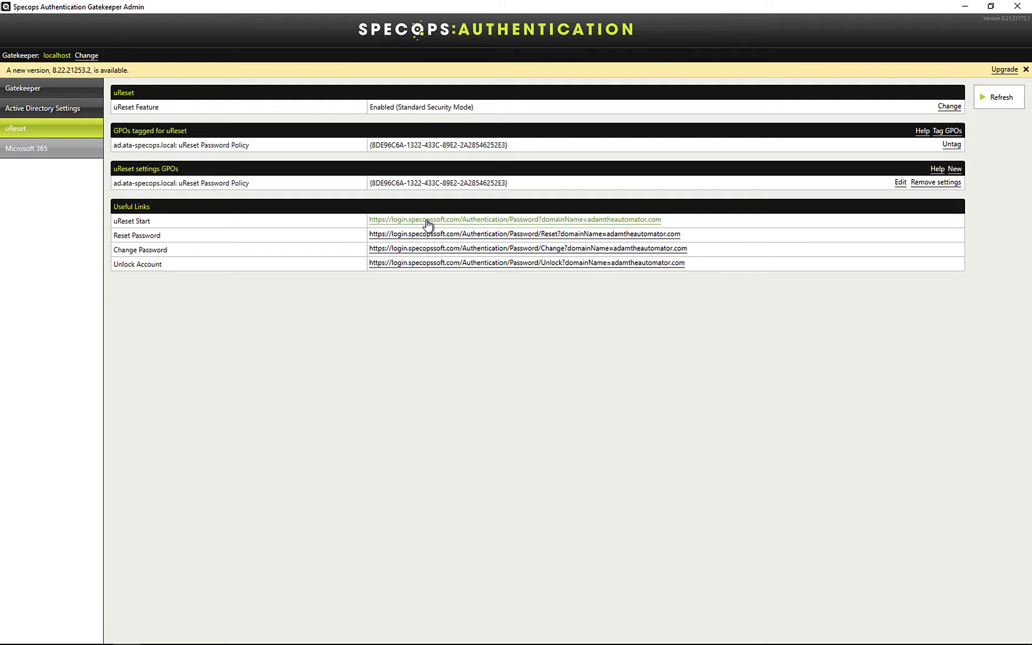
pyautogui.moveTo(428, 234)
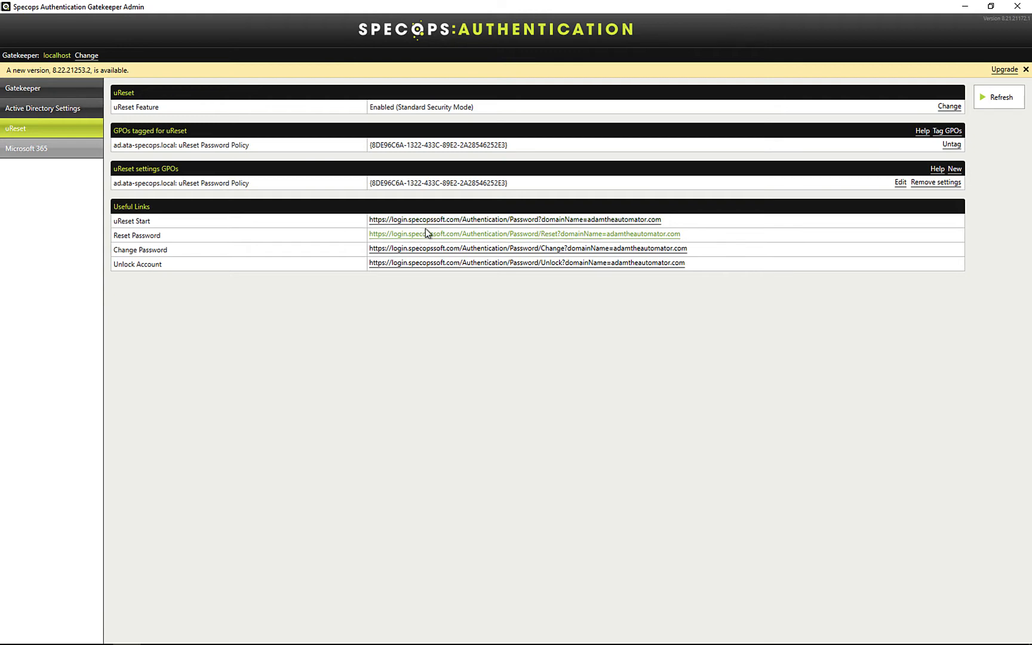
# Open the uReset start page in the portal and begin the 'I forgot my password' reset.
pyautogui.click(515, 220)
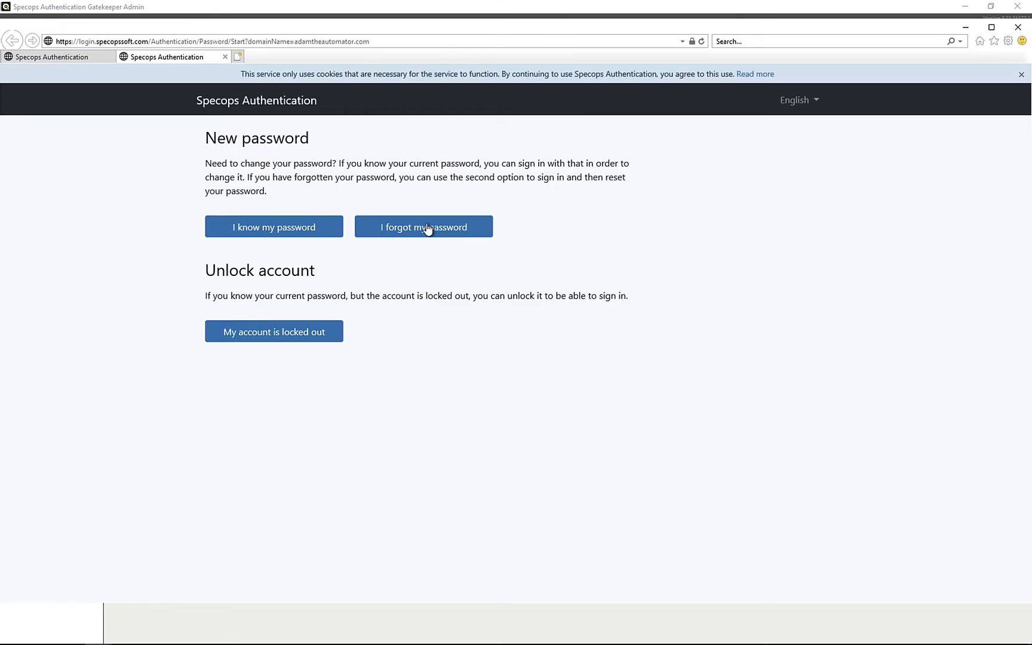
pyautogui.moveTo(581, 262)
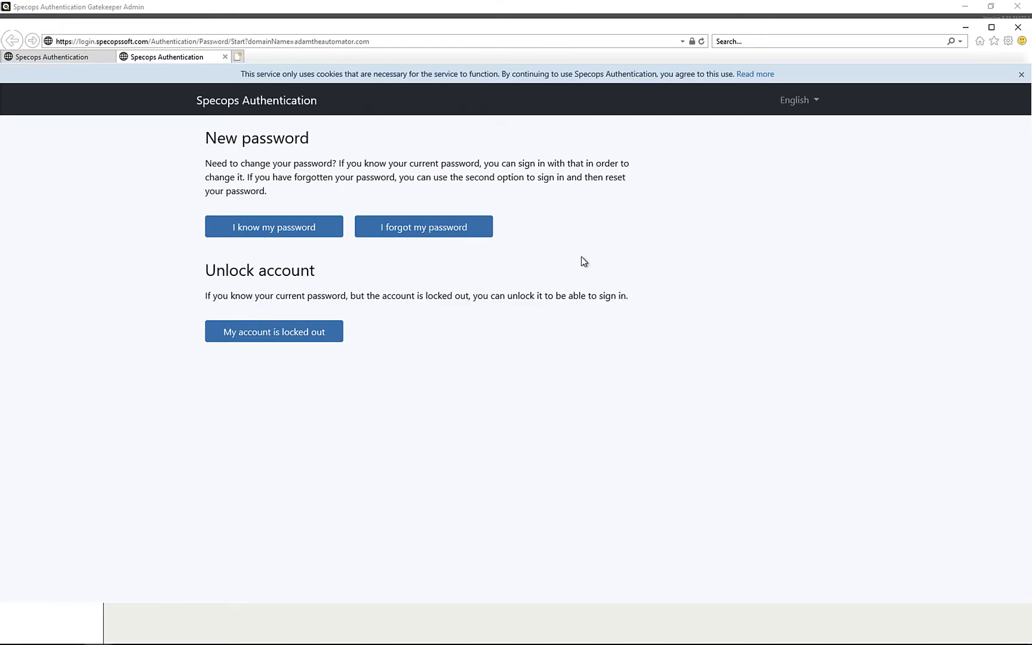
pyautogui.moveTo(298, 157)
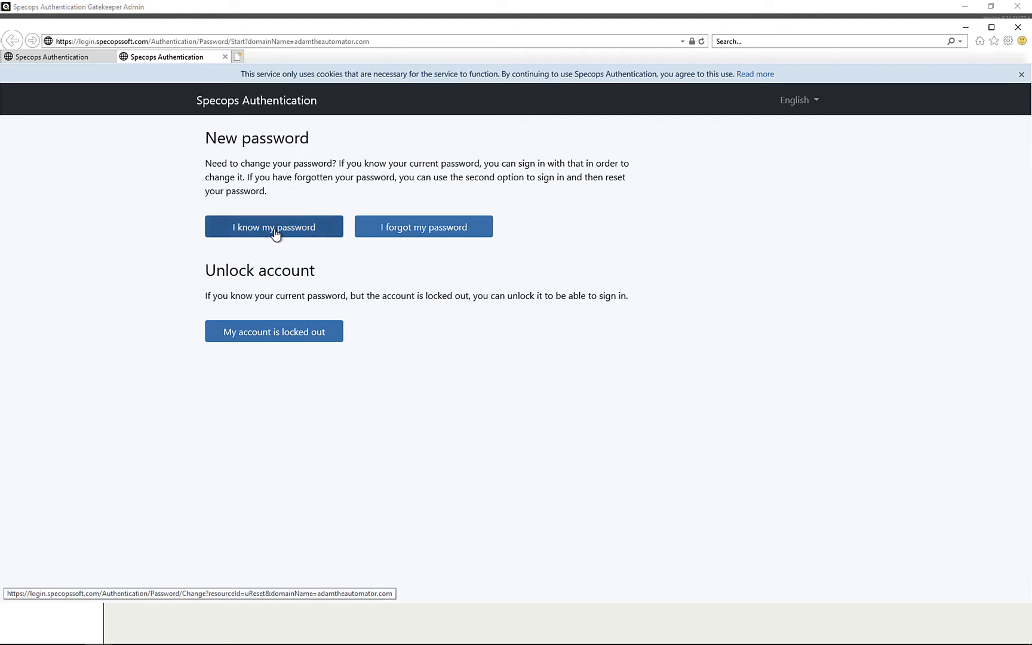
pyautogui.moveTo(296, 237)
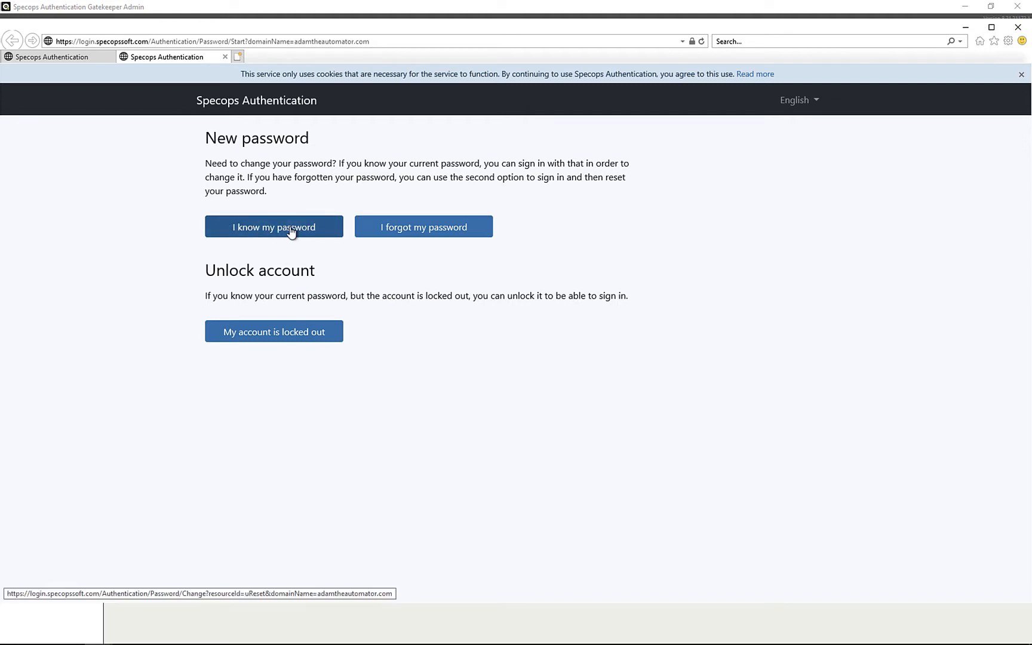
pyautogui.moveTo(418, 227)
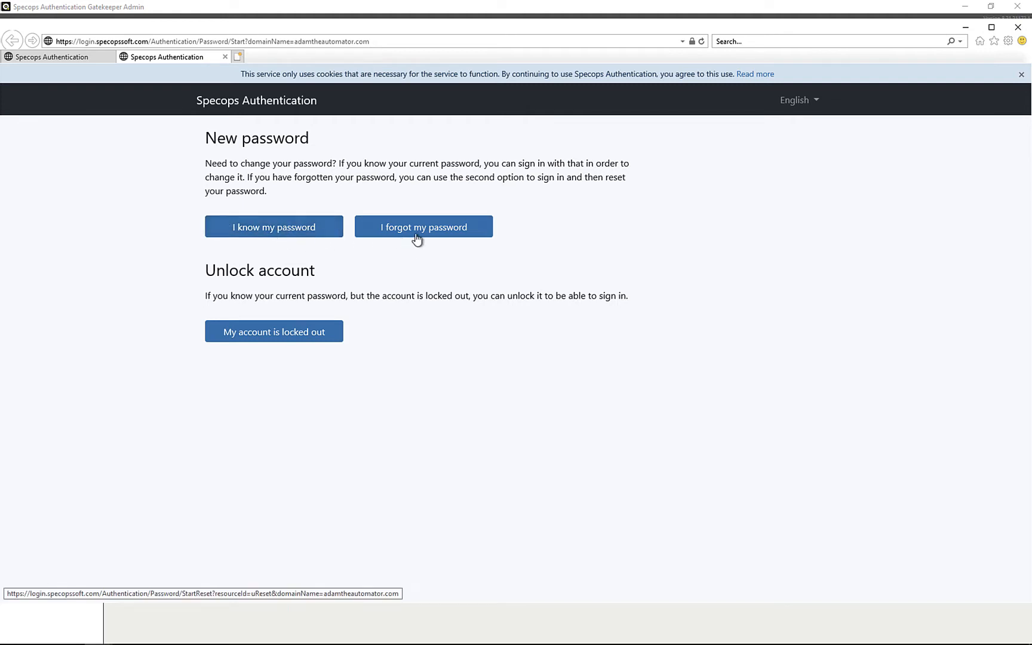
pyautogui.moveTo(423, 227)
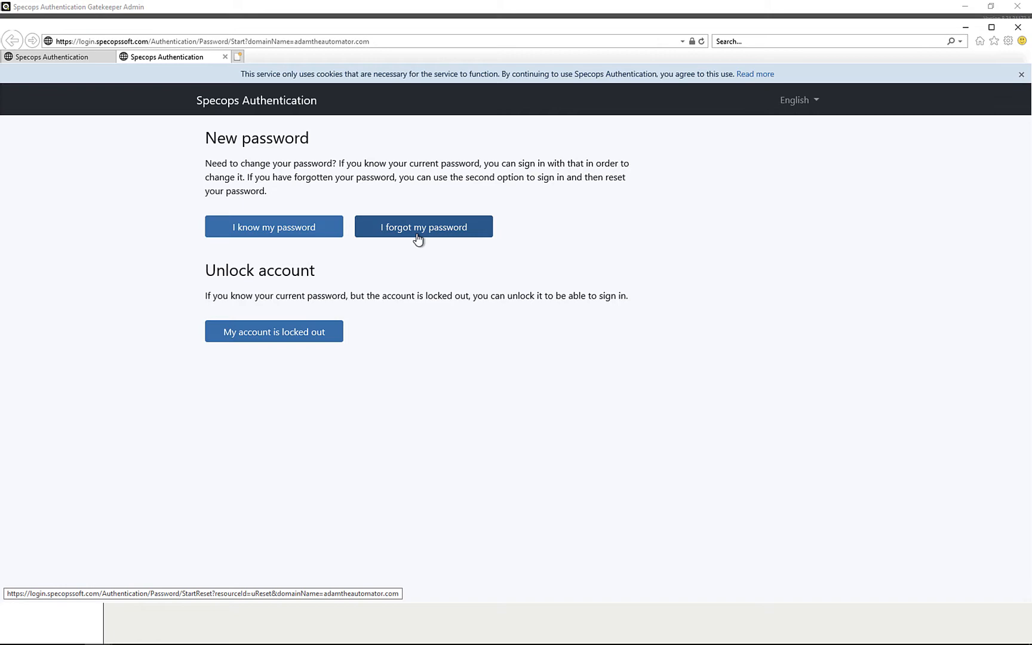
pyautogui.click(423, 226)
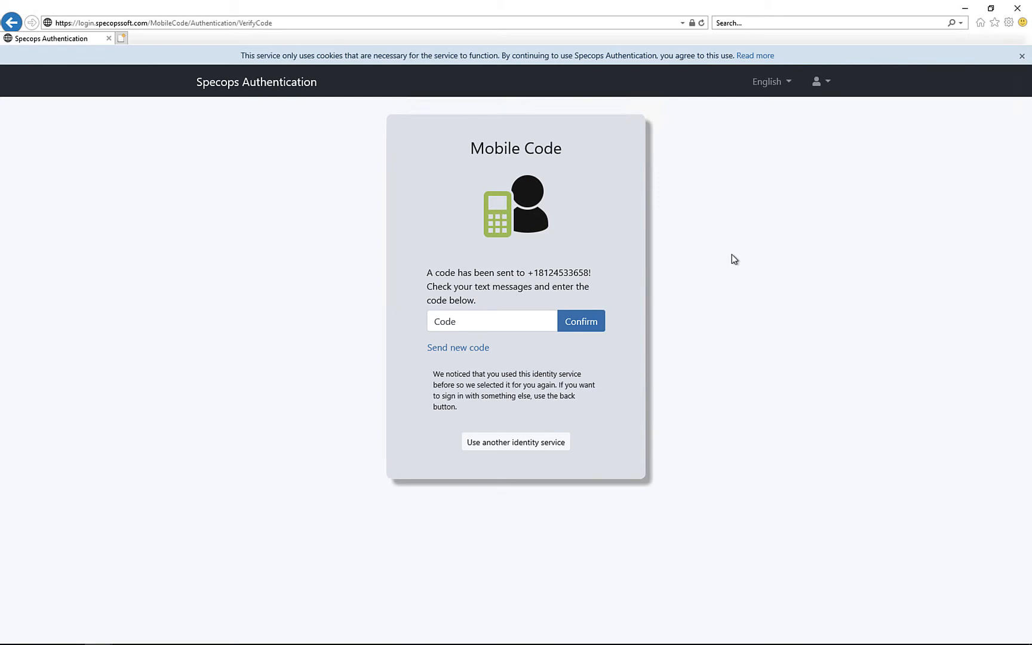
pyautogui.moveTo(538, 202)
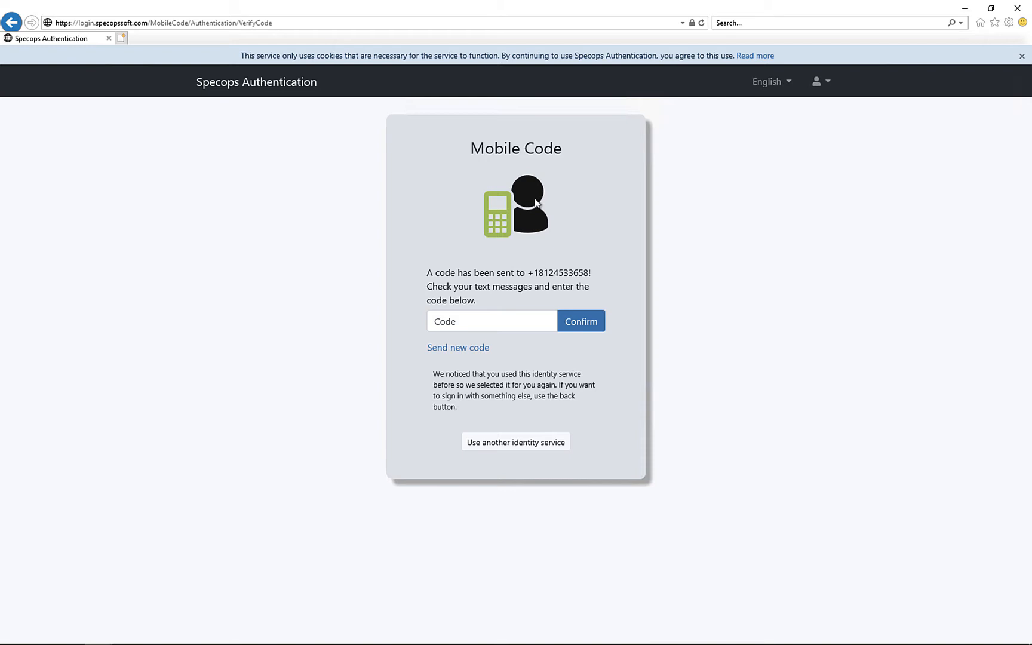
pyautogui.moveTo(530, 279)
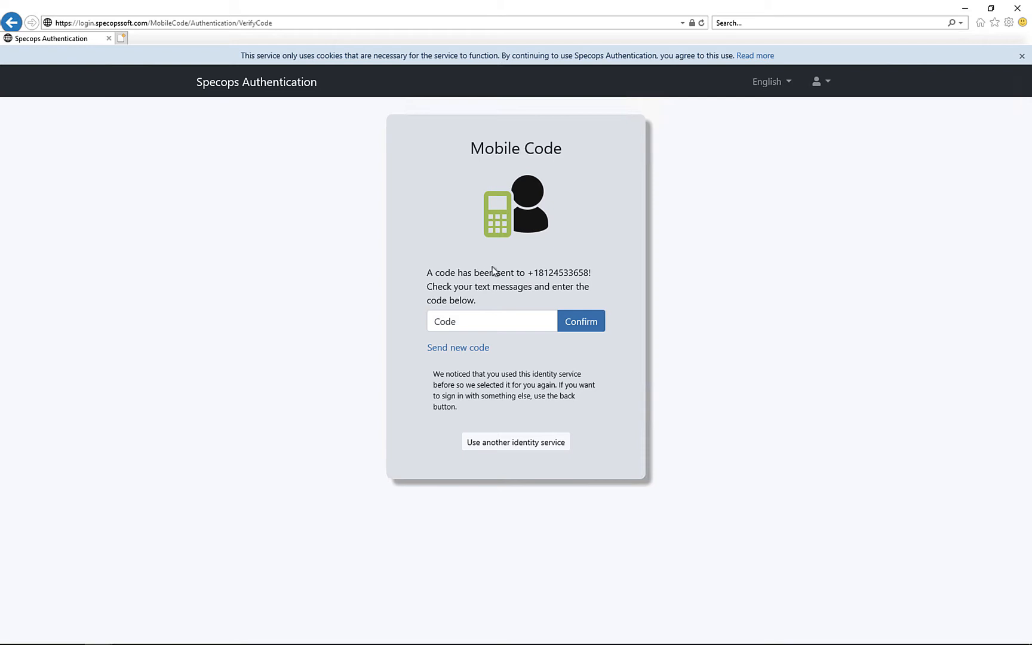
pyautogui.moveTo(491, 278)
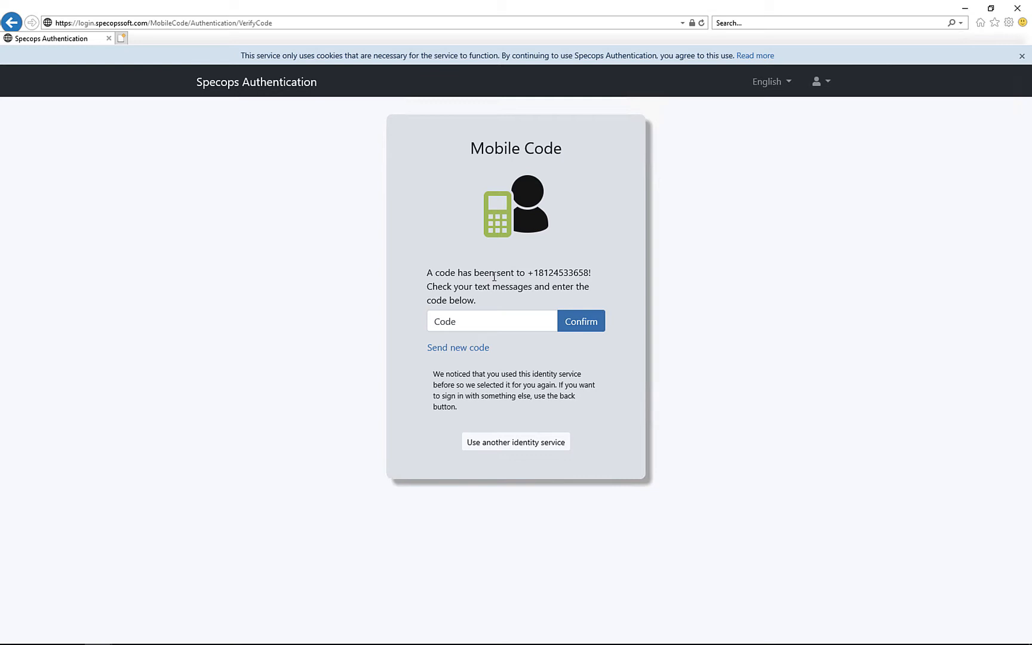
pyautogui.moveTo(458, 347)
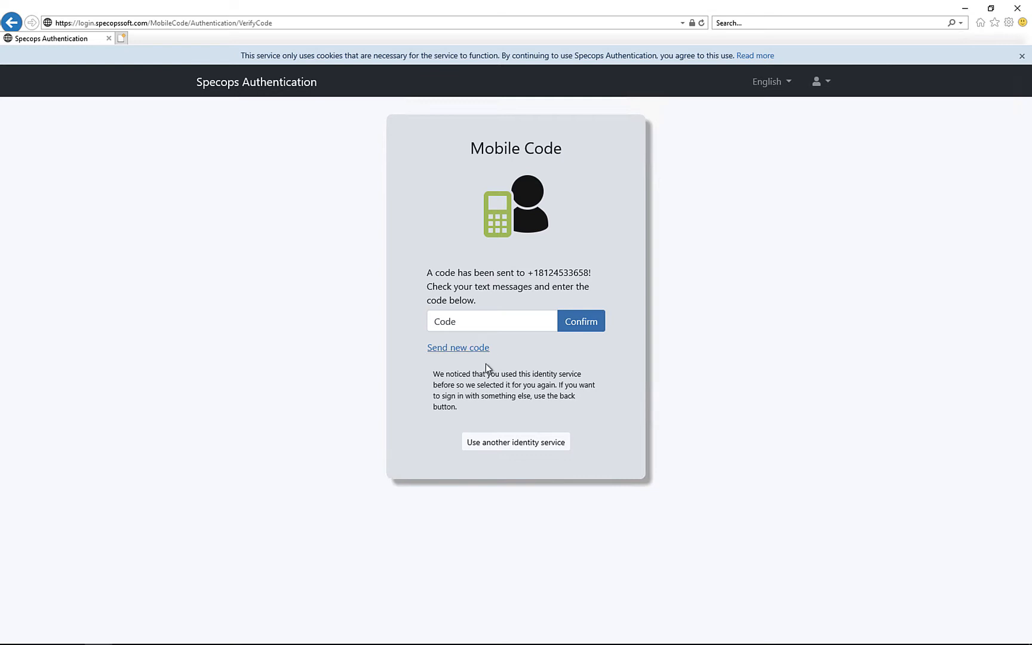
pyautogui.click(491, 320)
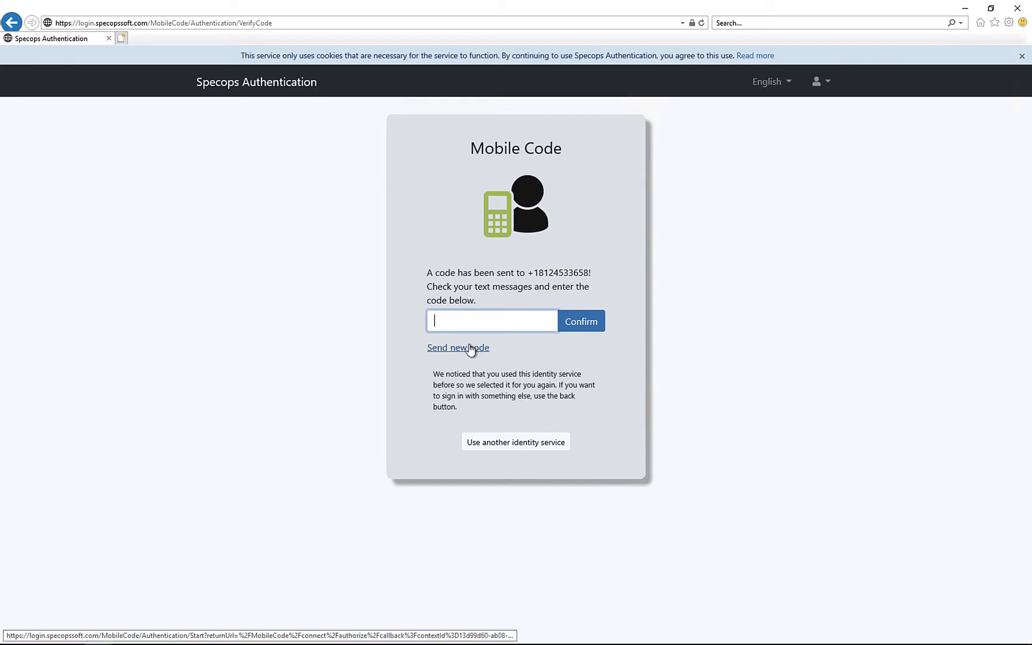
pyautogui.moveTo(489, 322)
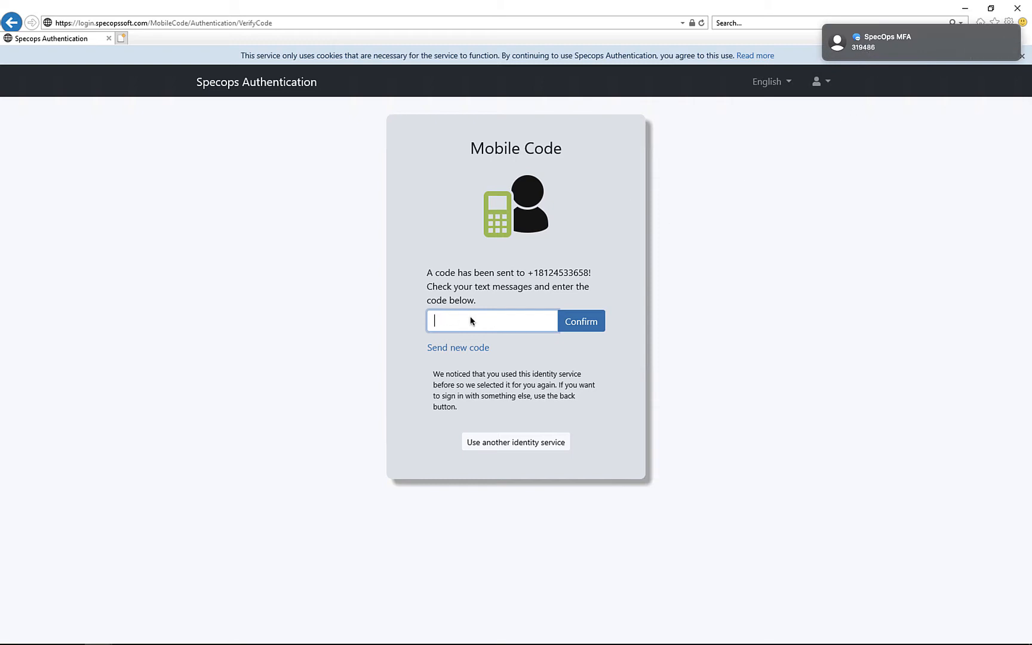
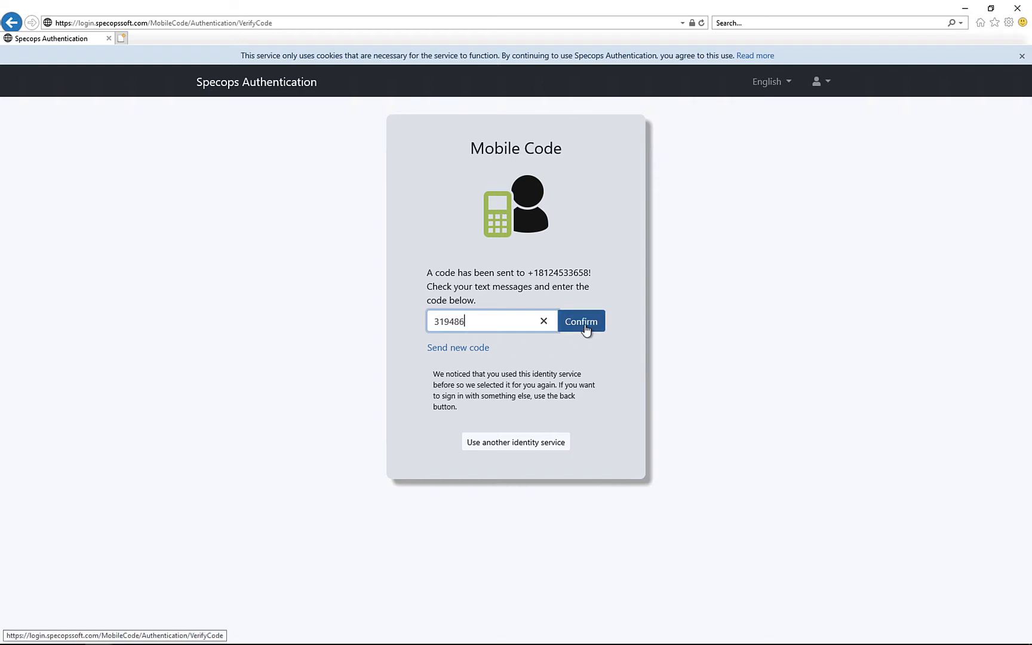
pyautogui.click(580, 321)
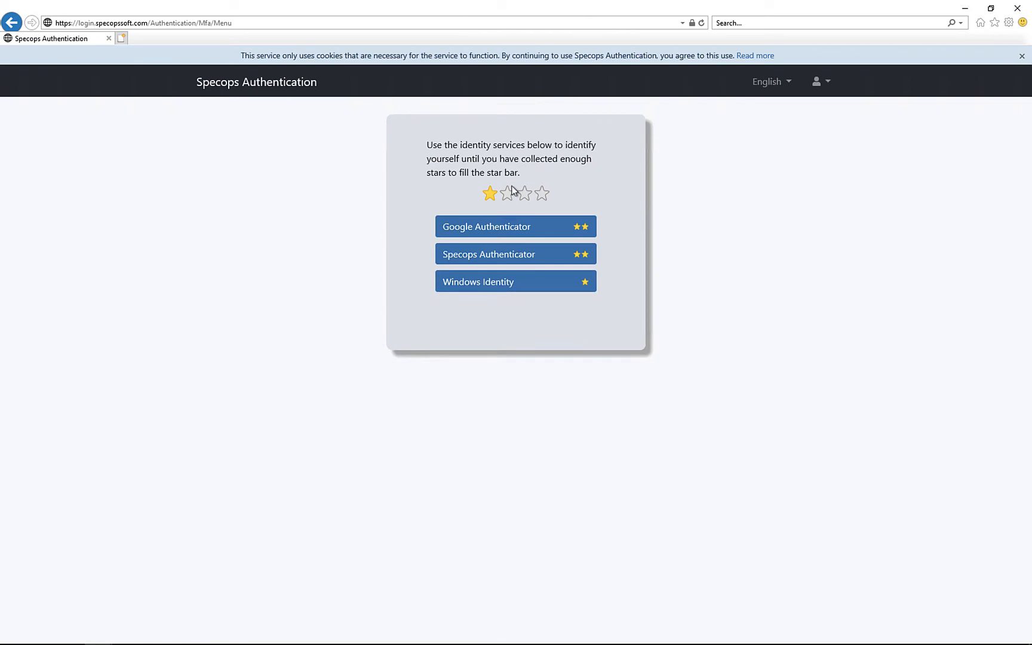
pyautogui.moveTo(404, 252)
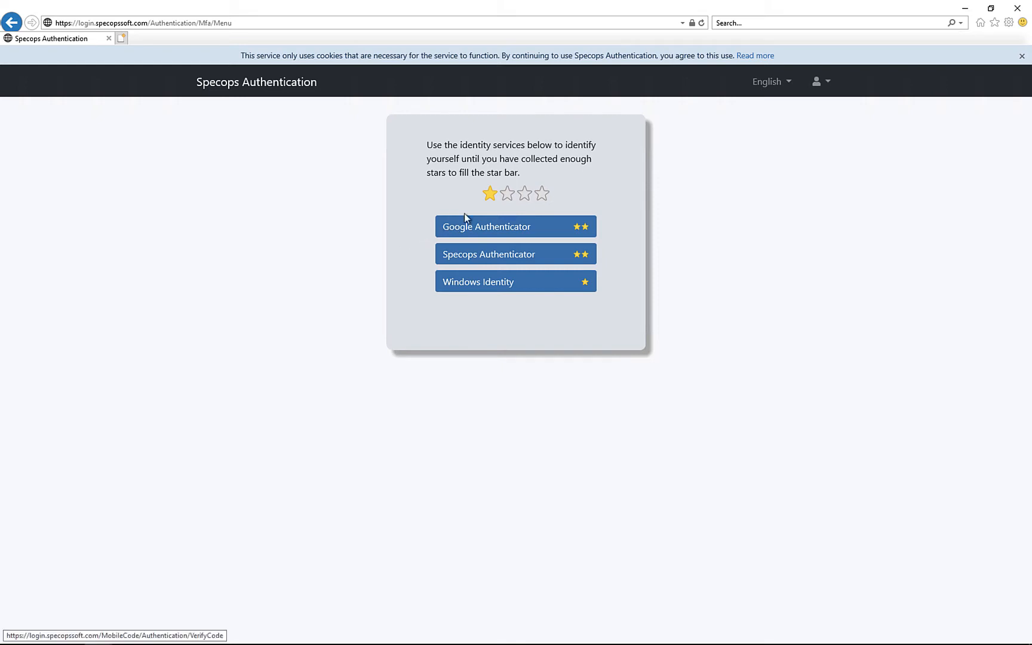
pyautogui.moveTo(544, 212)
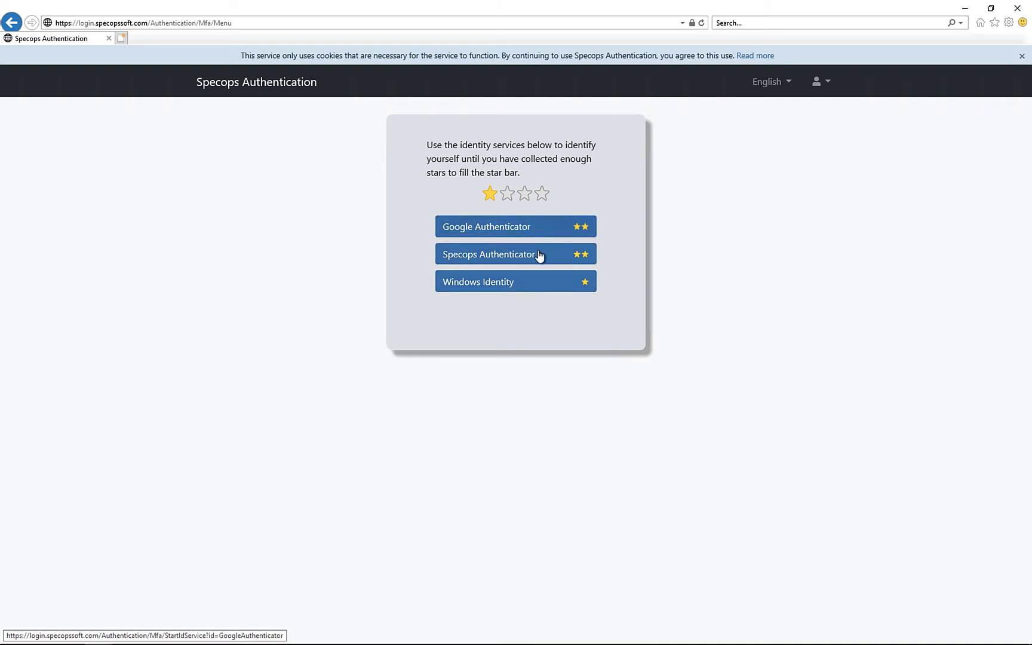
pyautogui.moveTo(538, 227)
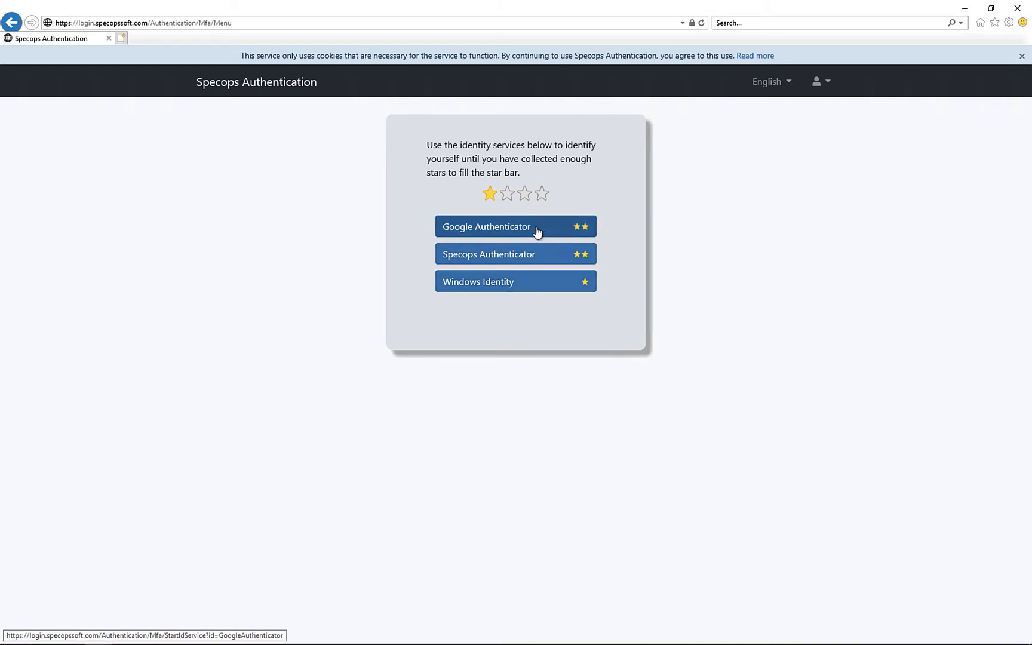
pyautogui.click(515, 226)
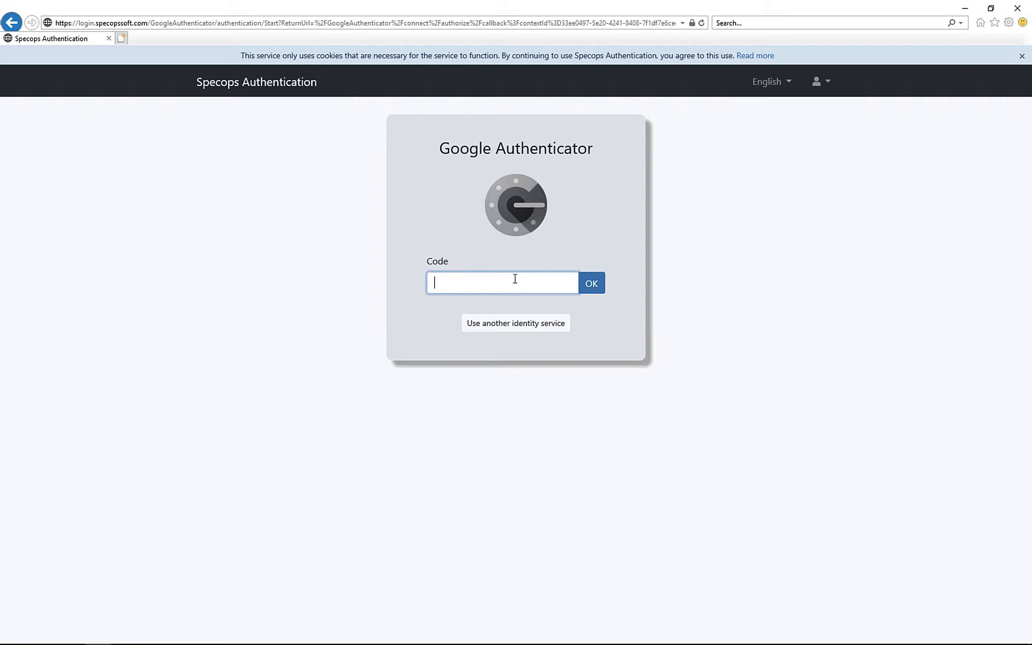
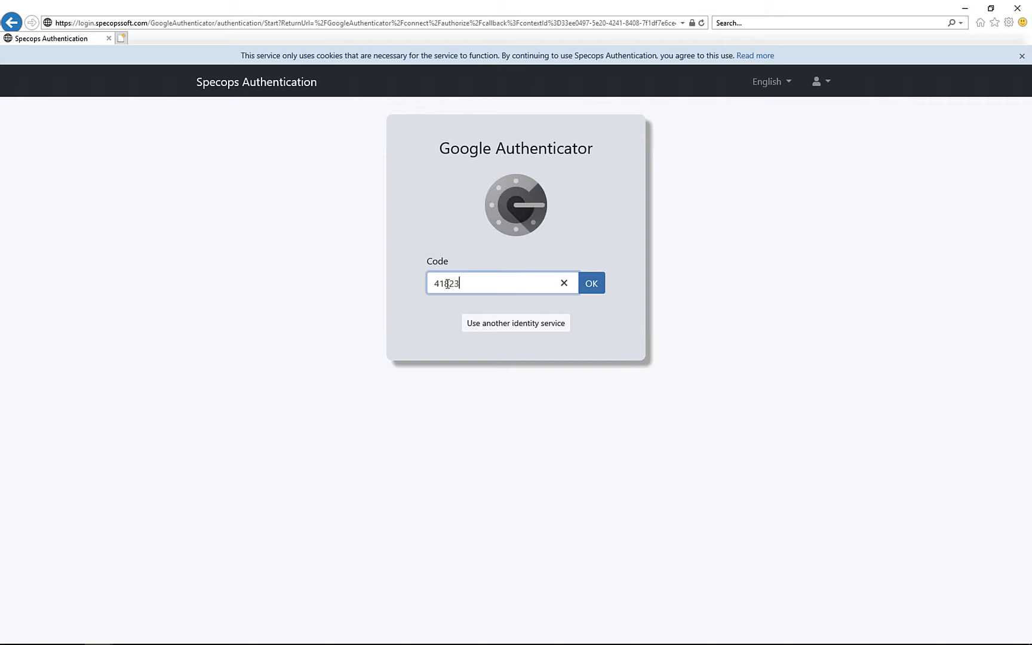
pyautogui.click(591, 283)
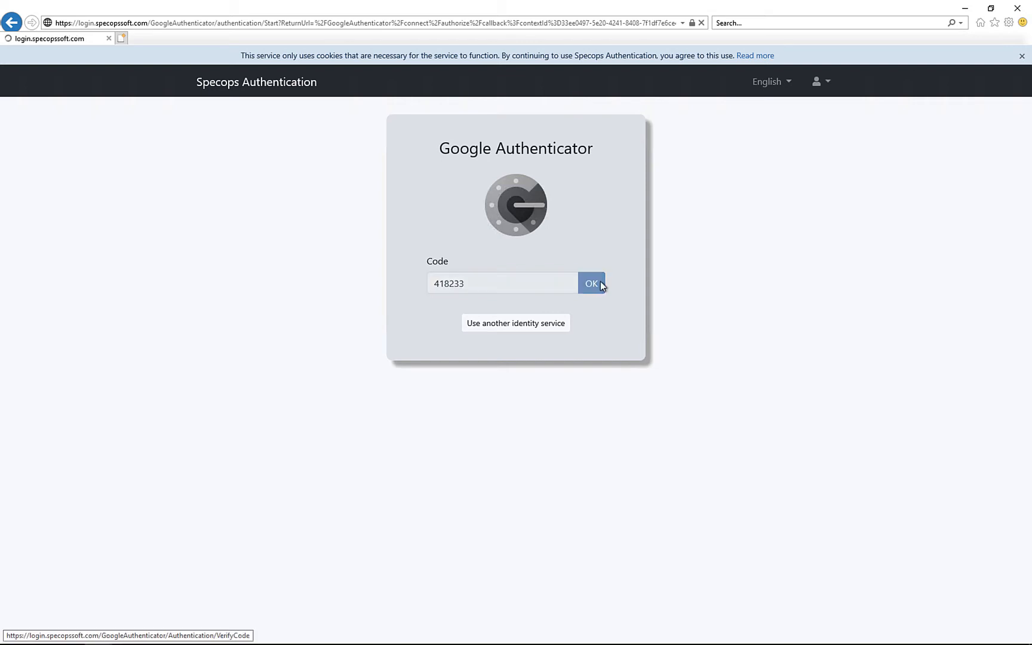
pyautogui.click(591, 284)
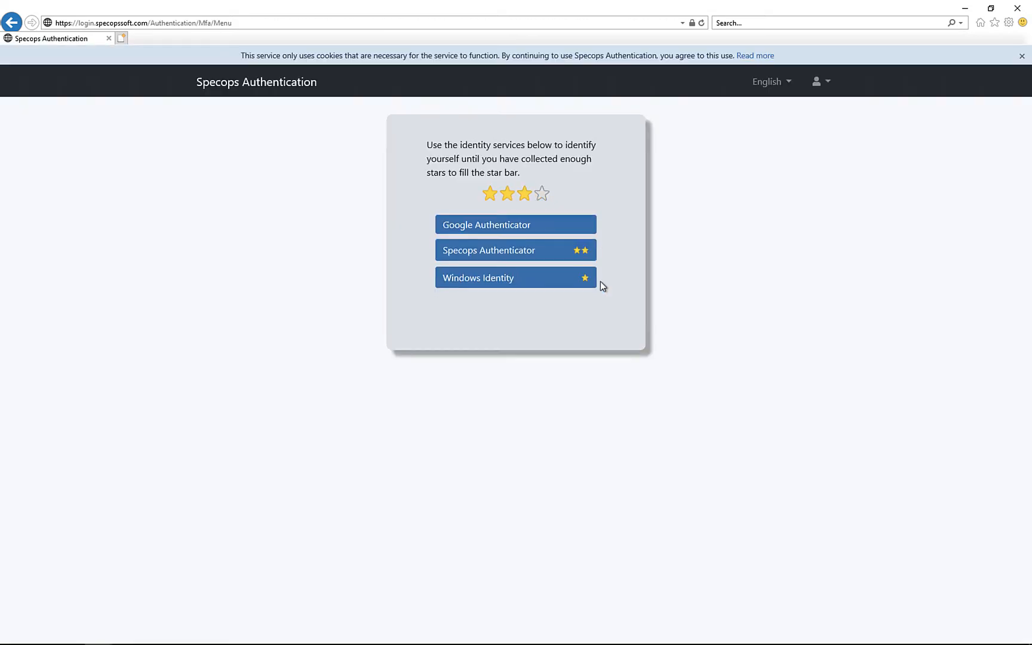
pyautogui.click(515, 225)
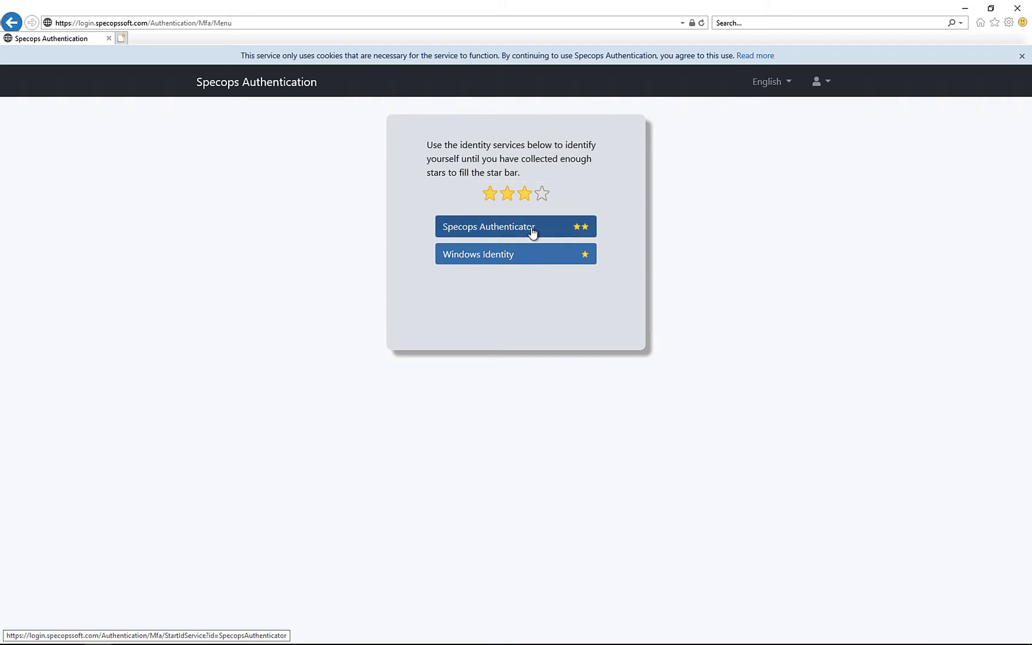
pyautogui.moveTo(534, 254)
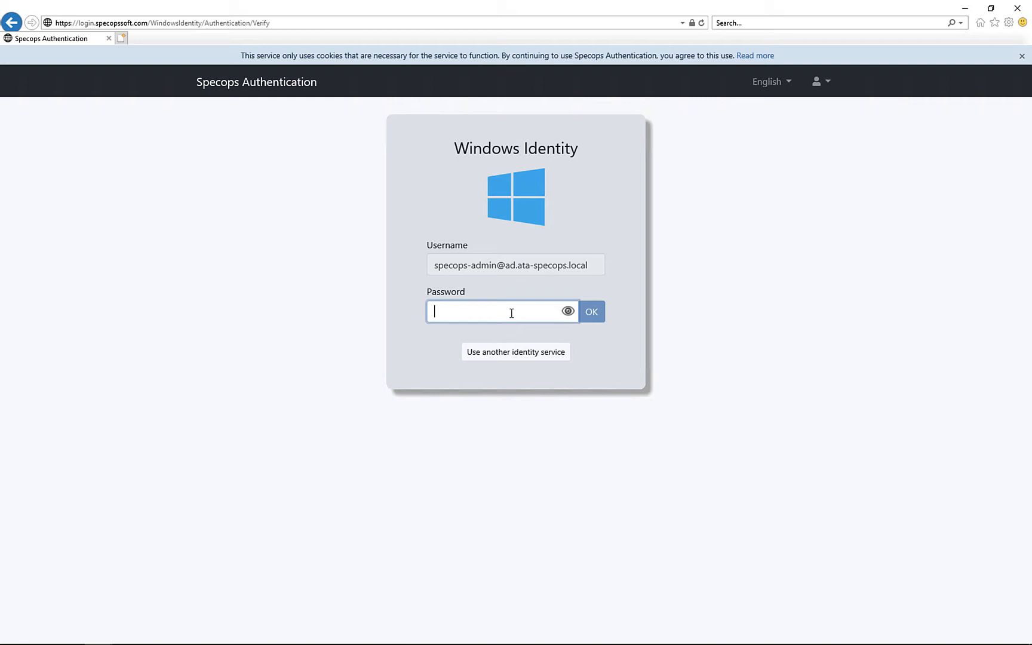
# Submit the Windows password to reach the Admin pages with full domain admin access.
pyautogui.click(591, 311)
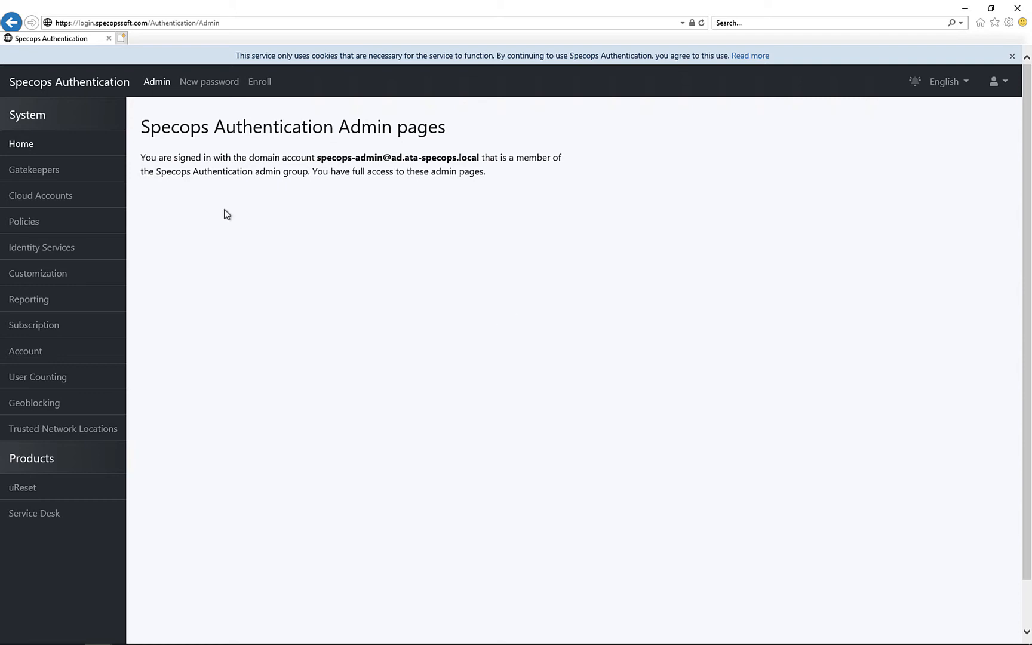
pyautogui.moveTo(40, 194)
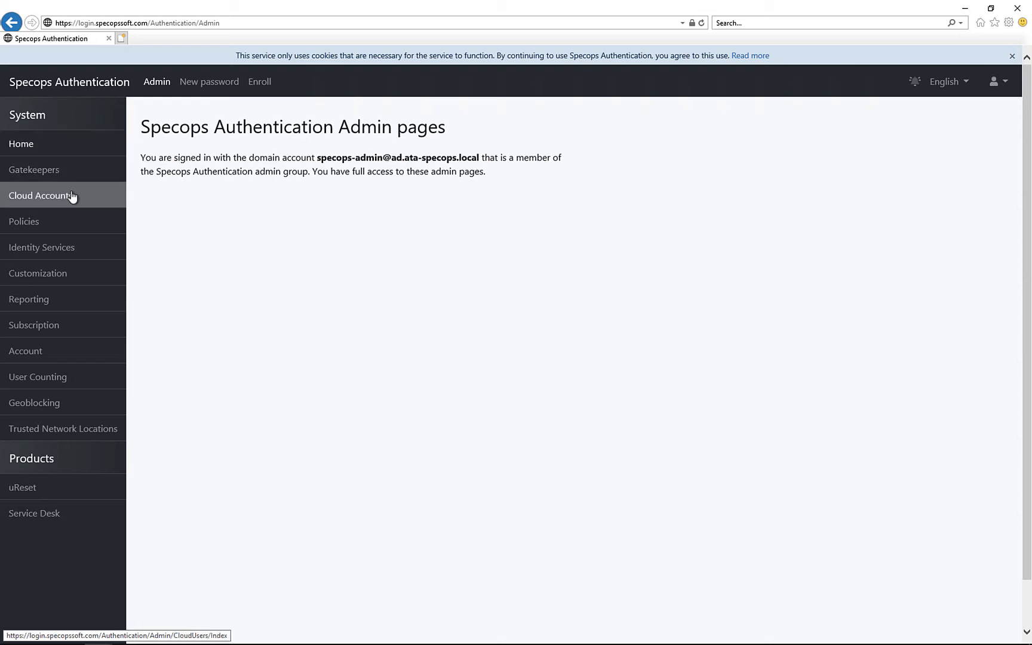
# Review the Identity Services list and the connected Gatekeeper, ending on Cloud Accounts.
pyautogui.click(41, 246)
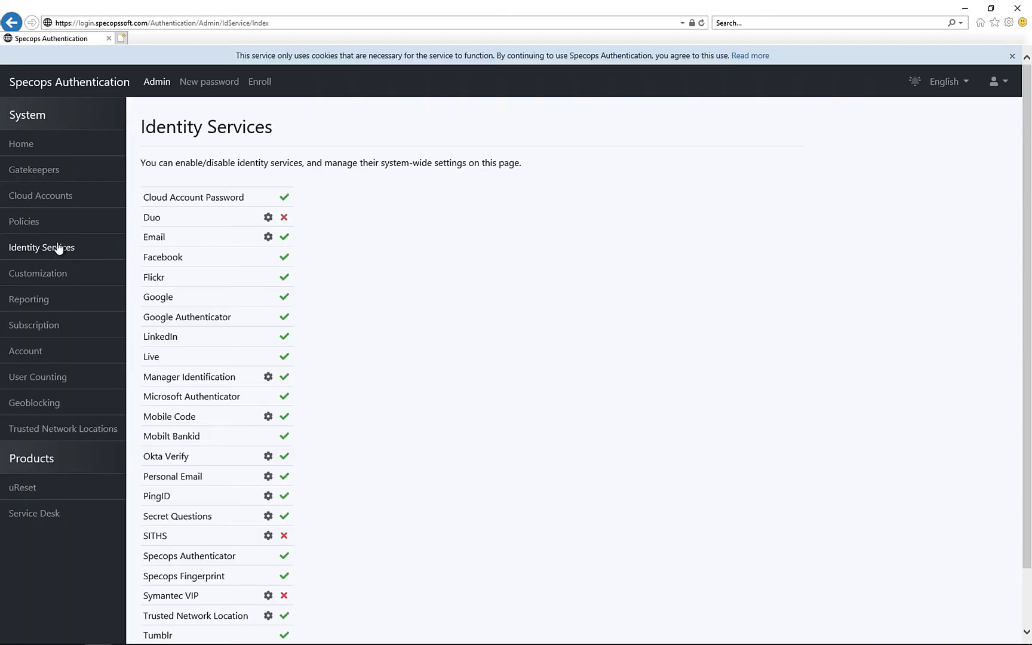
pyautogui.moveTo(270, 279)
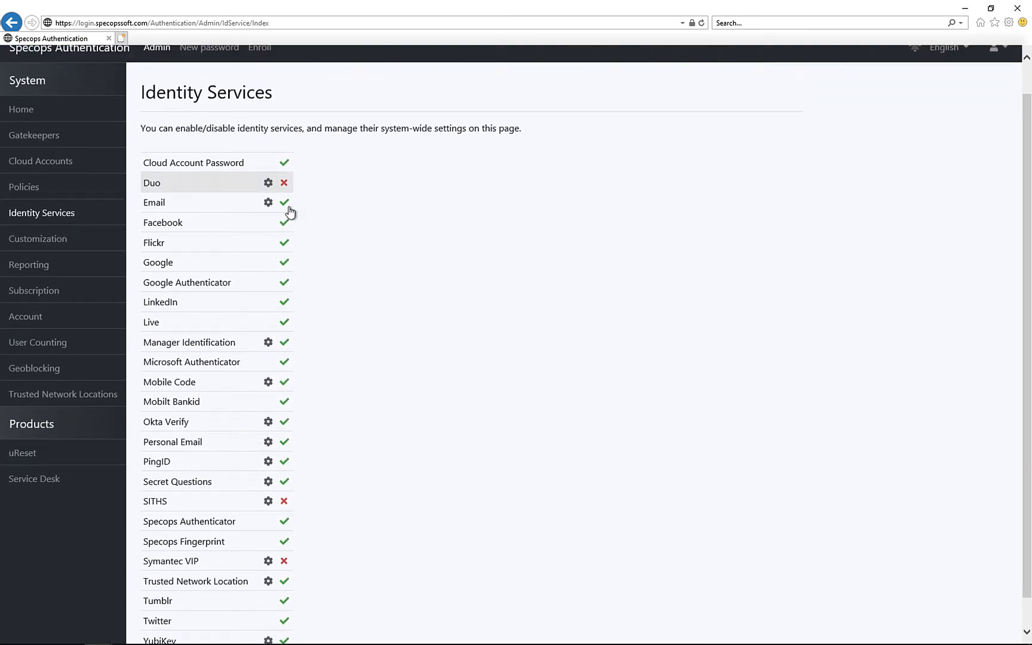
pyautogui.moveTo(338, 252)
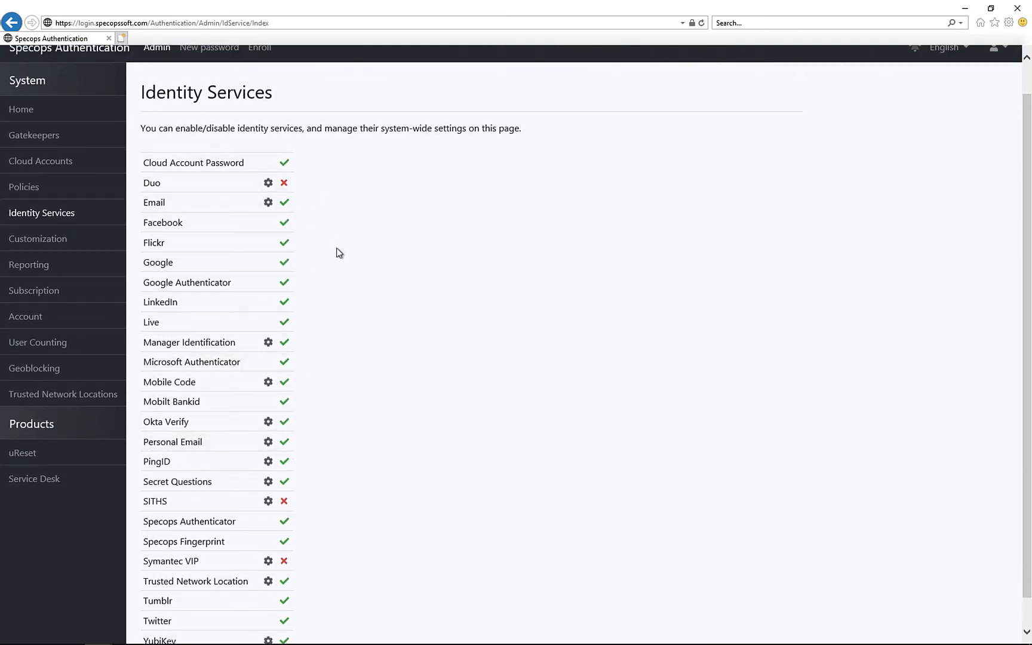
pyautogui.scroll(-3)
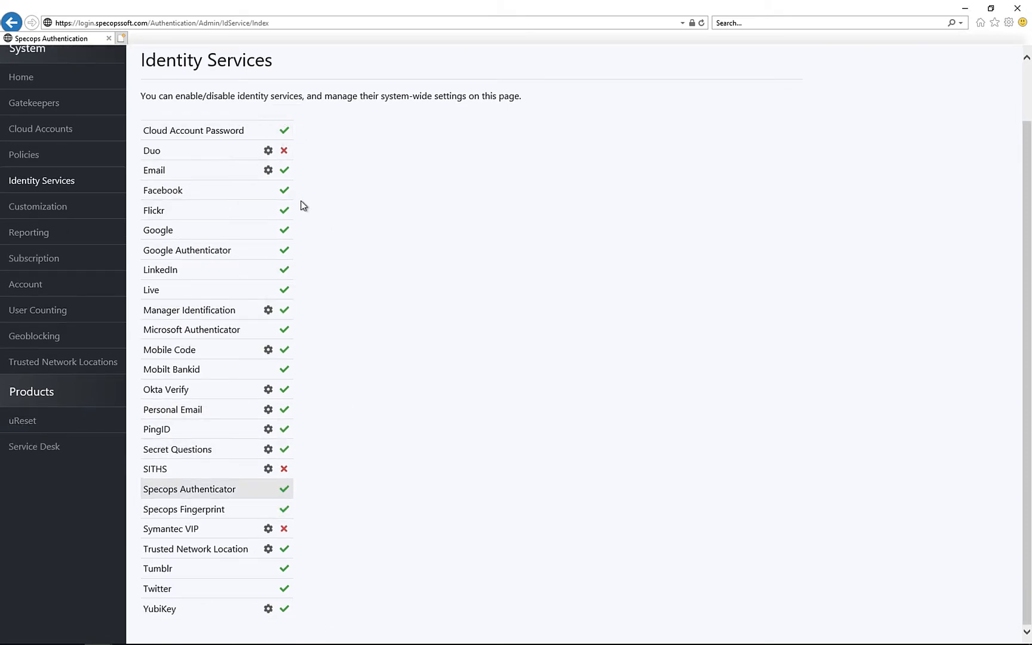
pyautogui.scroll(-3)
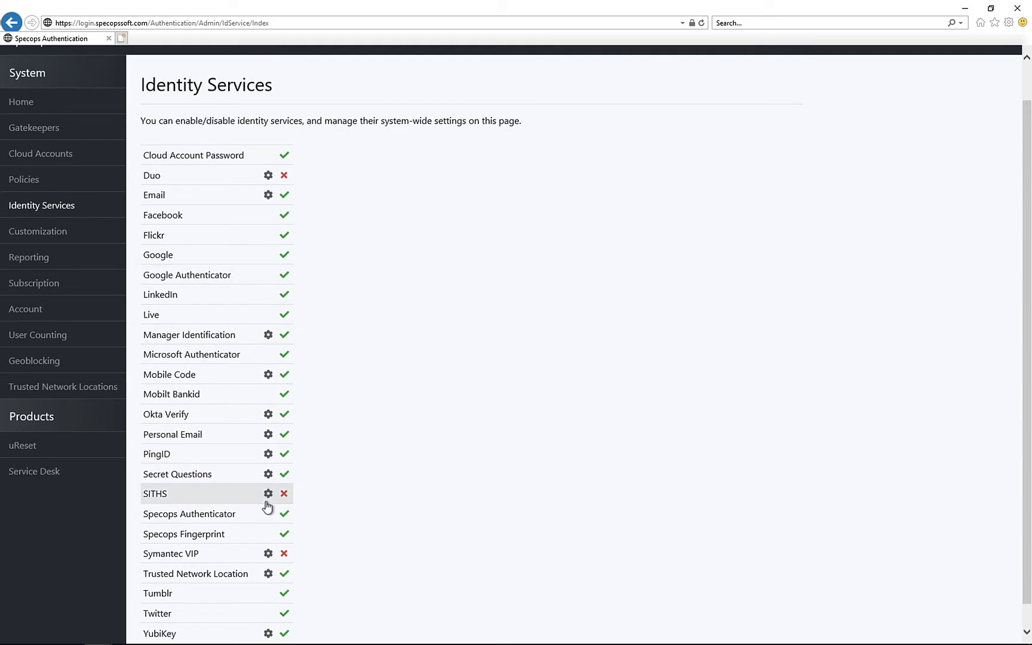
pyautogui.scroll(-3)
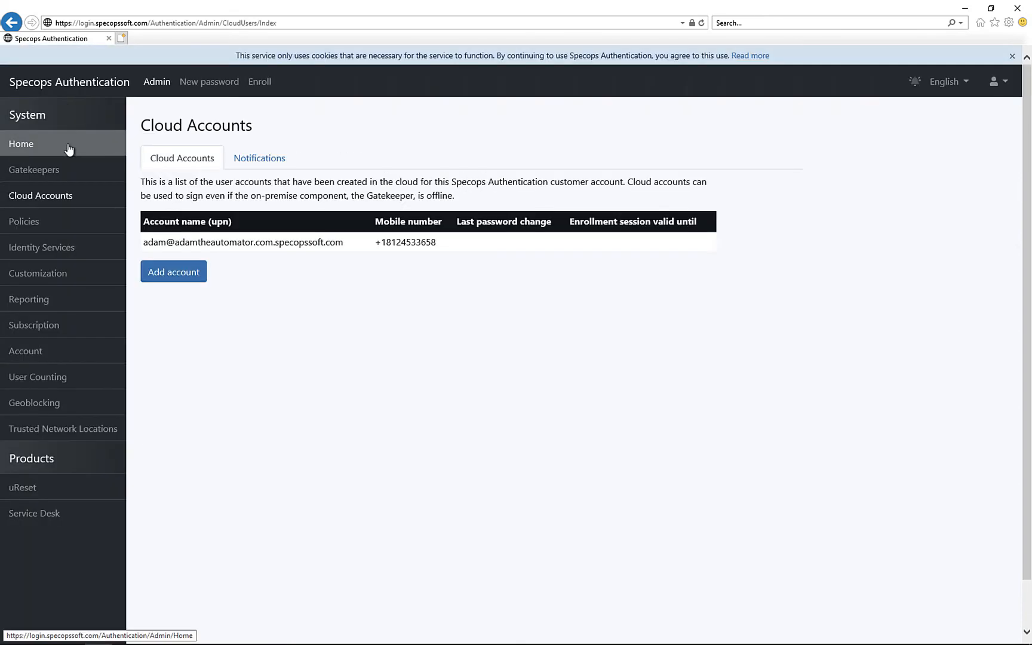
pyautogui.click(34, 169)
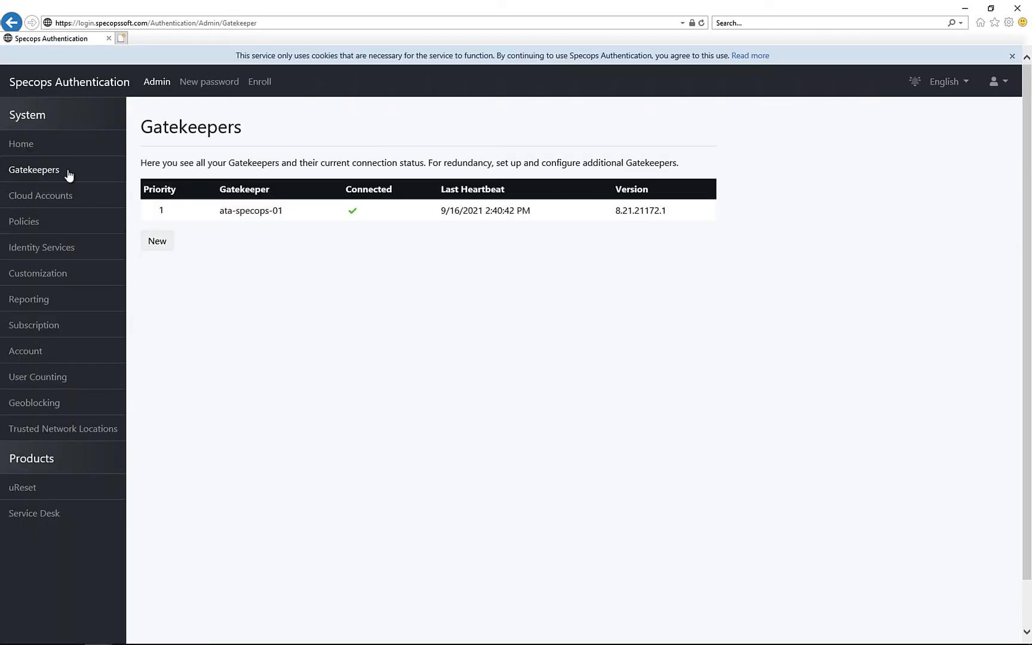
pyautogui.moveTo(40, 195)
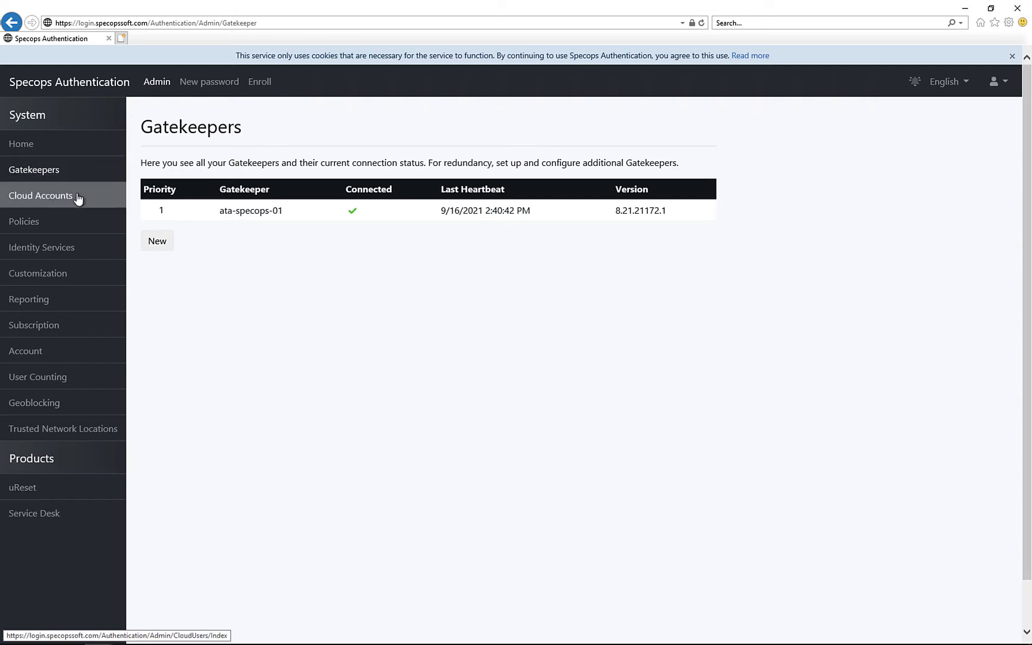
pyautogui.click(41, 195)
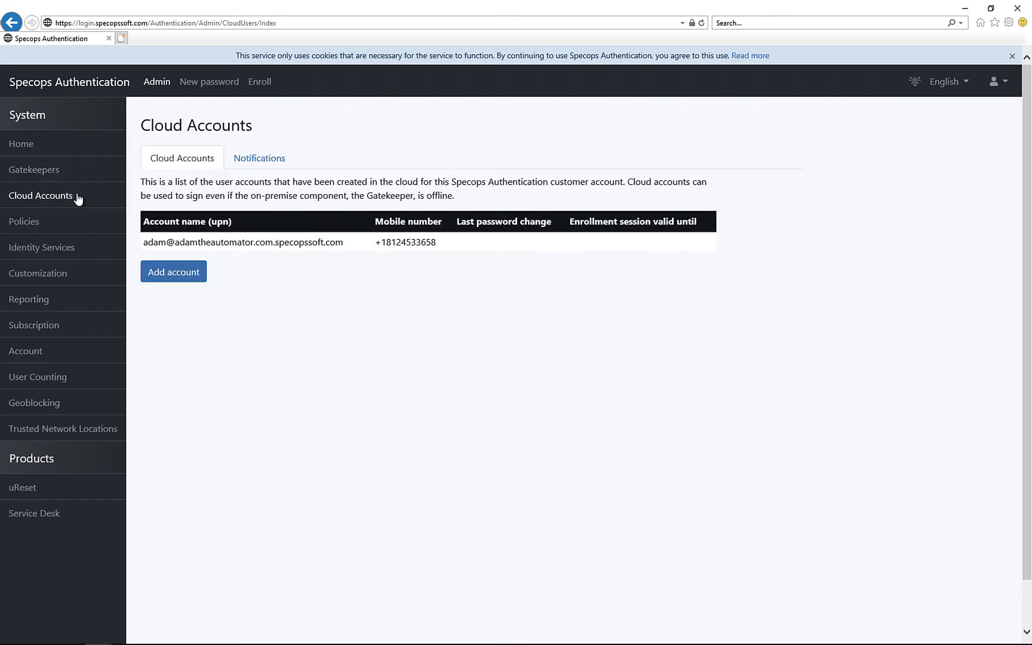
# Show the Reporting enrollment history with two total enrollments performed.
pyautogui.click(37, 273)
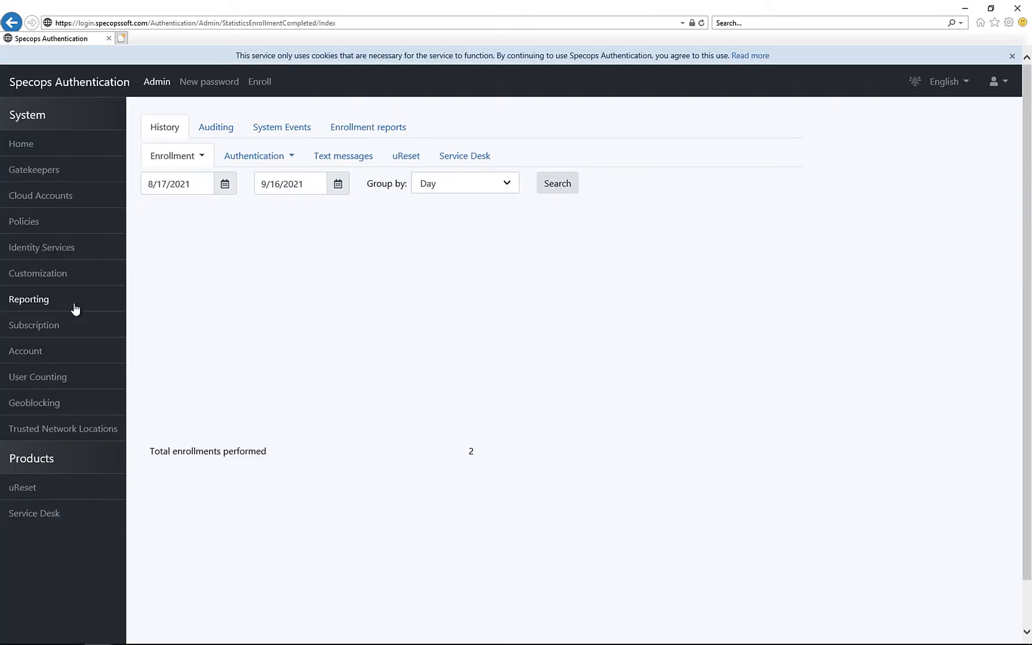
pyautogui.moveTo(229, 289)
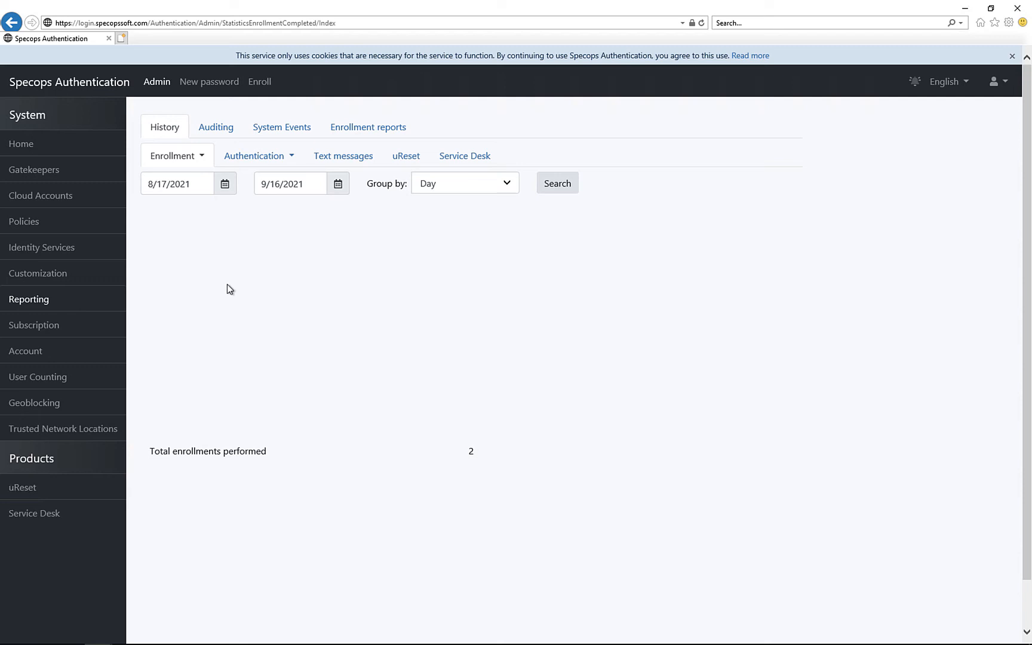
pyautogui.moveTo(250, 217)
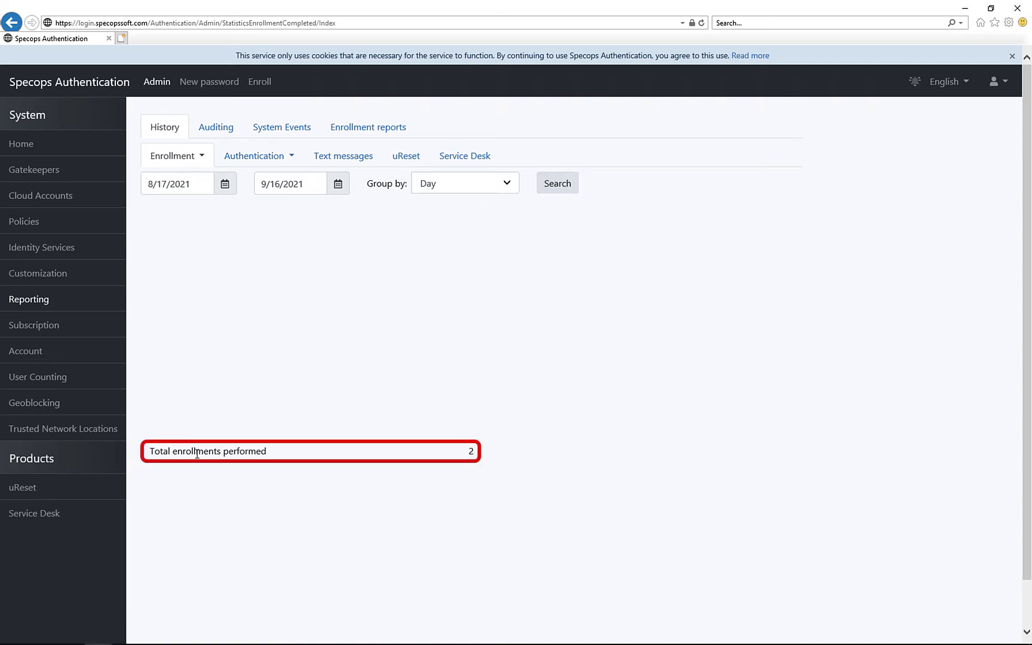
pyautogui.moveTo(215, 127)
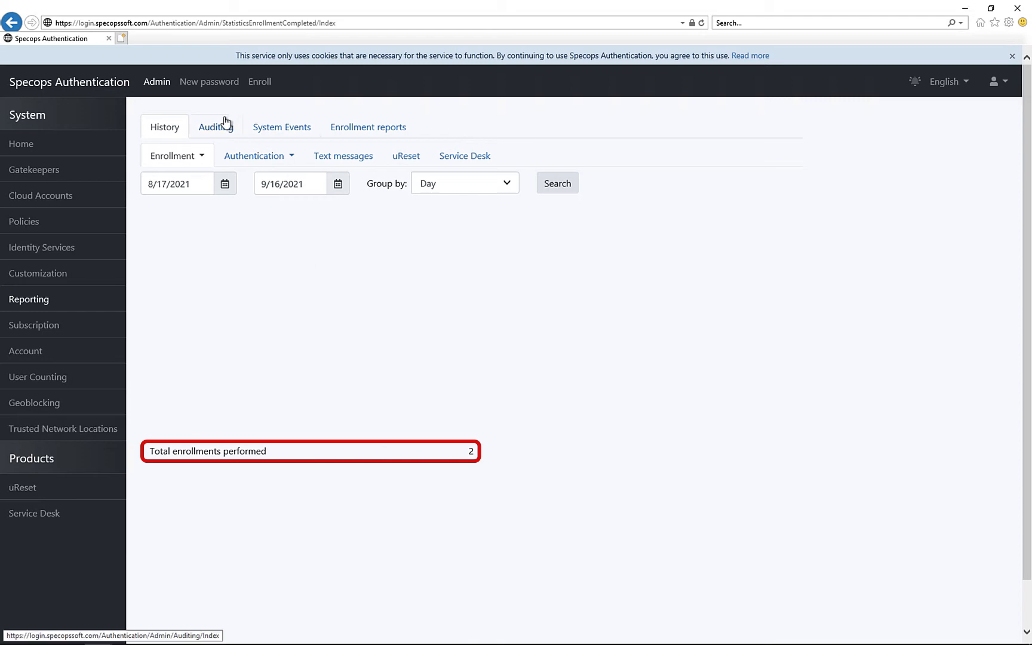
# Visit the Auditing and Enrollment reports tabs, ending on the fourteen-entry System Events log.
pyautogui.click(215, 127)
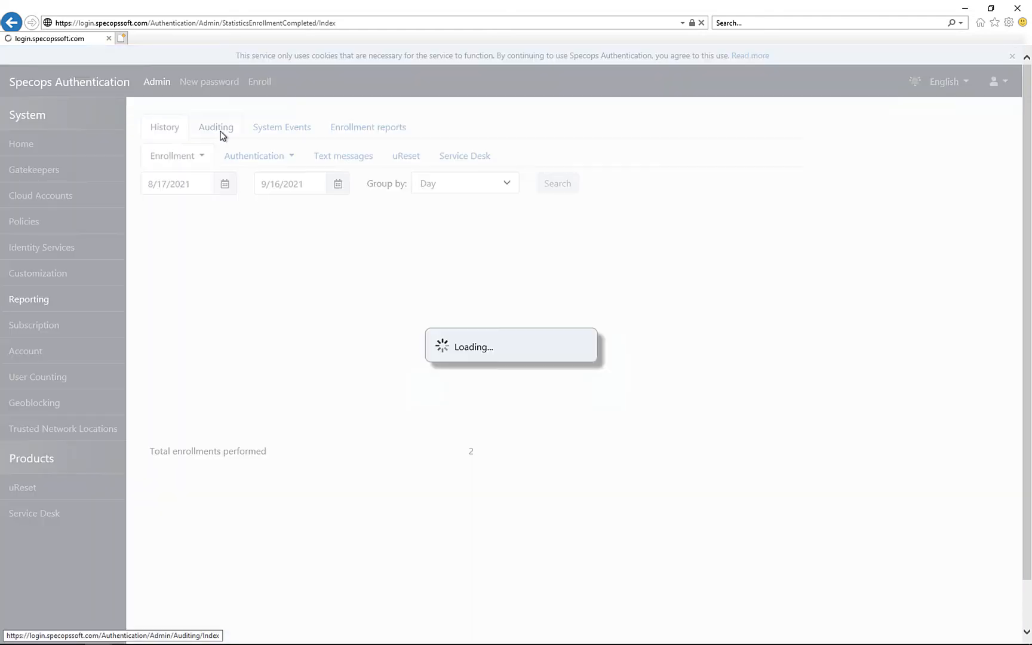
pyautogui.click(215, 127)
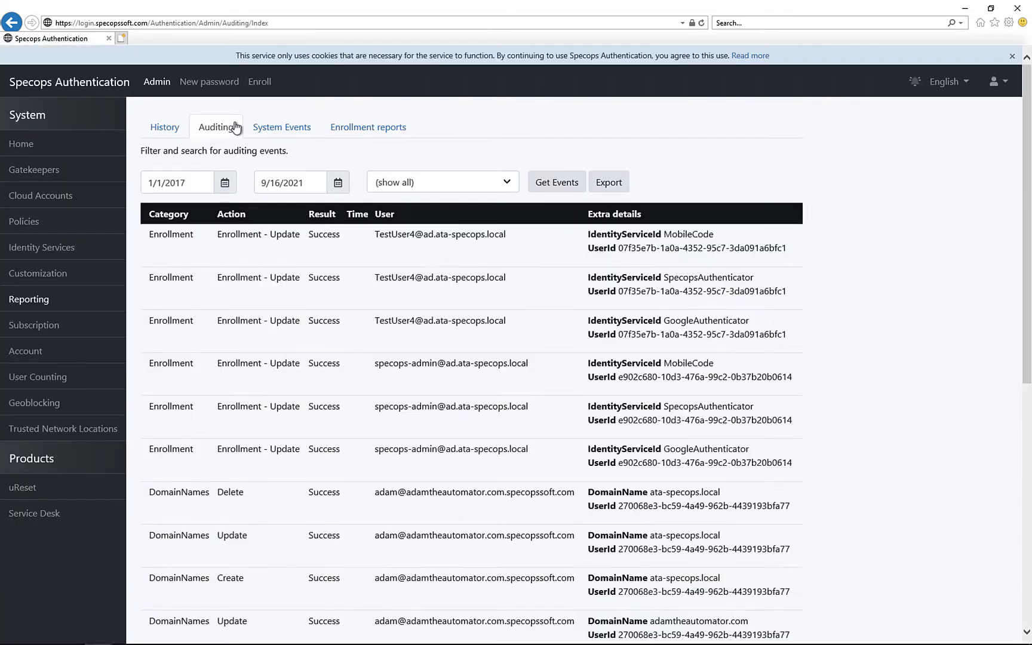
pyautogui.click(555, 181)
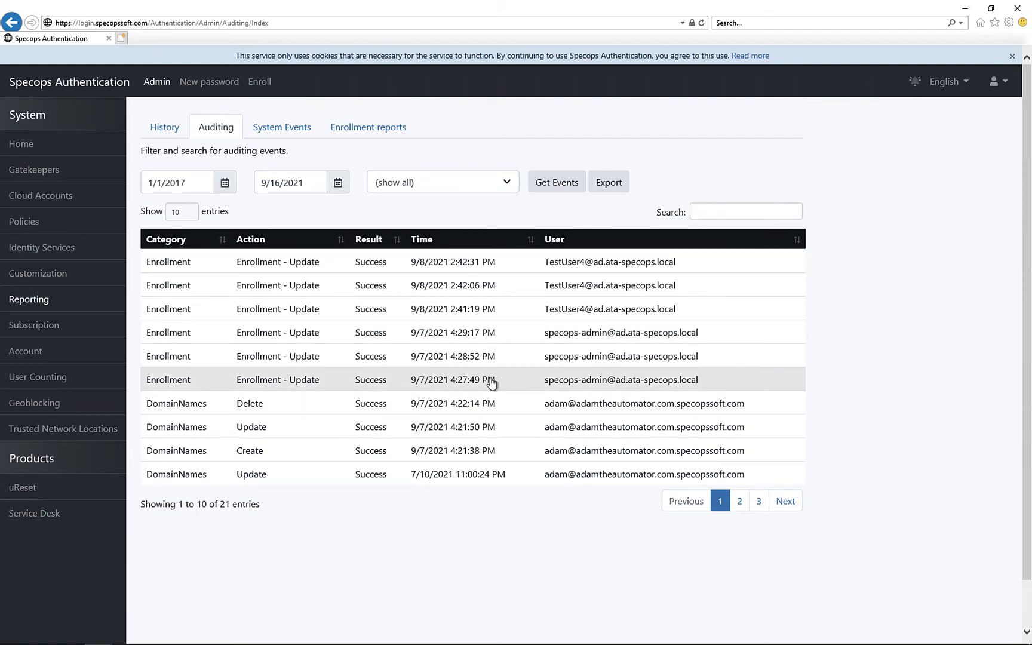
pyautogui.moveTo(499, 262)
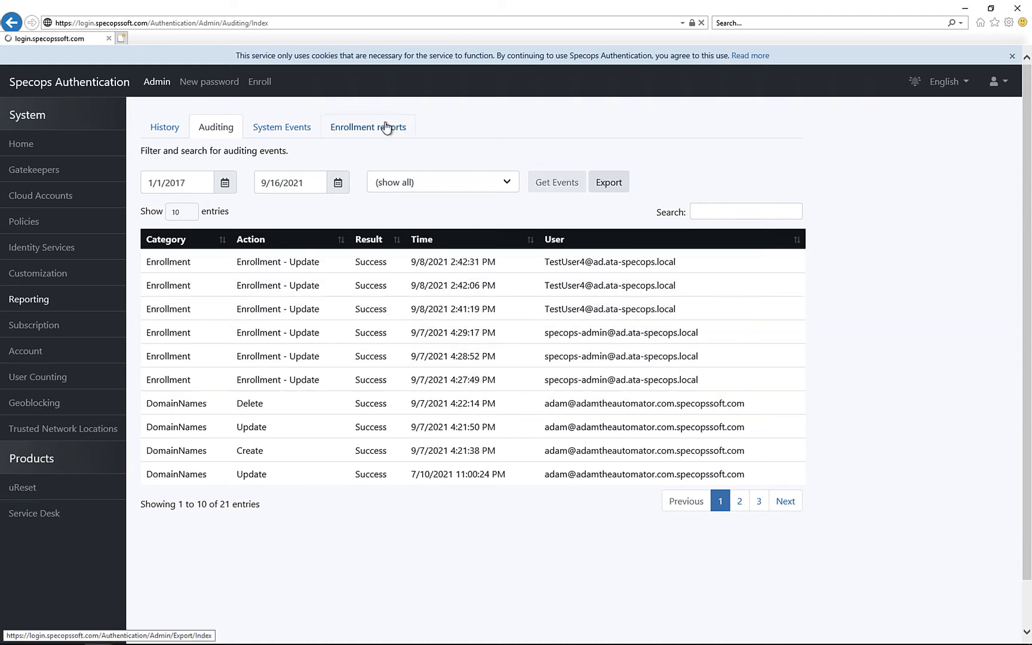
pyautogui.click(368, 127)
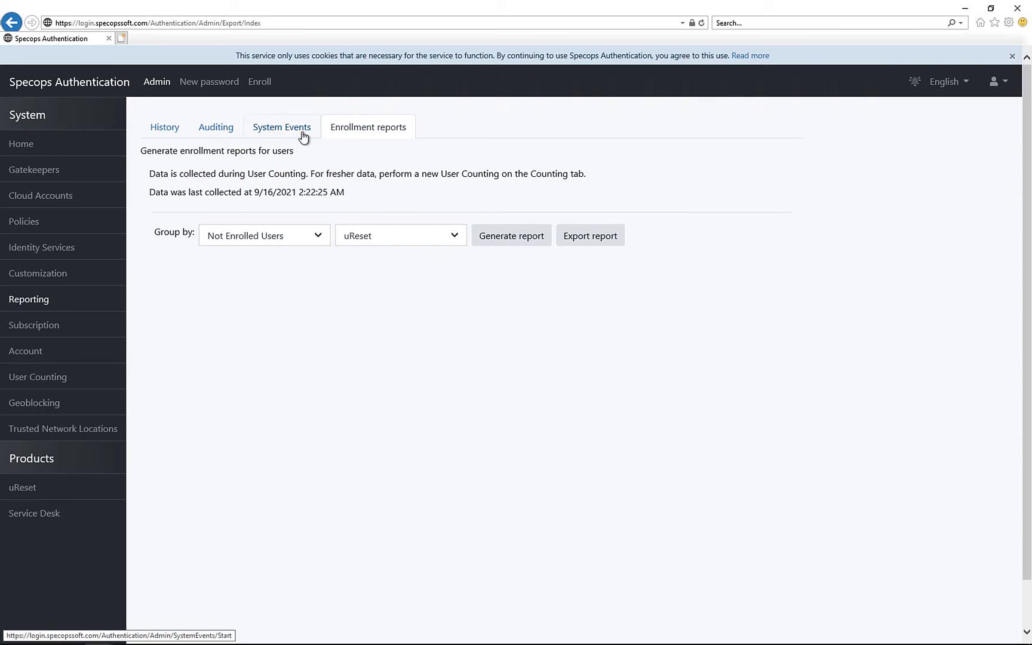
pyautogui.click(282, 127)
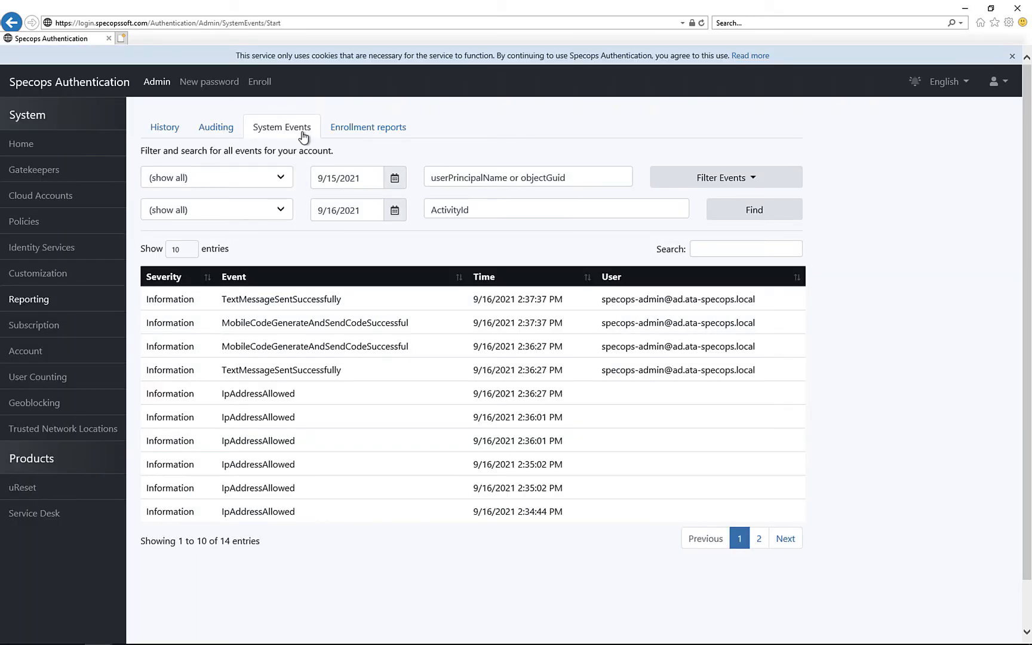
pyautogui.moveTo(54, 322)
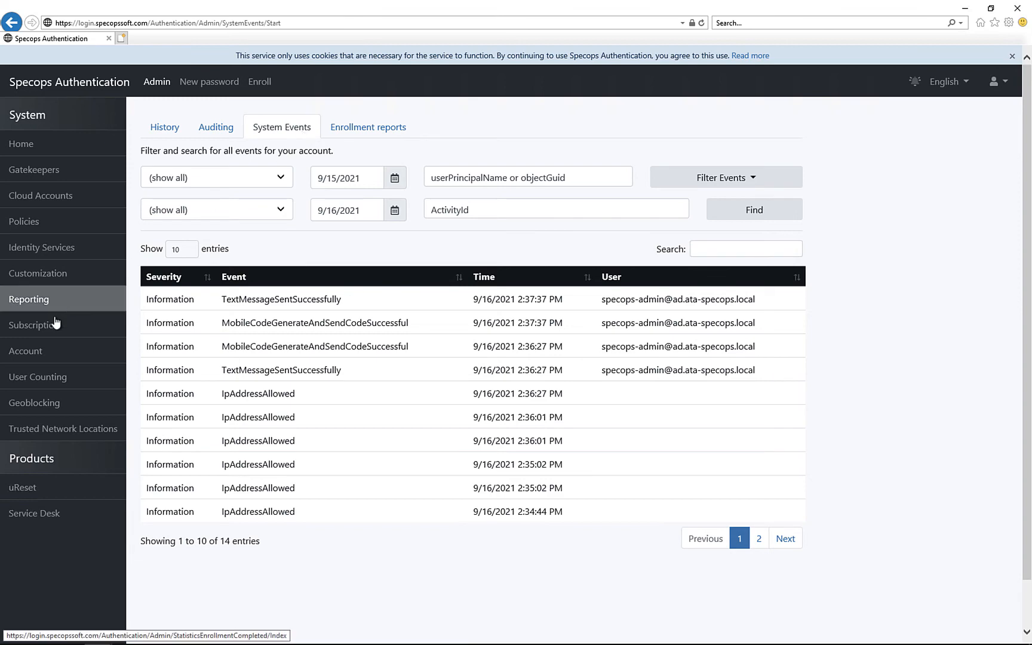
# Set uReset's Reset Password policy mode to Group Policy, listing the uReset Password Policy GPO.
pyautogui.click(21, 488)
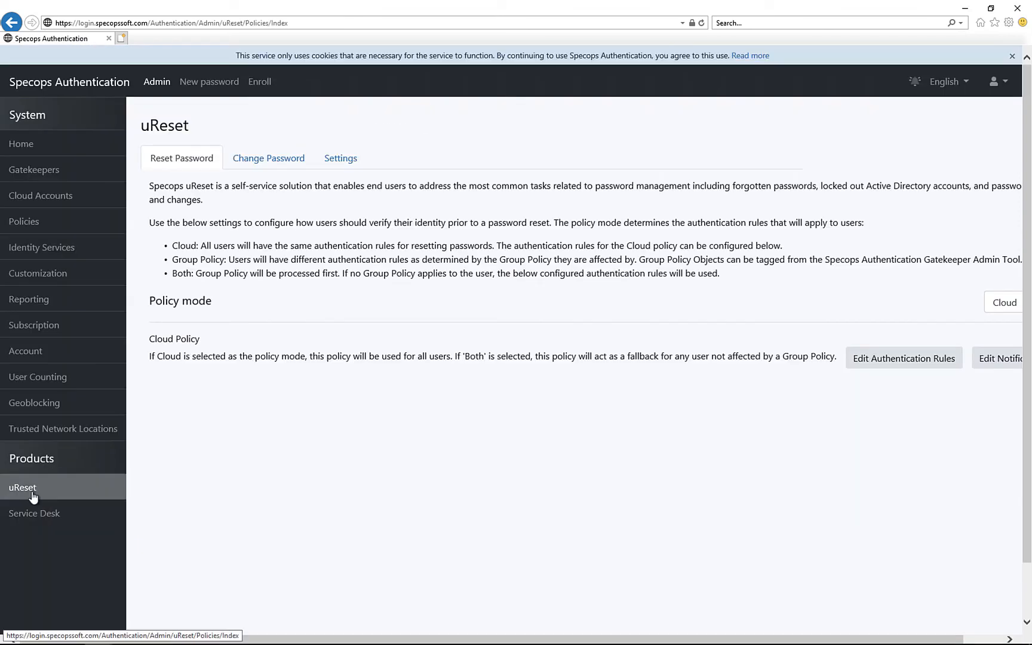
pyautogui.moveTo(43, 492)
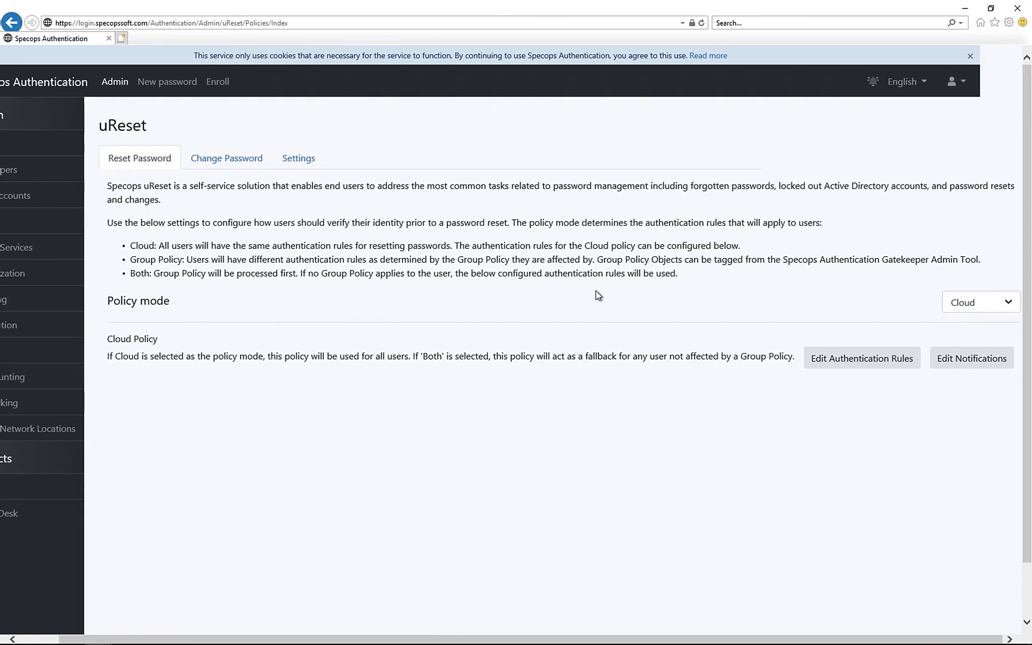
pyautogui.moveTo(629, 288)
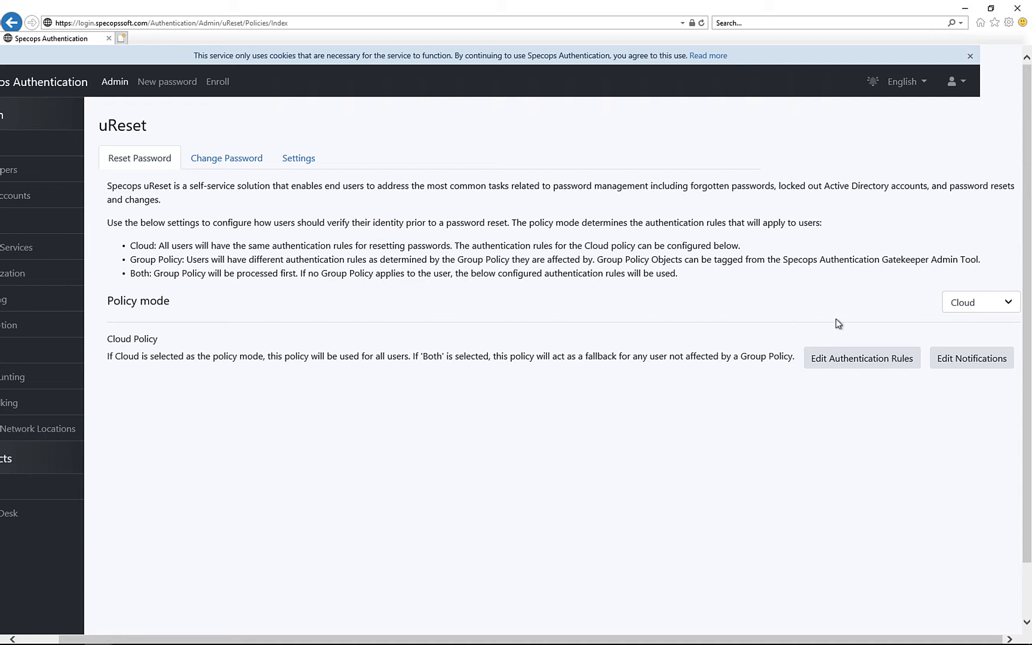
pyautogui.click(979, 302)
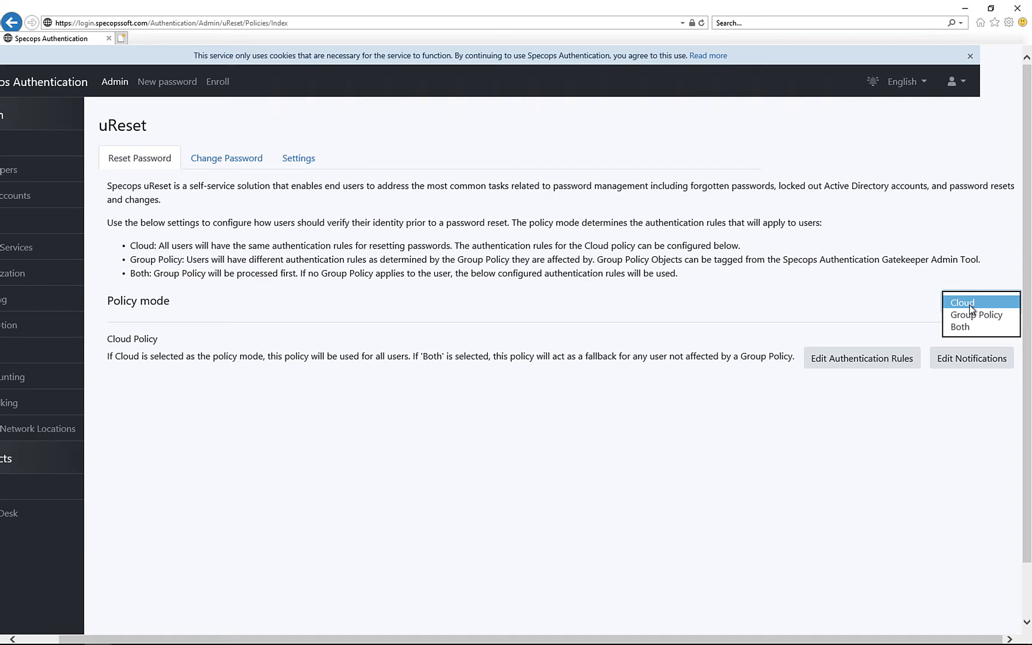
pyautogui.click(977, 315)
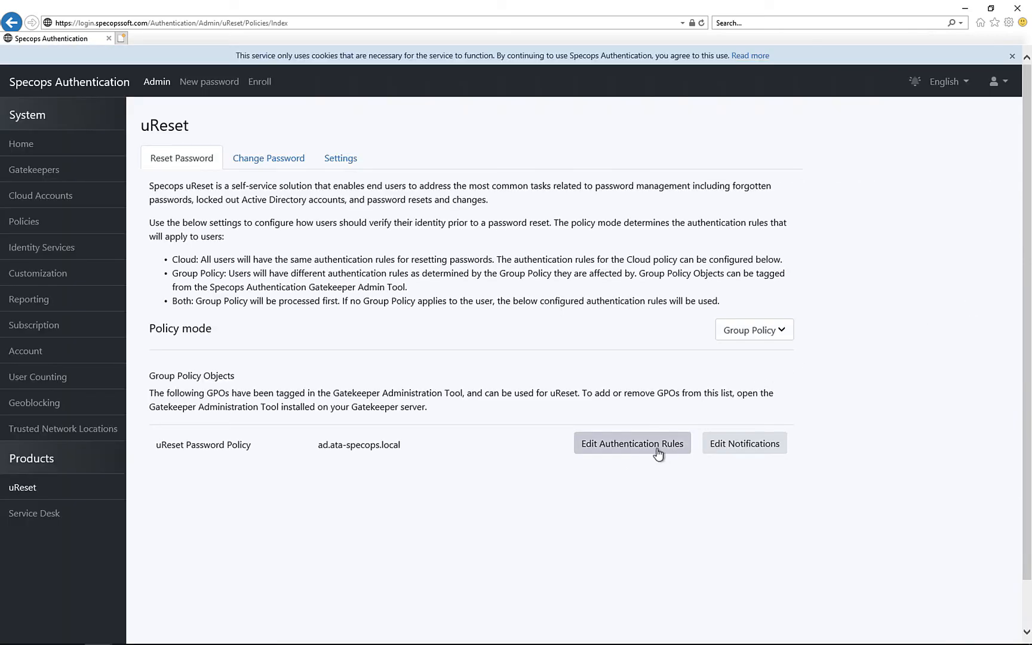
pyautogui.click(754, 330)
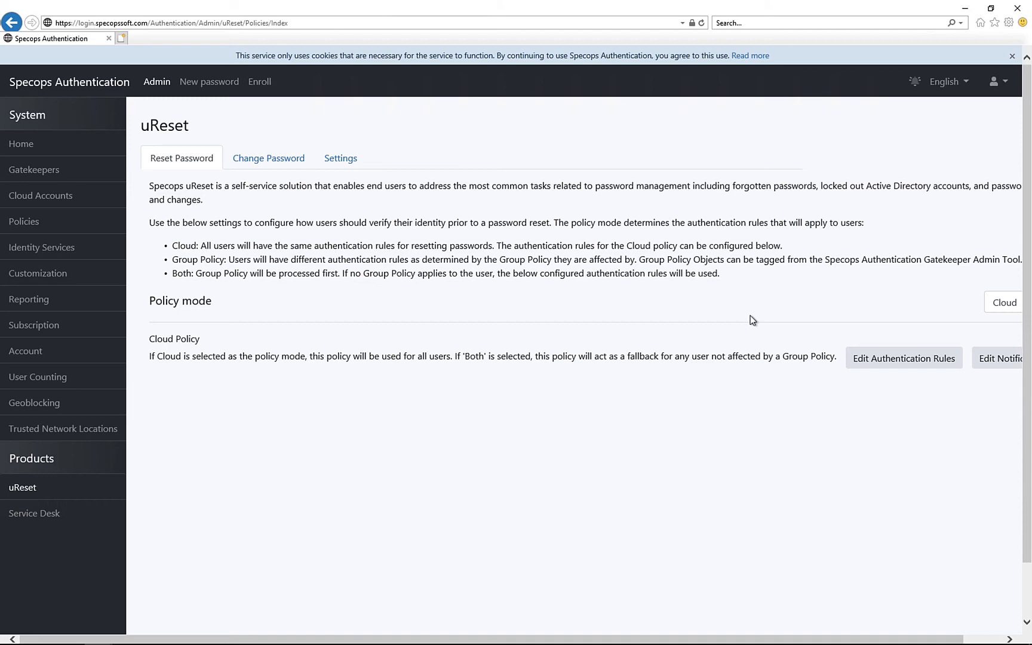
pyautogui.click(1004, 303)
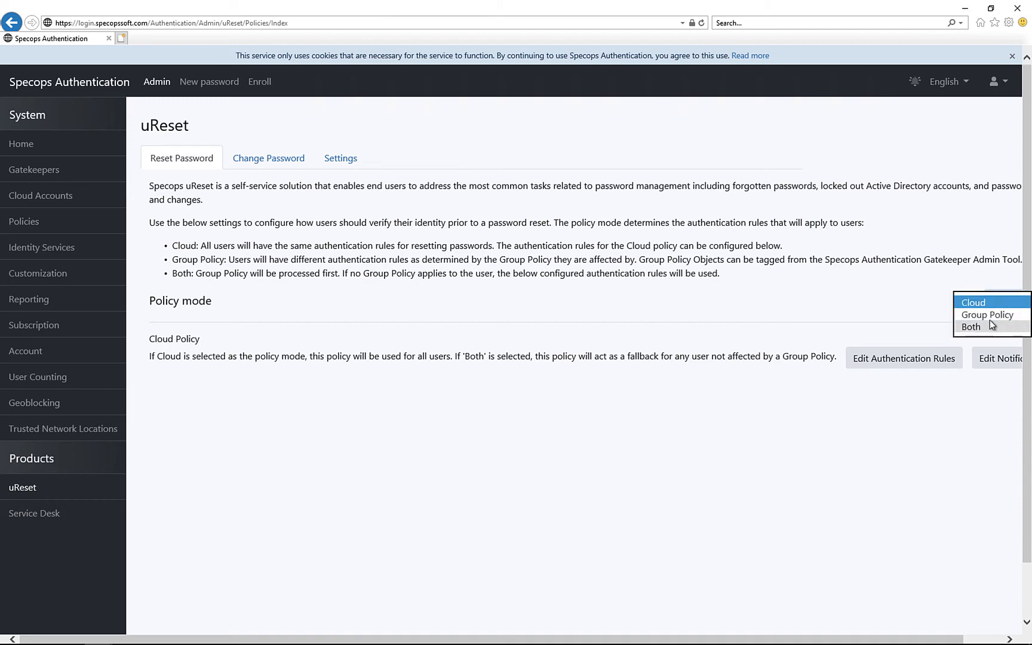
pyautogui.click(987, 315)
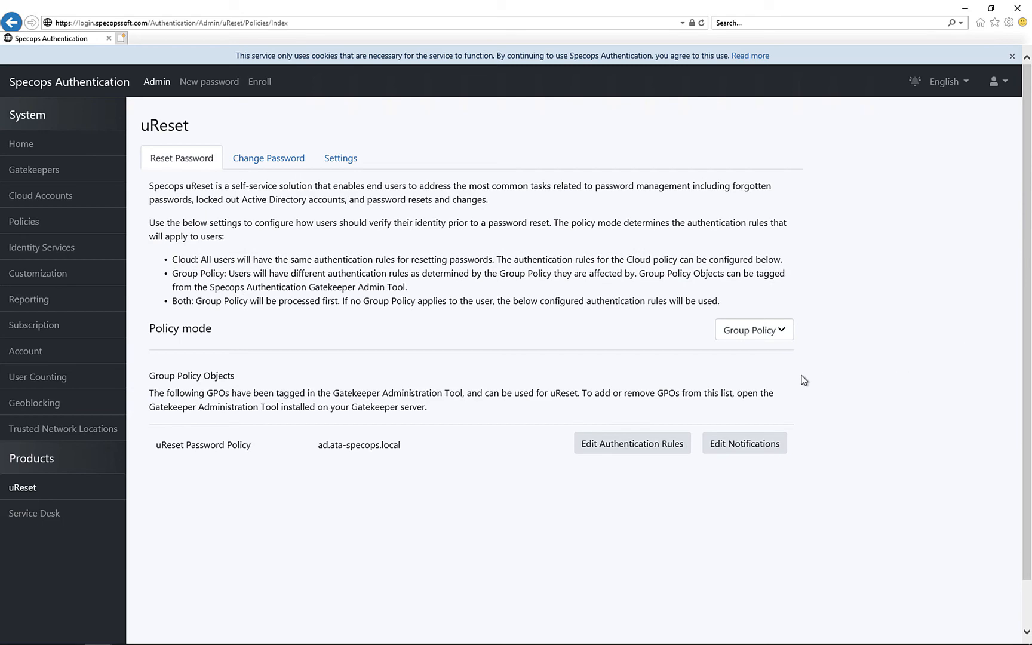
pyautogui.moveTo(757, 328)
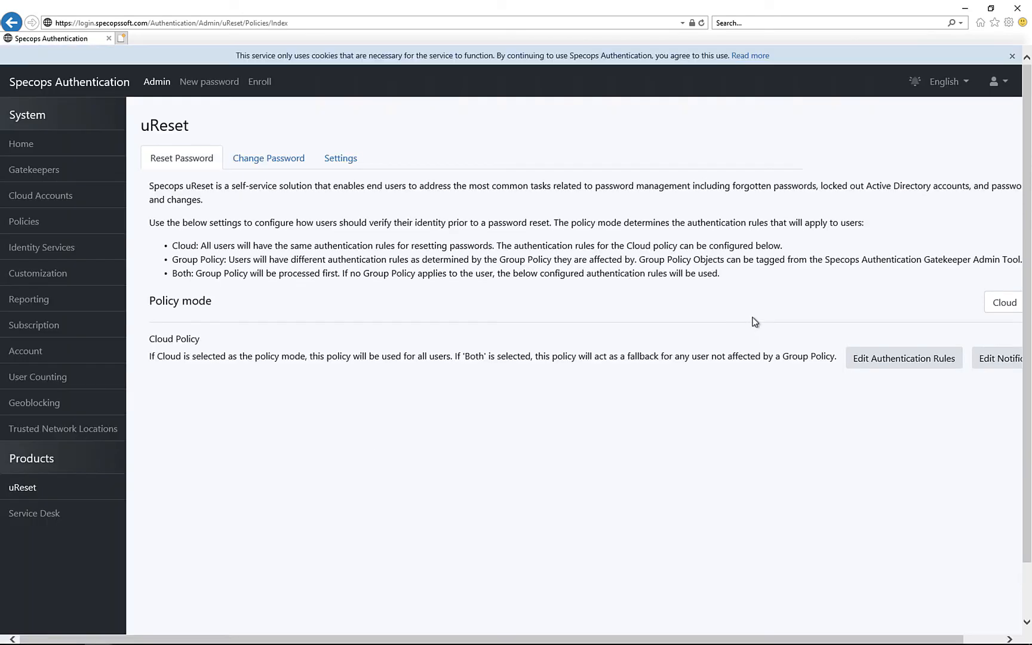
pyautogui.moveTo(822, 319)
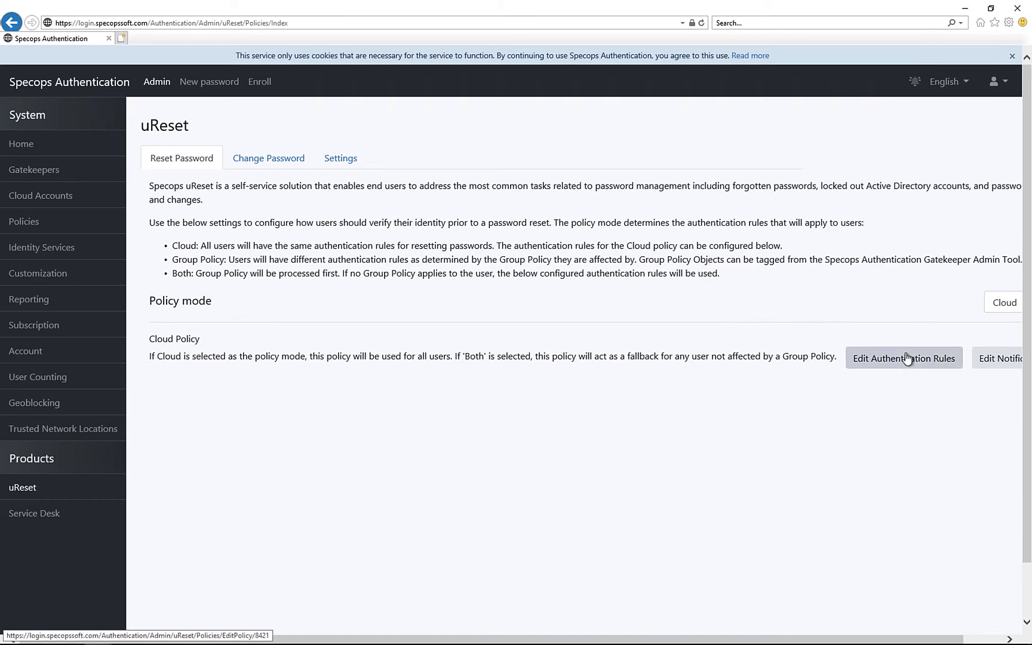
# Review the Cloud policy's eight identity service star weights and required enrollment (5) and authentication (2) weights.
pyautogui.click(903, 358)
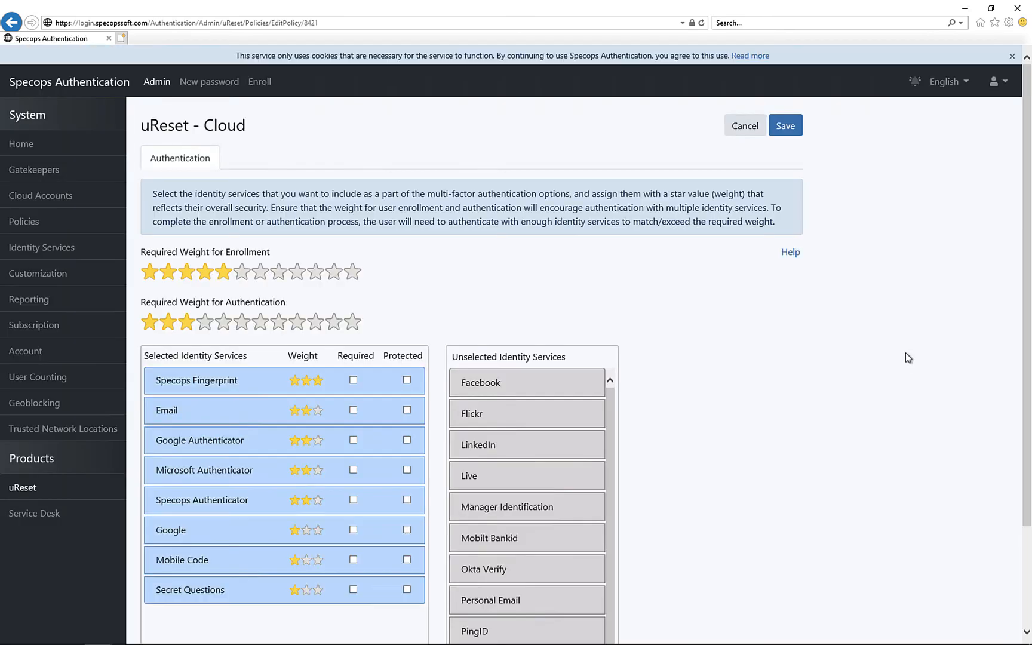
pyautogui.scroll(-3)
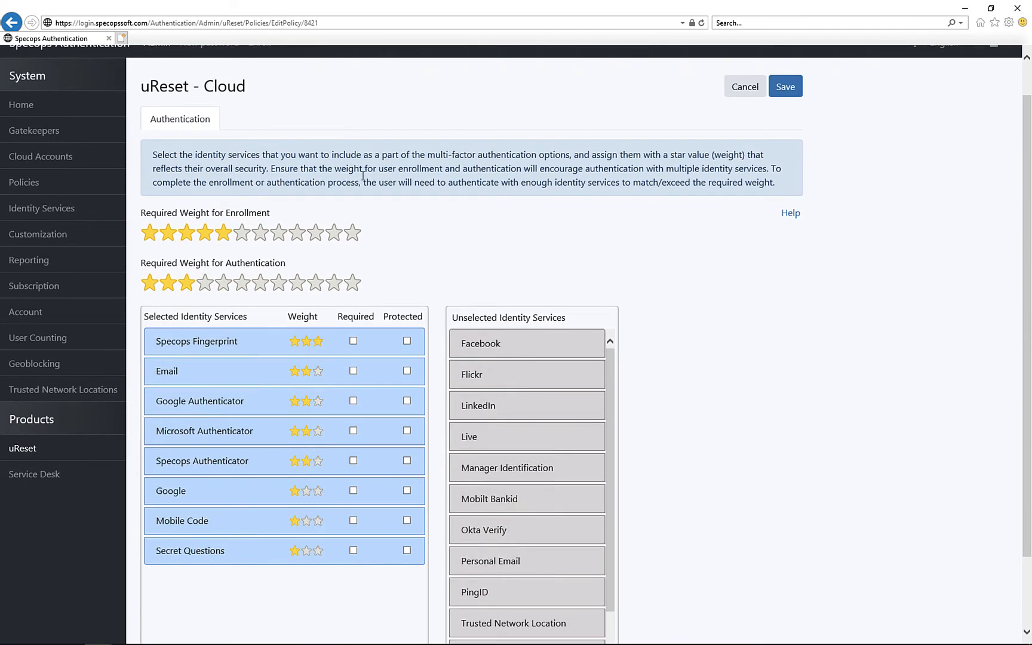
pyautogui.moveTo(24, 183)
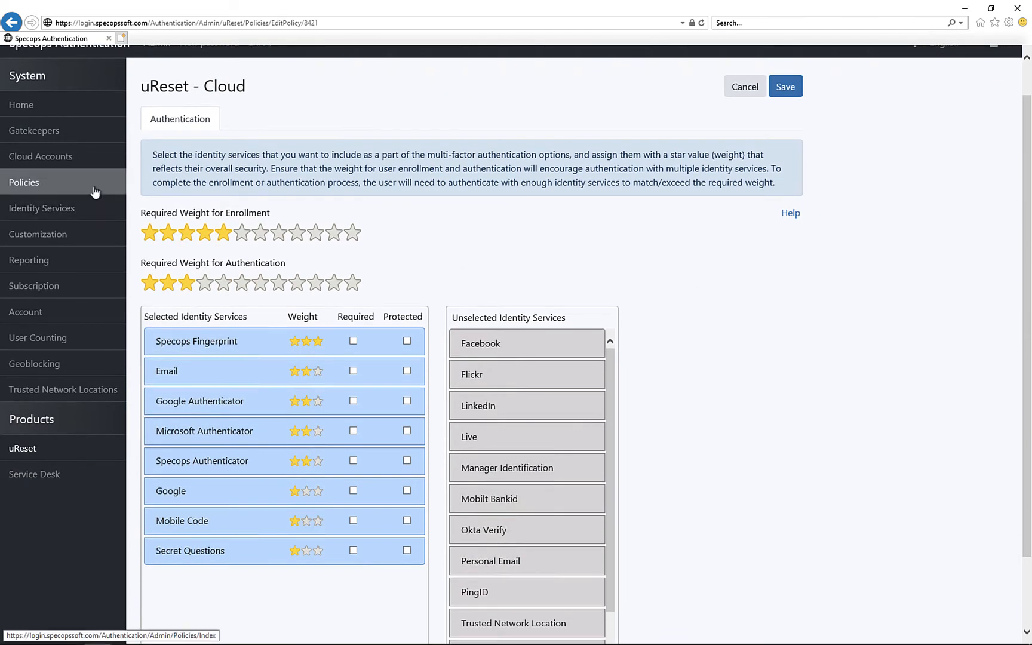
pyautogui.scroll(-3)
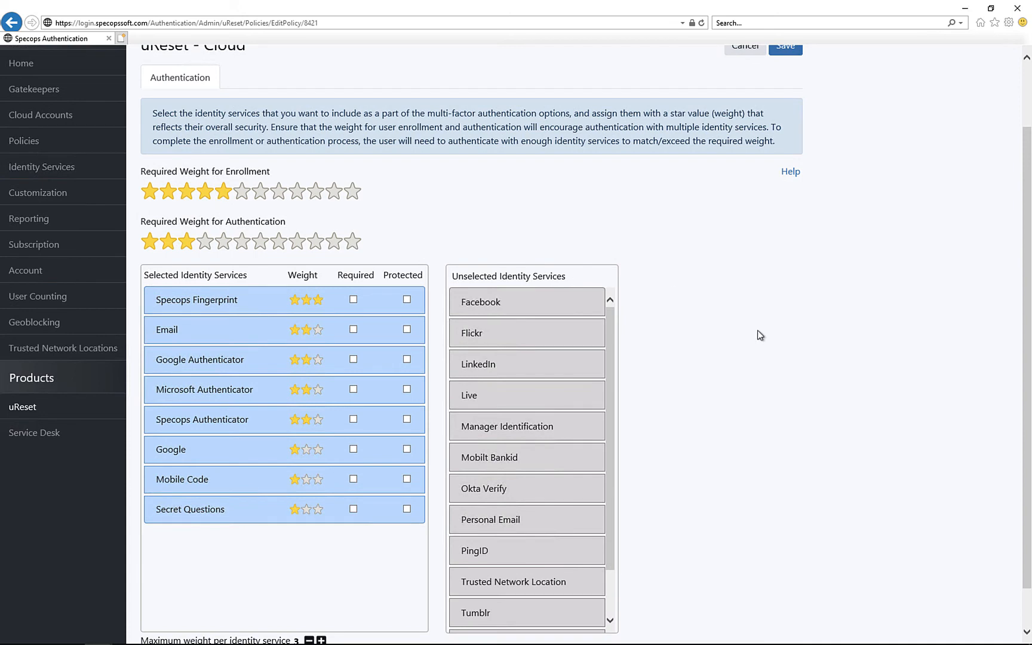
pyautogui.scroll(-3)
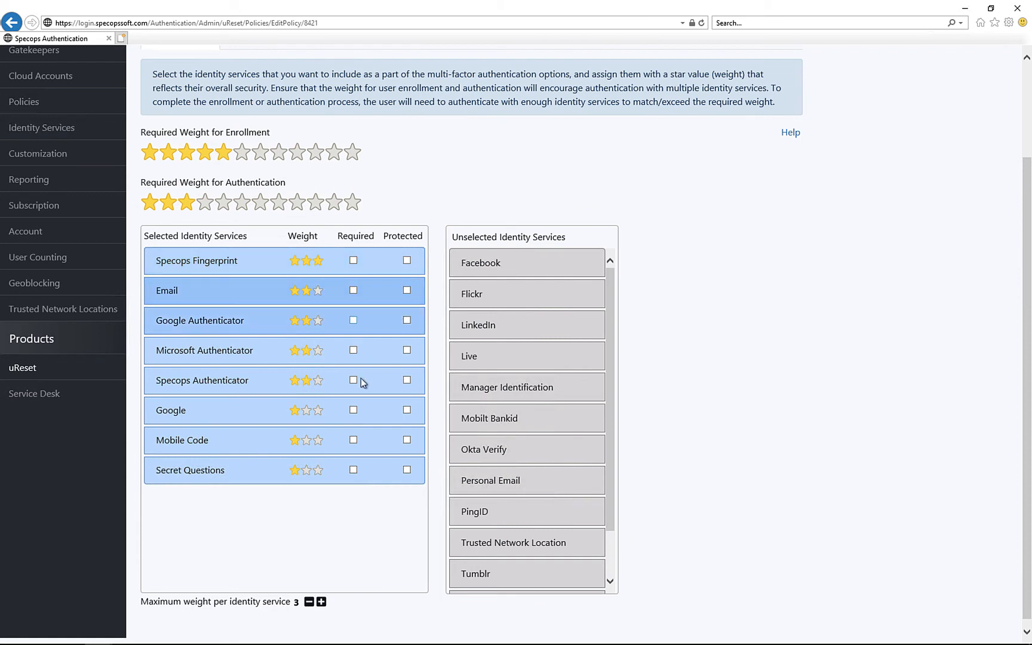
pyautogui.click(222, 202)
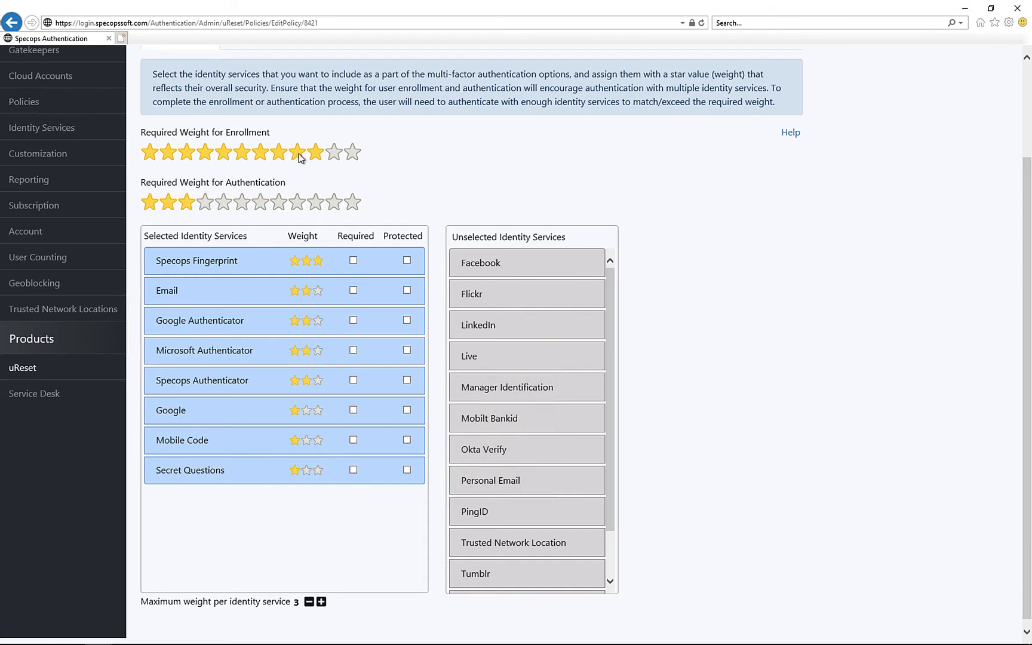
pyautogui.click(223, 153)
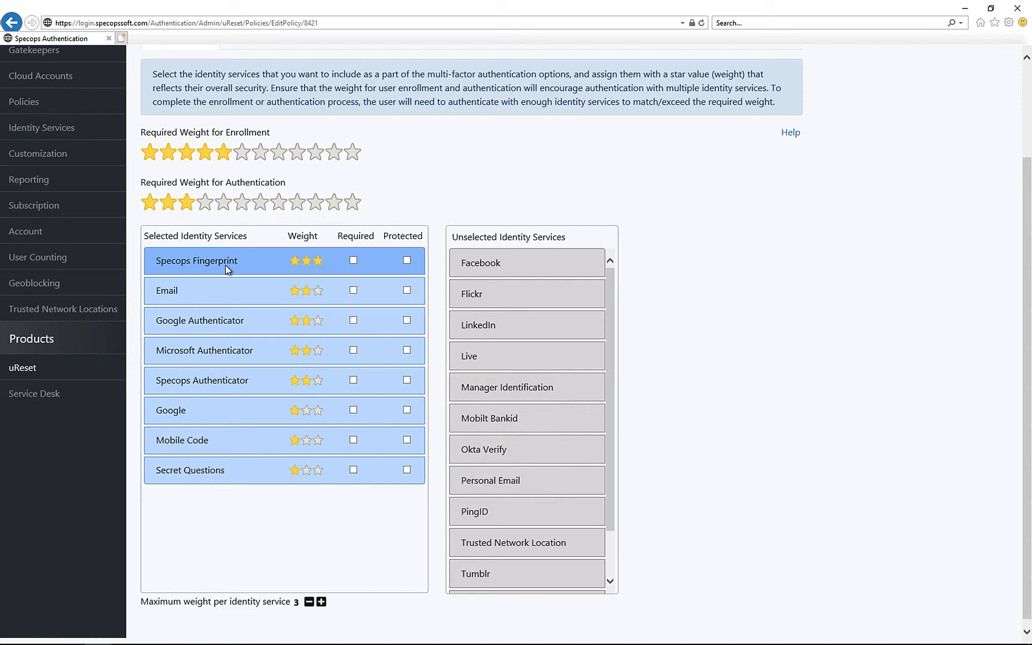
pyautogui.moveTo(255, 266)
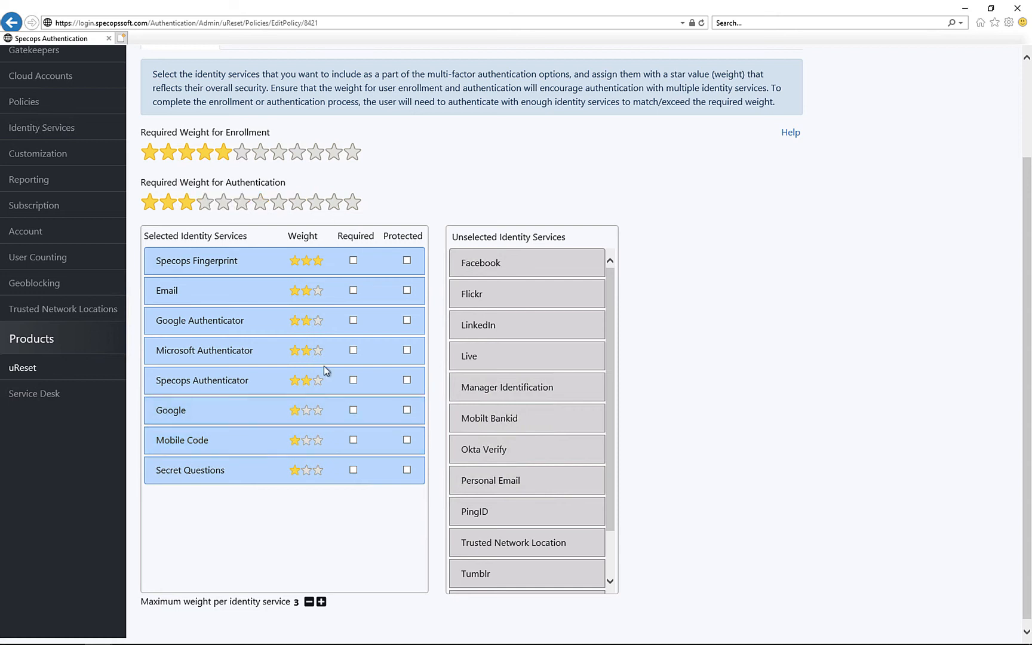
pyautogui.click(277, 152)
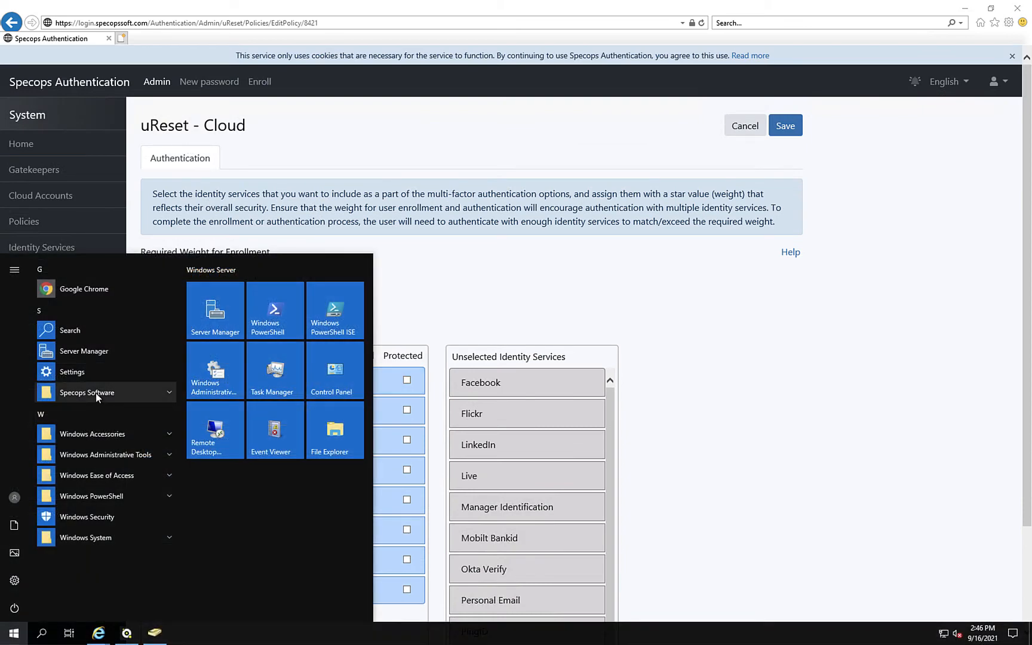
# Launch Change Password from the Start menu's Specops Software folder.
pyautogui.click(86, 392)
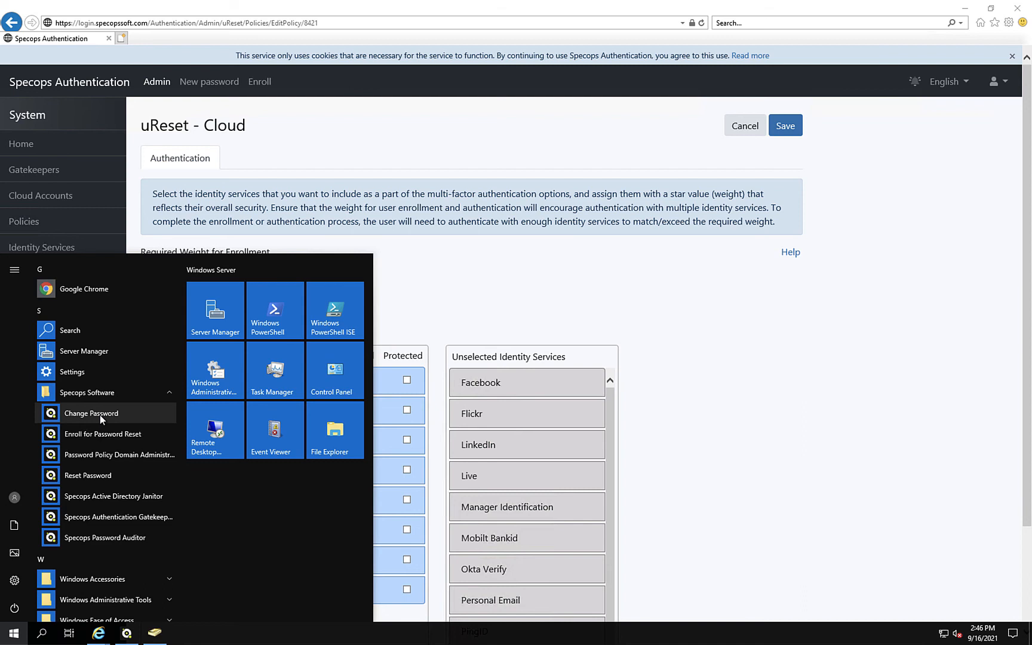
pyautogui.click(92, 413)
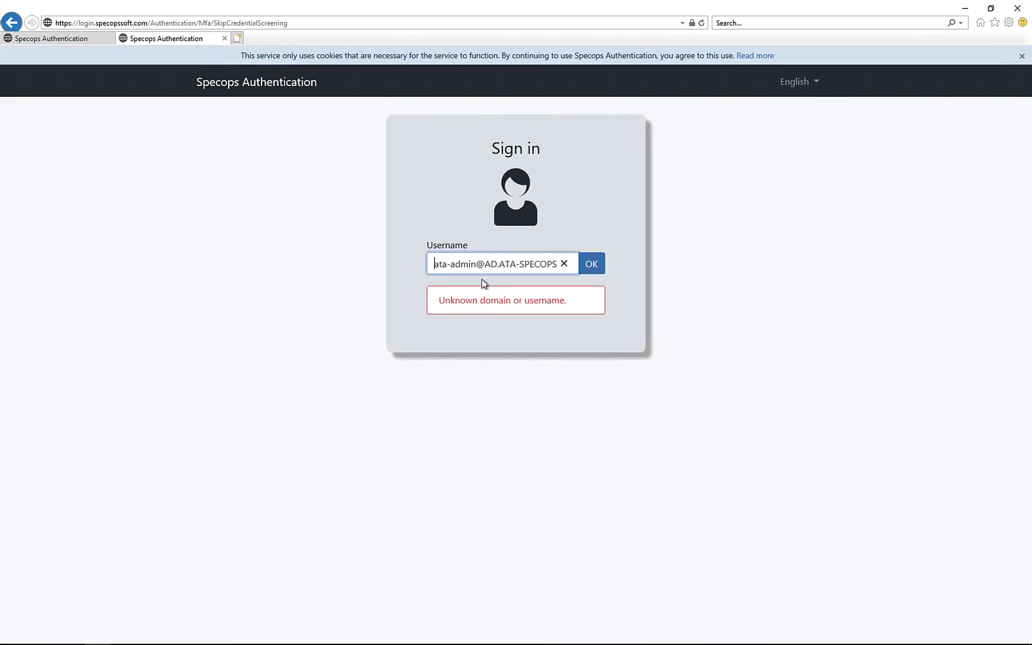
# Sign in as TestUser4 using the texted mobile code and Windows password.
pyautogui.doubleClick(454, 264)
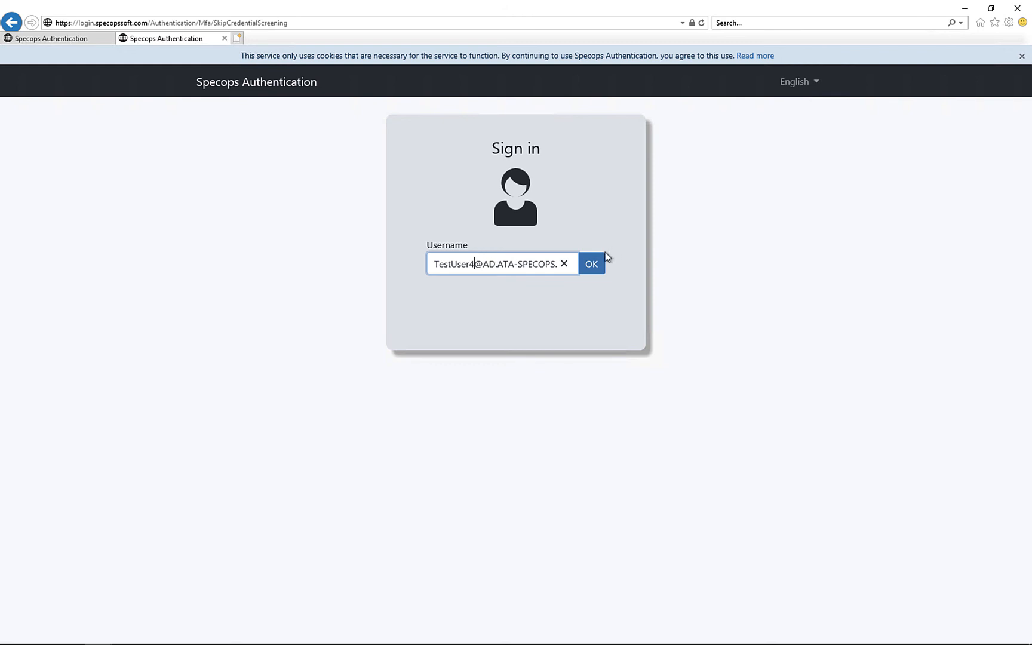
pyautogui.click(590, 263)
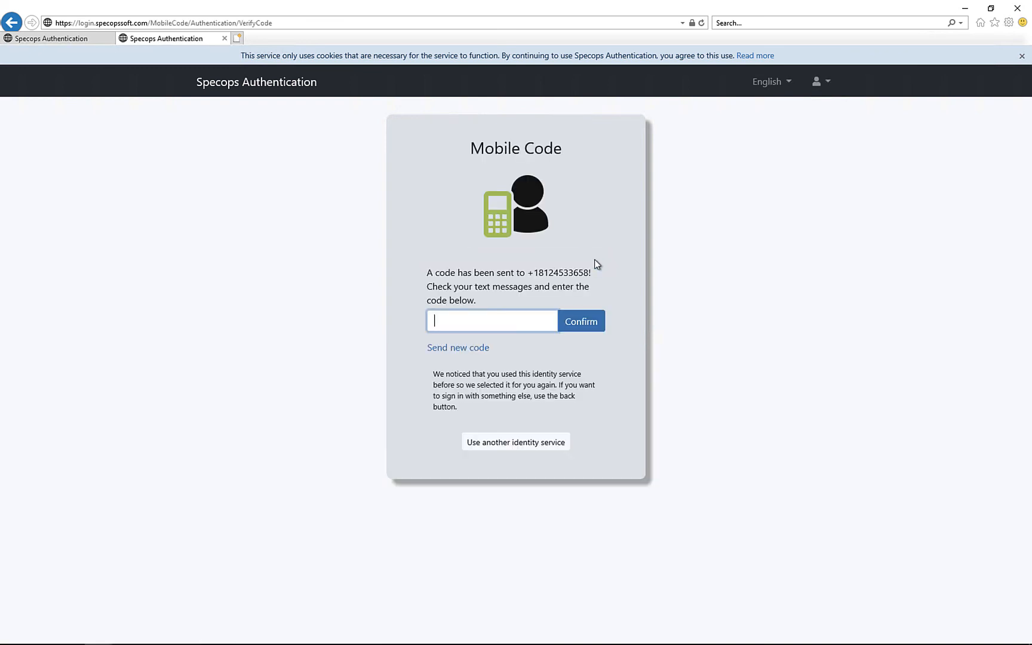
pyautogui.click(581, 321)
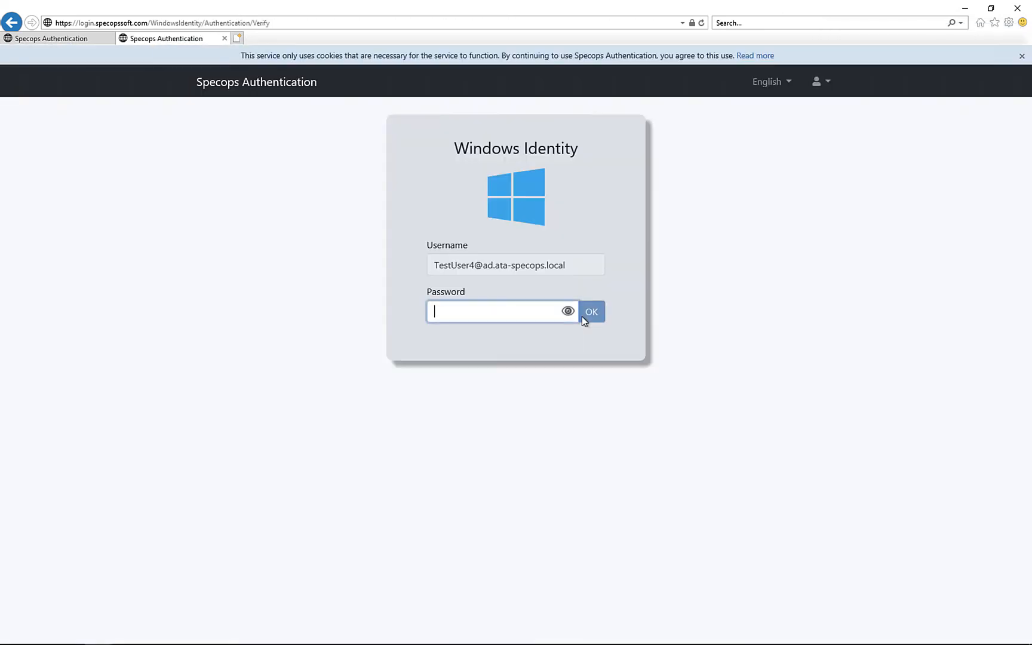
pyautogui.moveTo(542, 83)
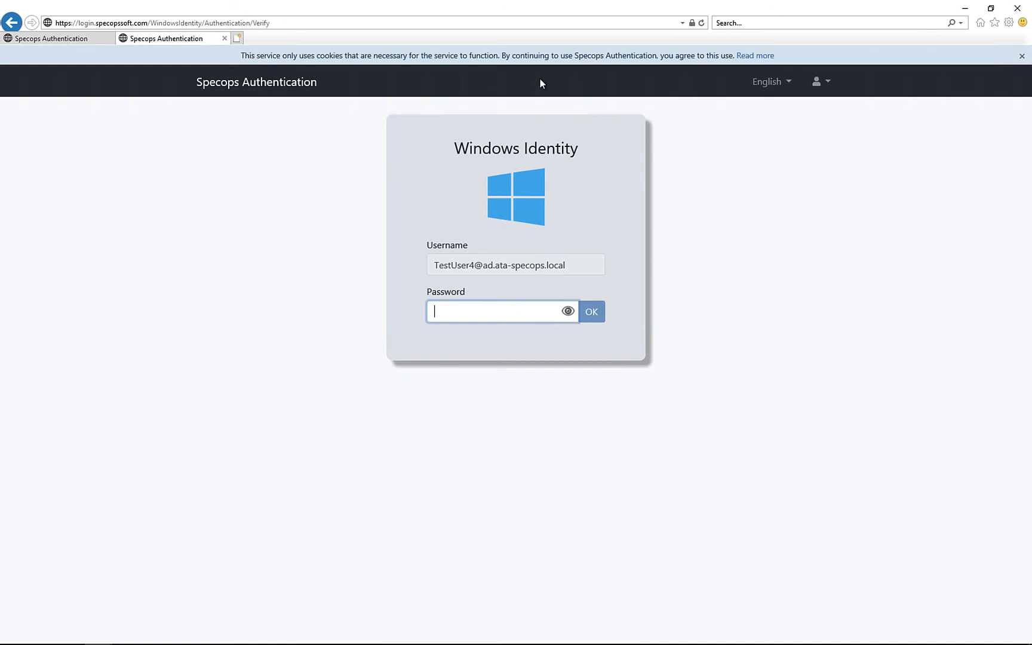
pyautogui.moveTo(490, 315)
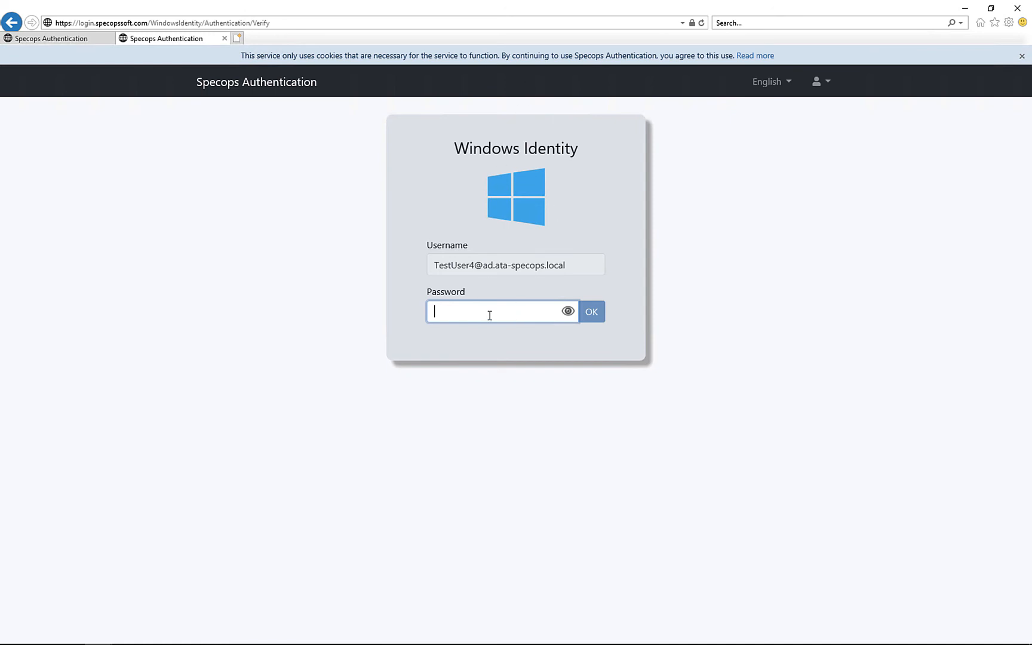
pyautogui.click(591, 311)
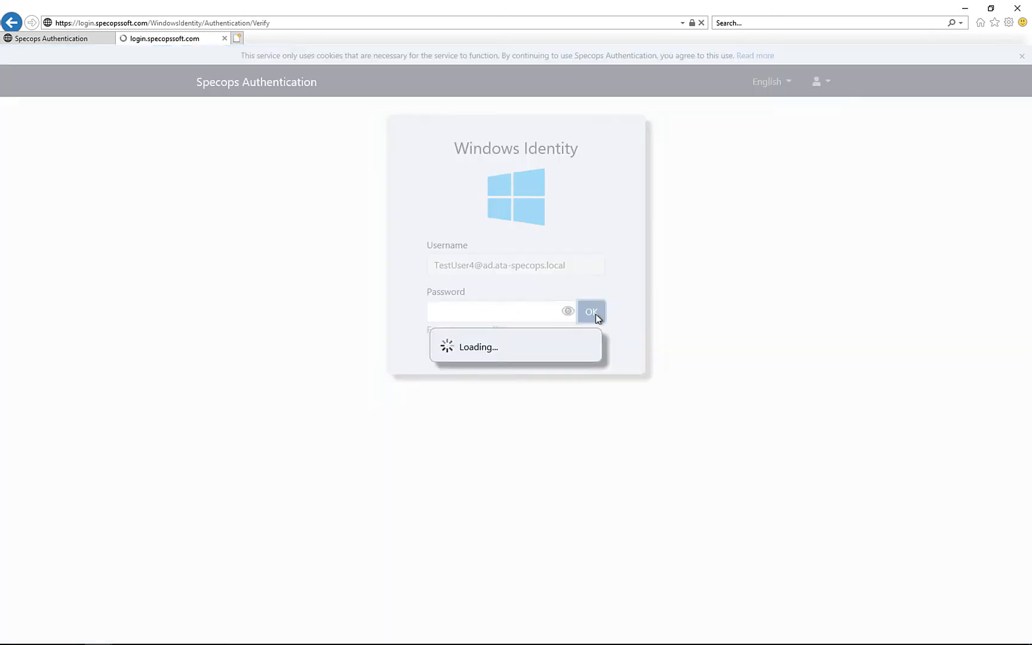
pyautogui.click(591, 311)
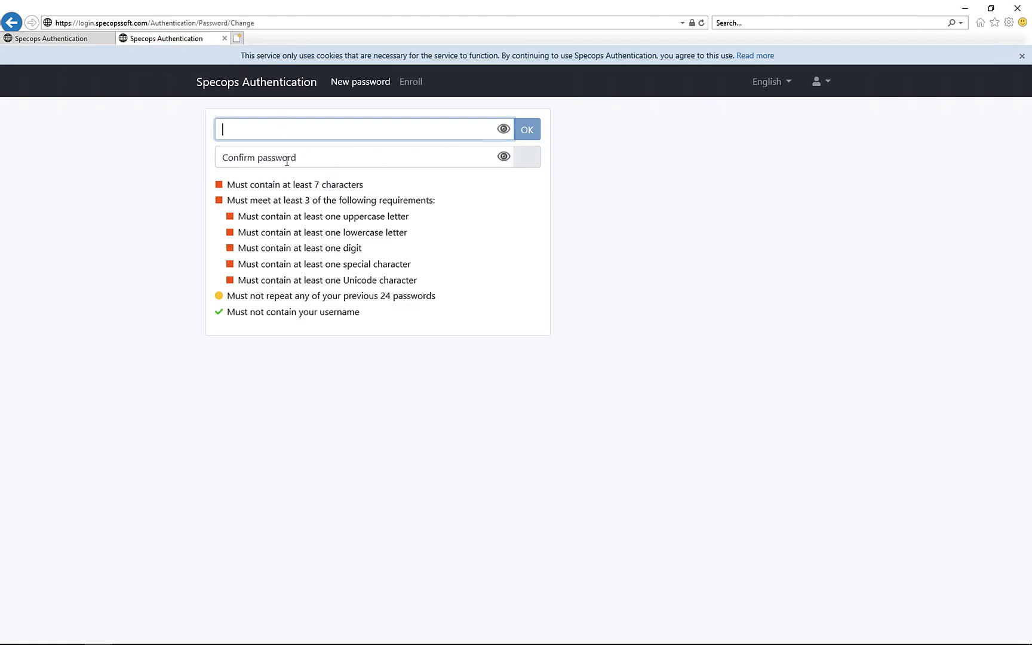
# Look over the password requirements, then return to the New password start page.
pyautogui.click(362, 156)
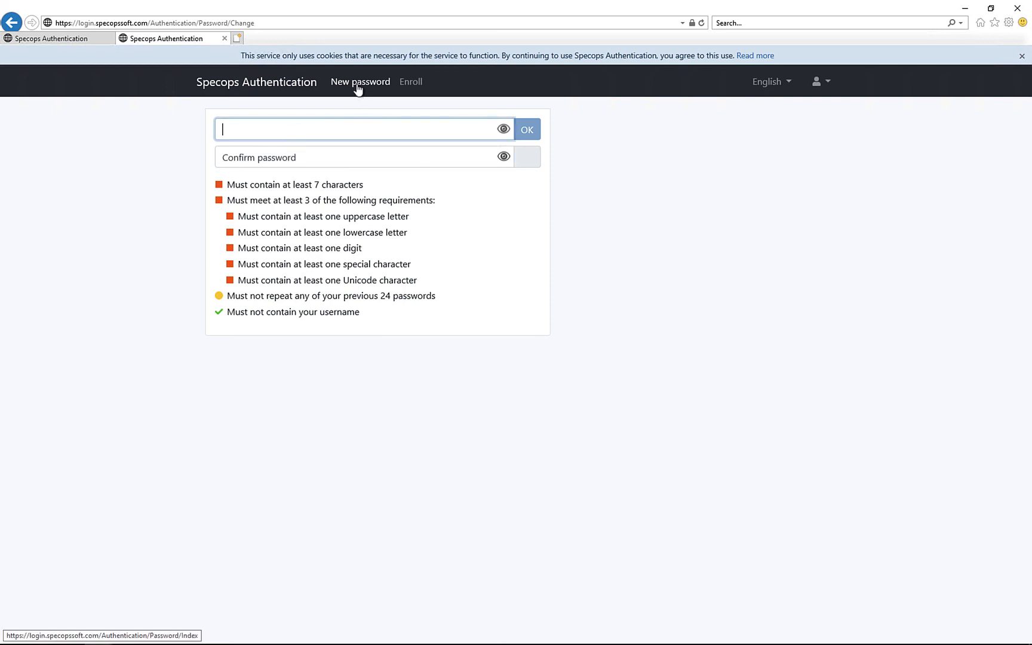
pyautogui.moveTo(323, 316)
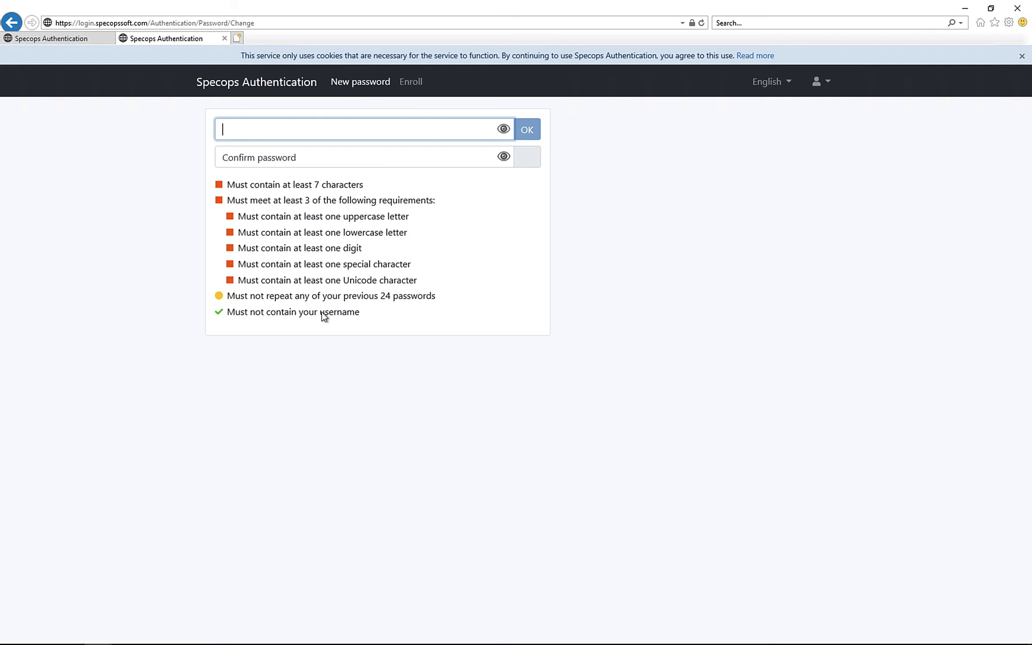
pyautogui.click(14, 632)
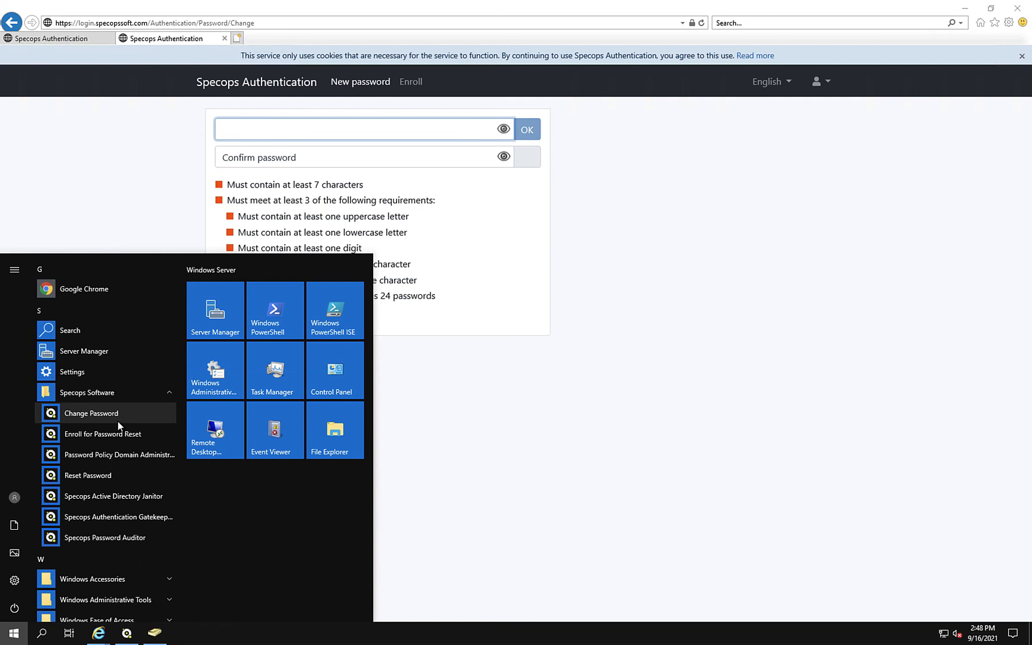
pyautogui.moveTo(189, 63)
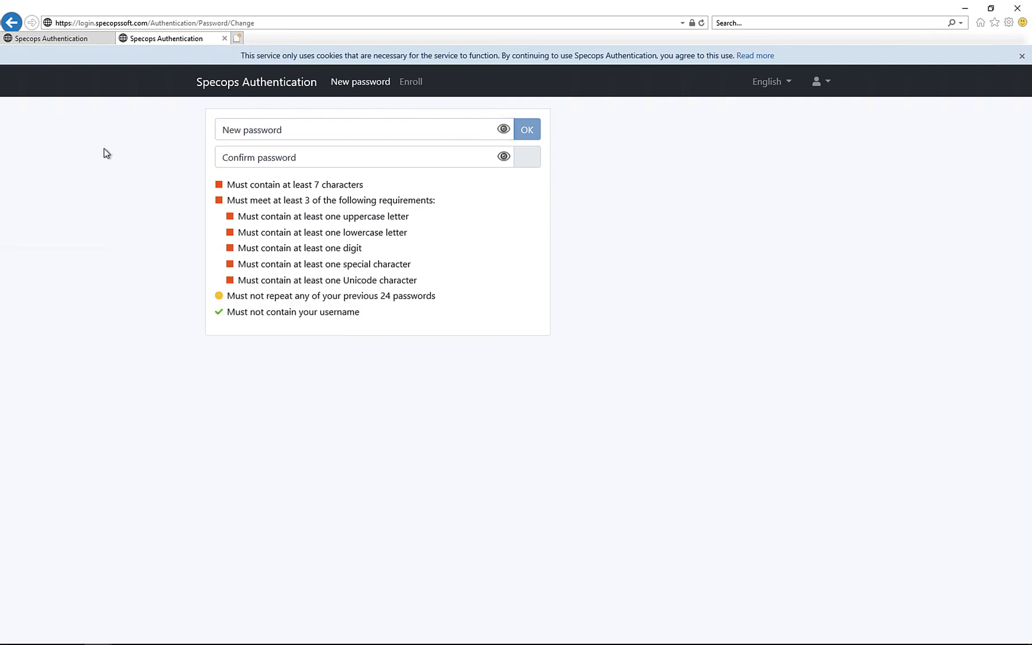
pyautogui.moveTo(189, 161)
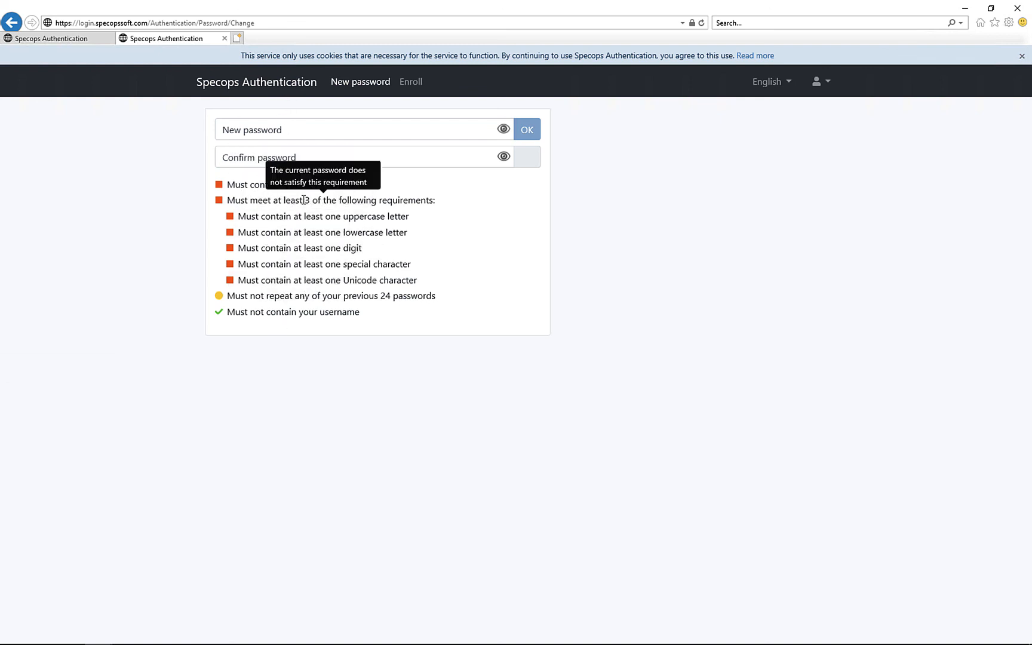
pyautogui.moveTo(302, 226)
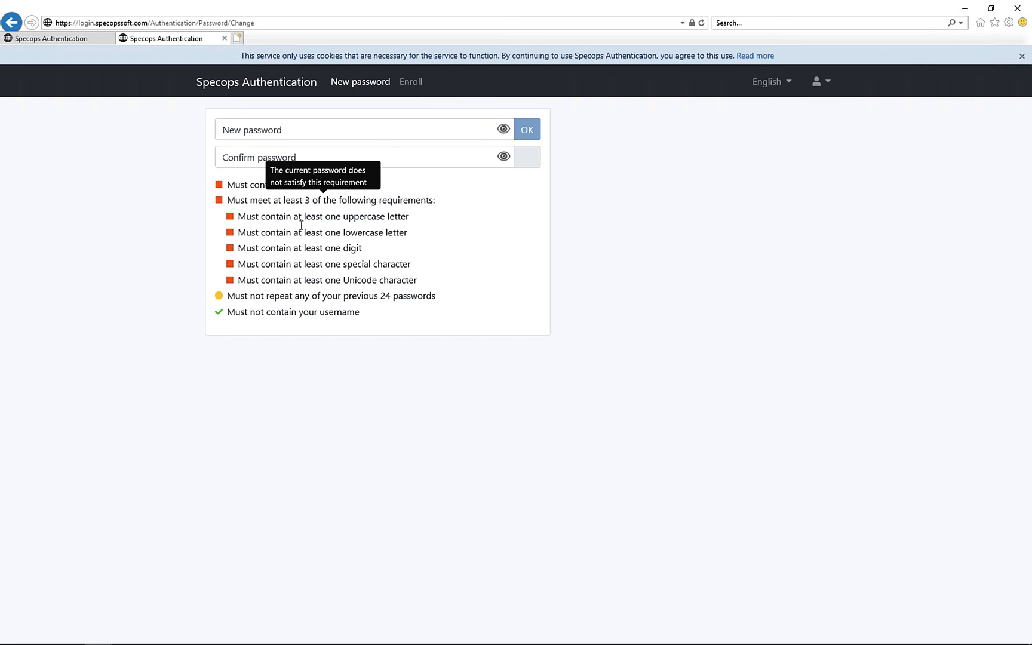
pyautogui.moveTo(411, 82)
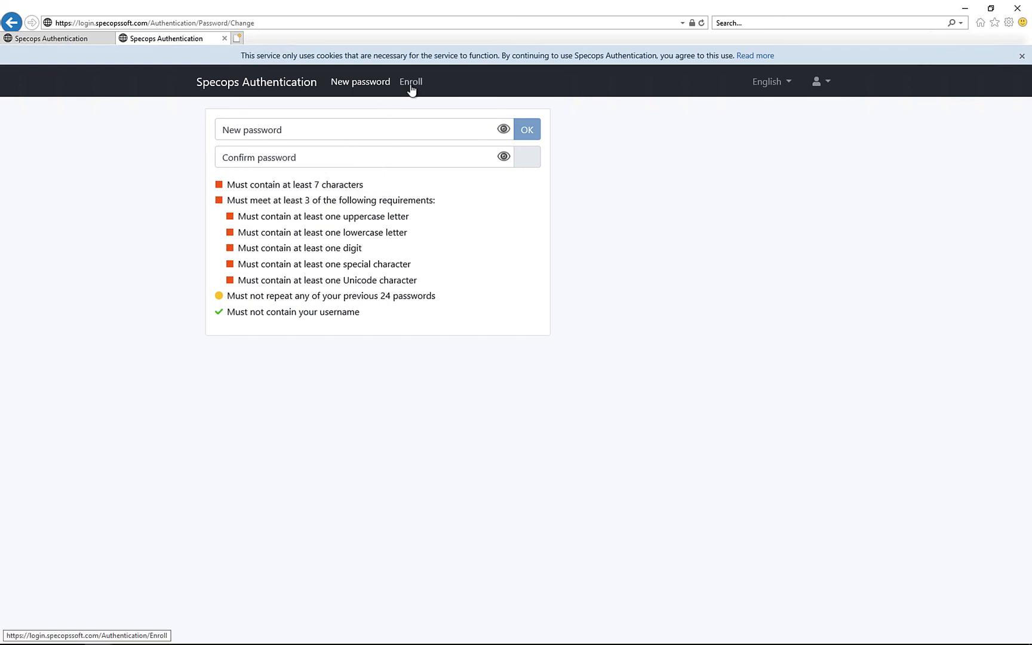
pyautogui.click(360, 82)
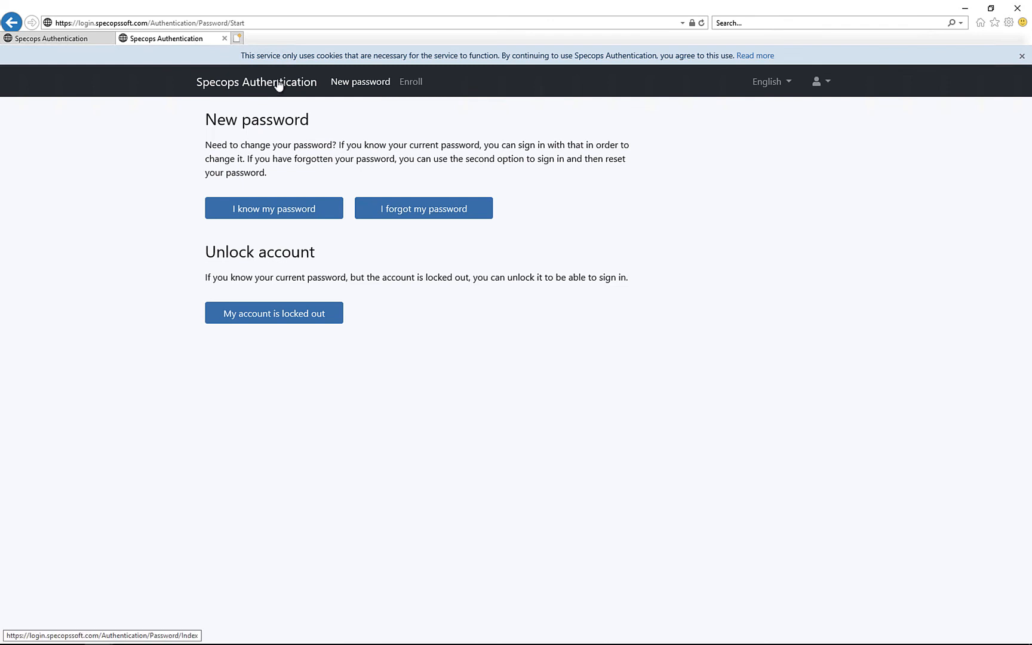
pyautogui.moveTo(393, 163)
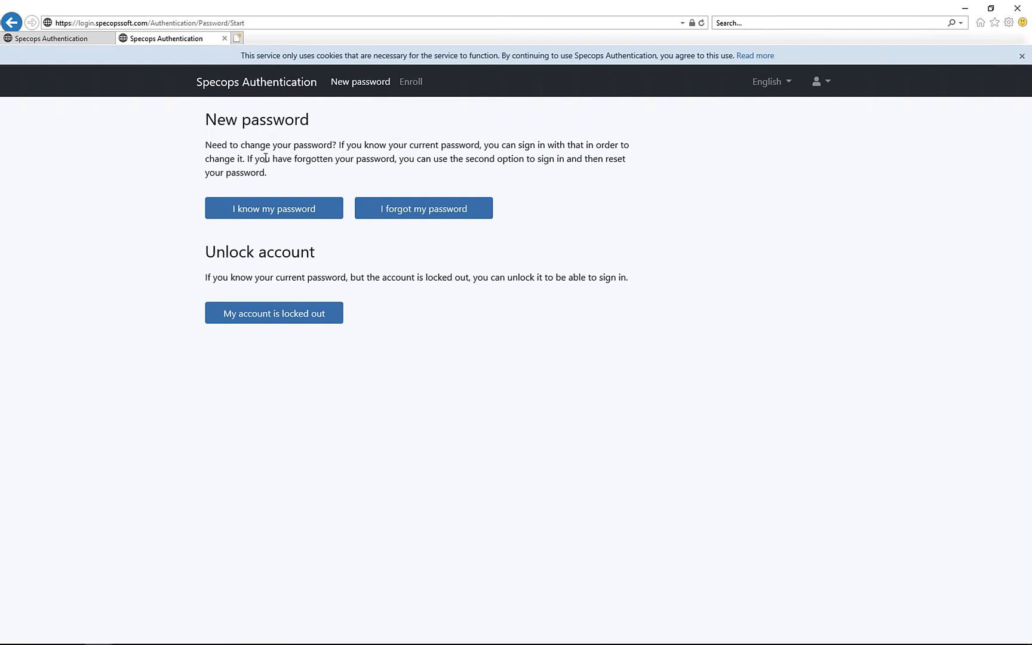
pyautogui.moveTo(273, 207)
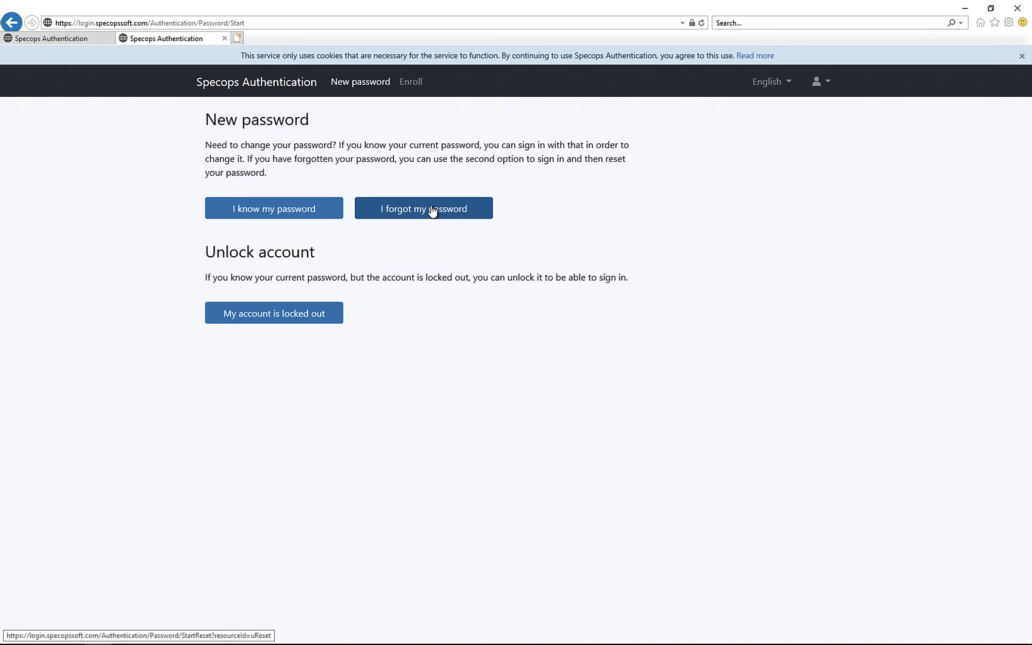
pyautogui.moveTo(399, 222)
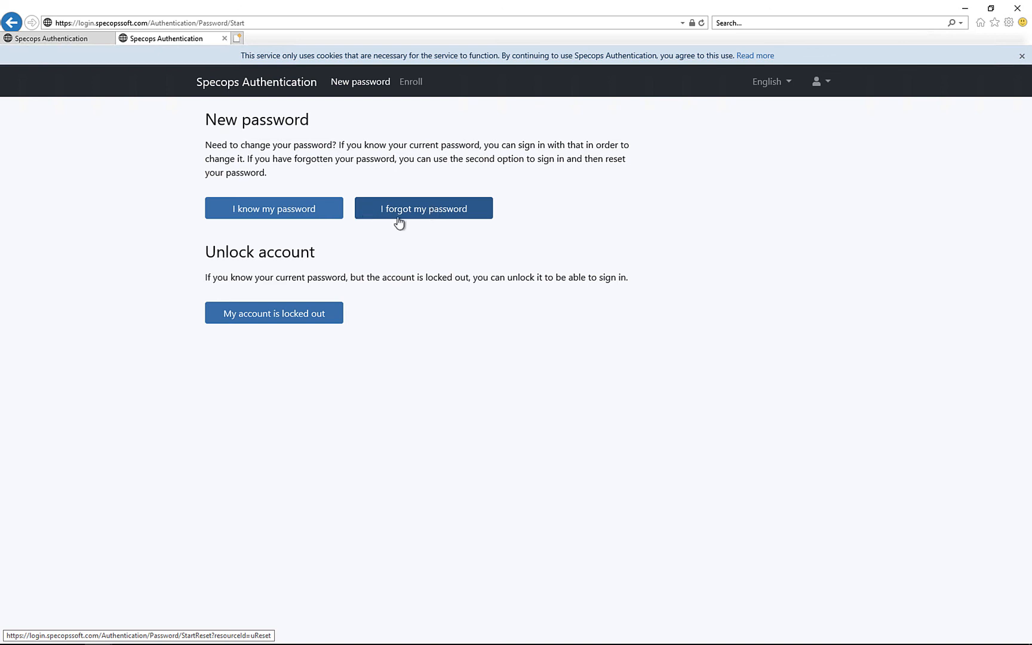
pyautogui.click(423, 208)
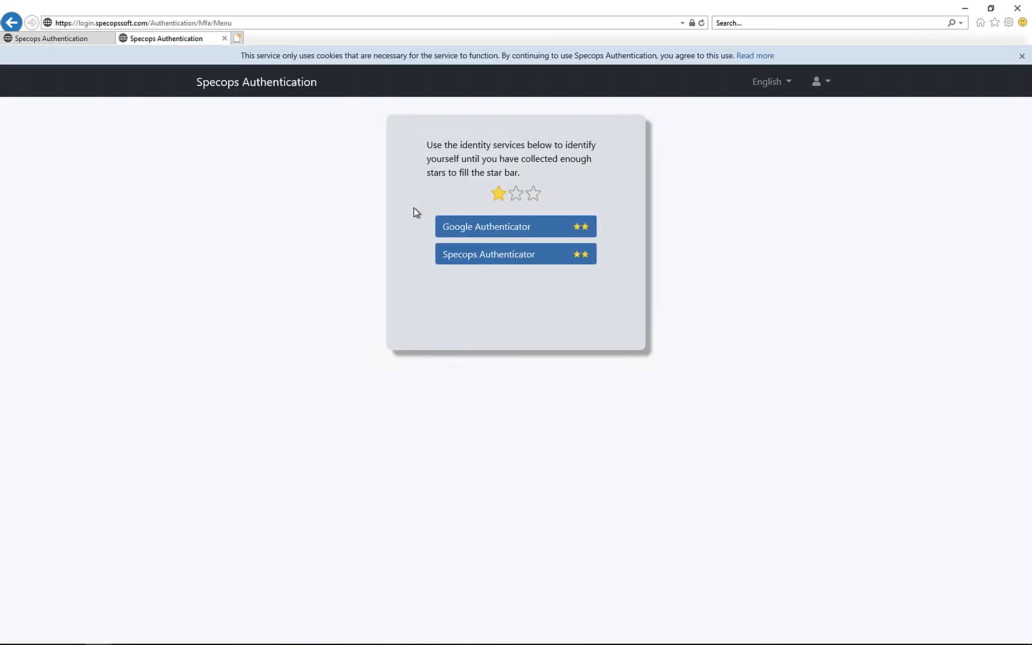
pyautogui.moveTo(515, 227)
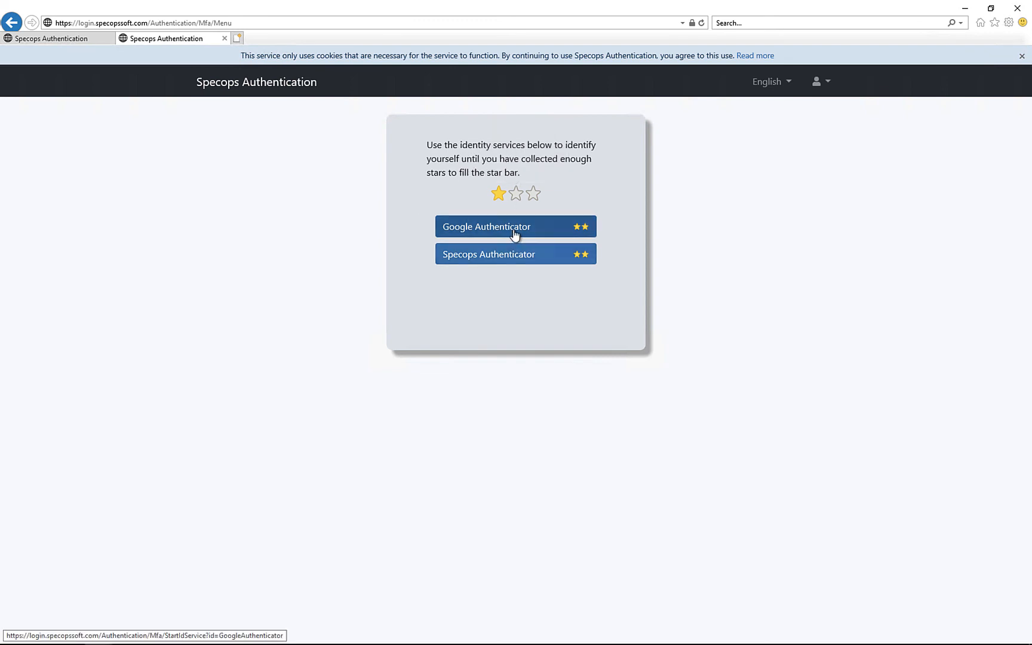
pyautogui.moveTo(382, 347)
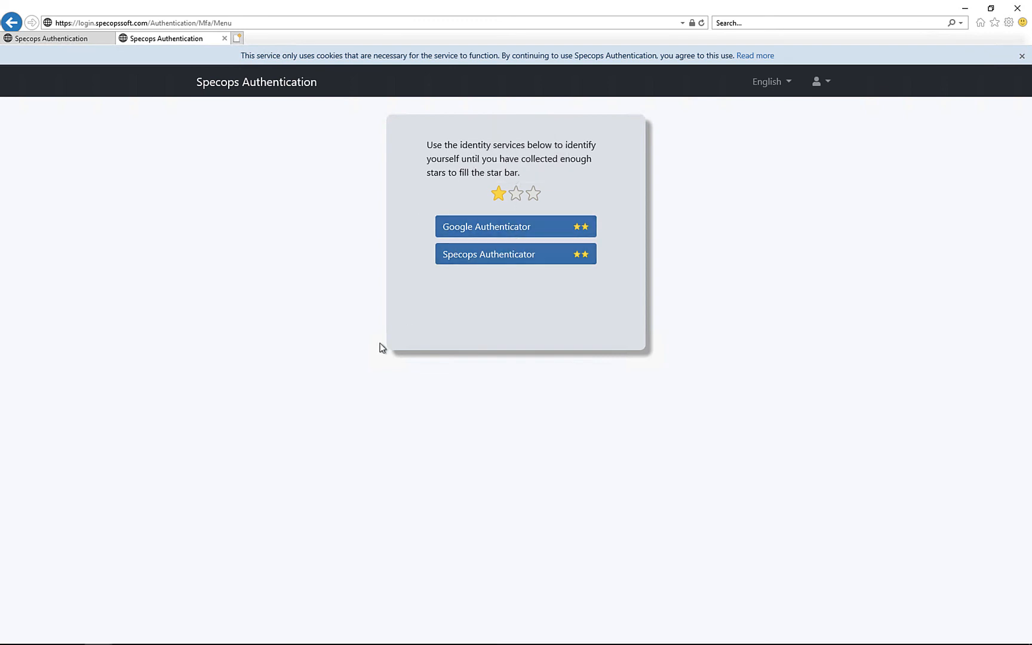
pyautogui.click(12, 22)
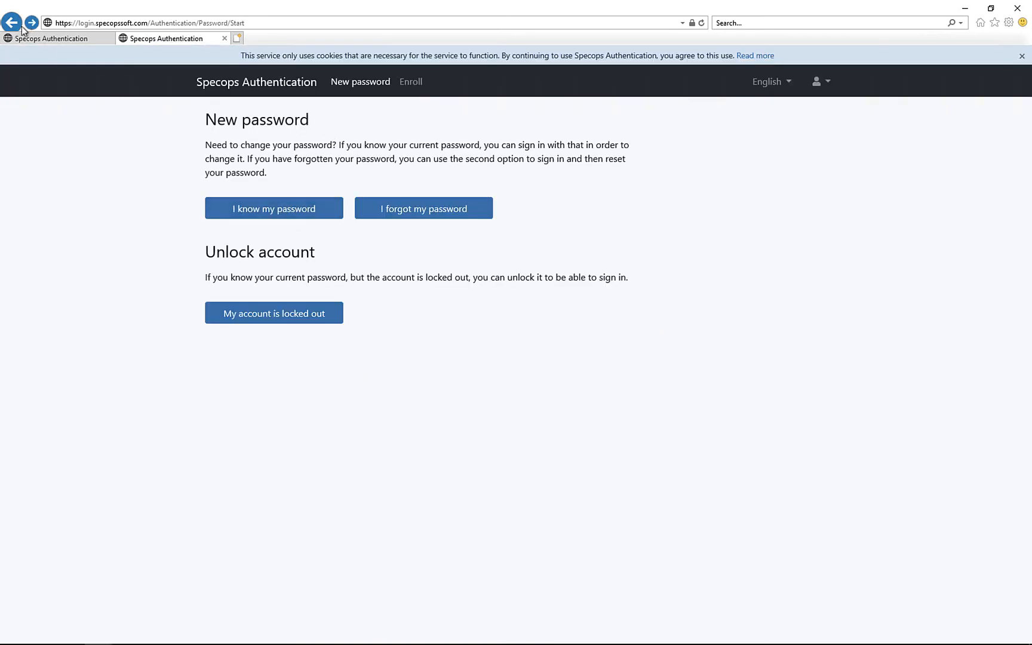
# Go forward in the browser to the new password form listing its requirements.
pyautogui.click(273, 208)
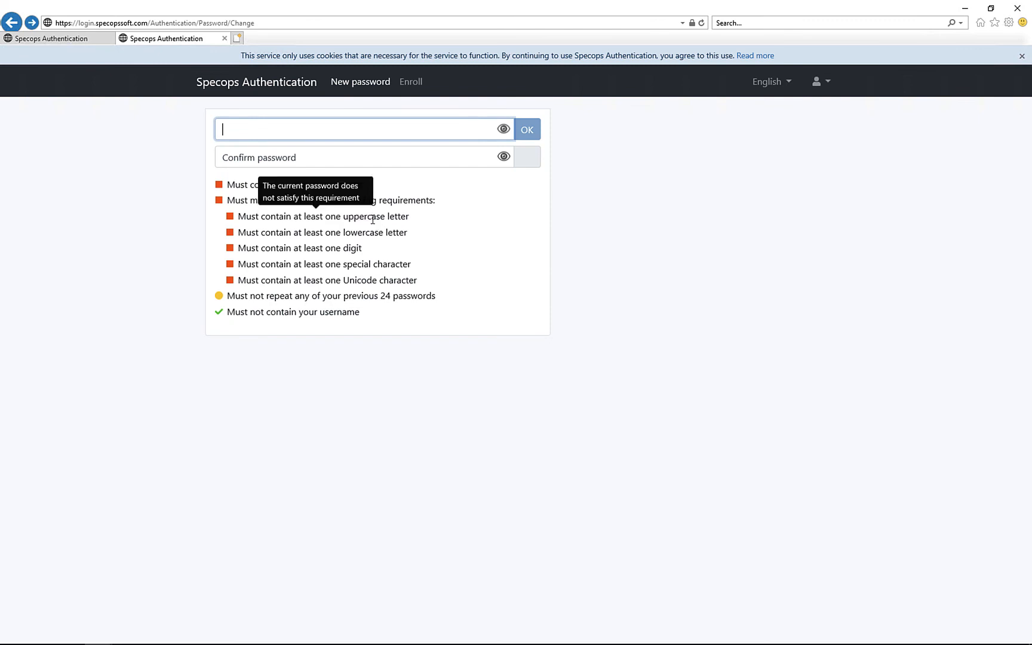
pyautogui.moveTo(453, 407)
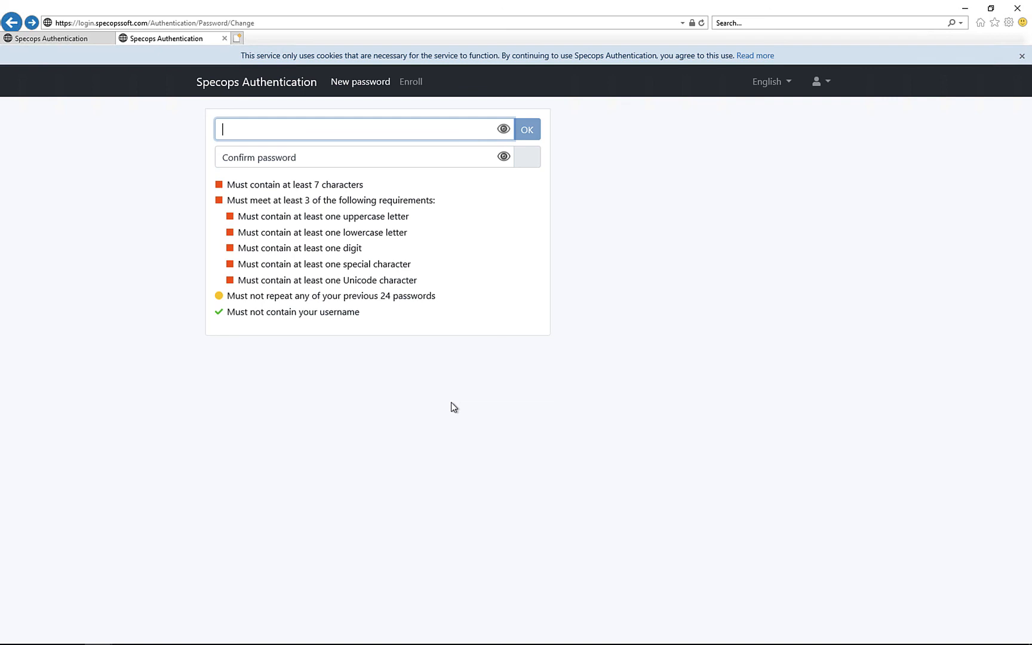
pyautogui.moveTo(471, 407)
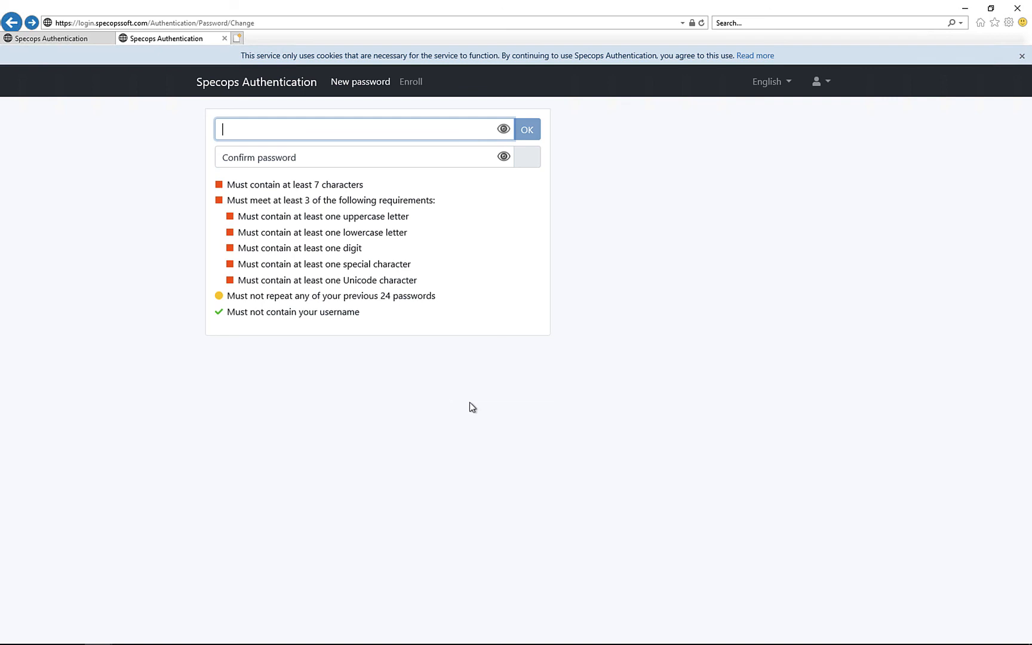
pyautogui.moveTo(484, 407)
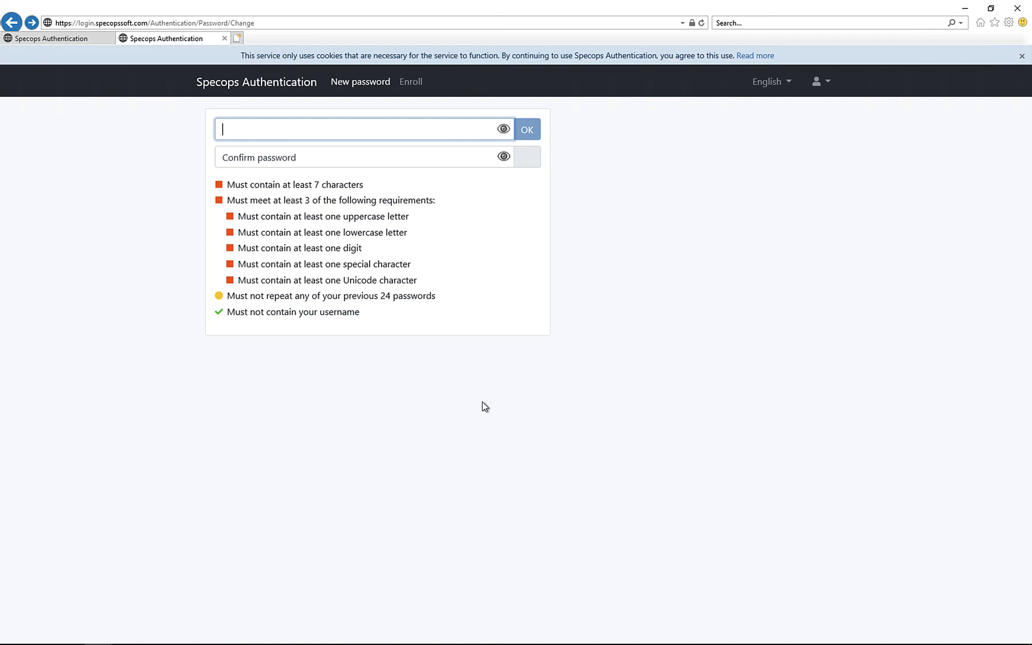